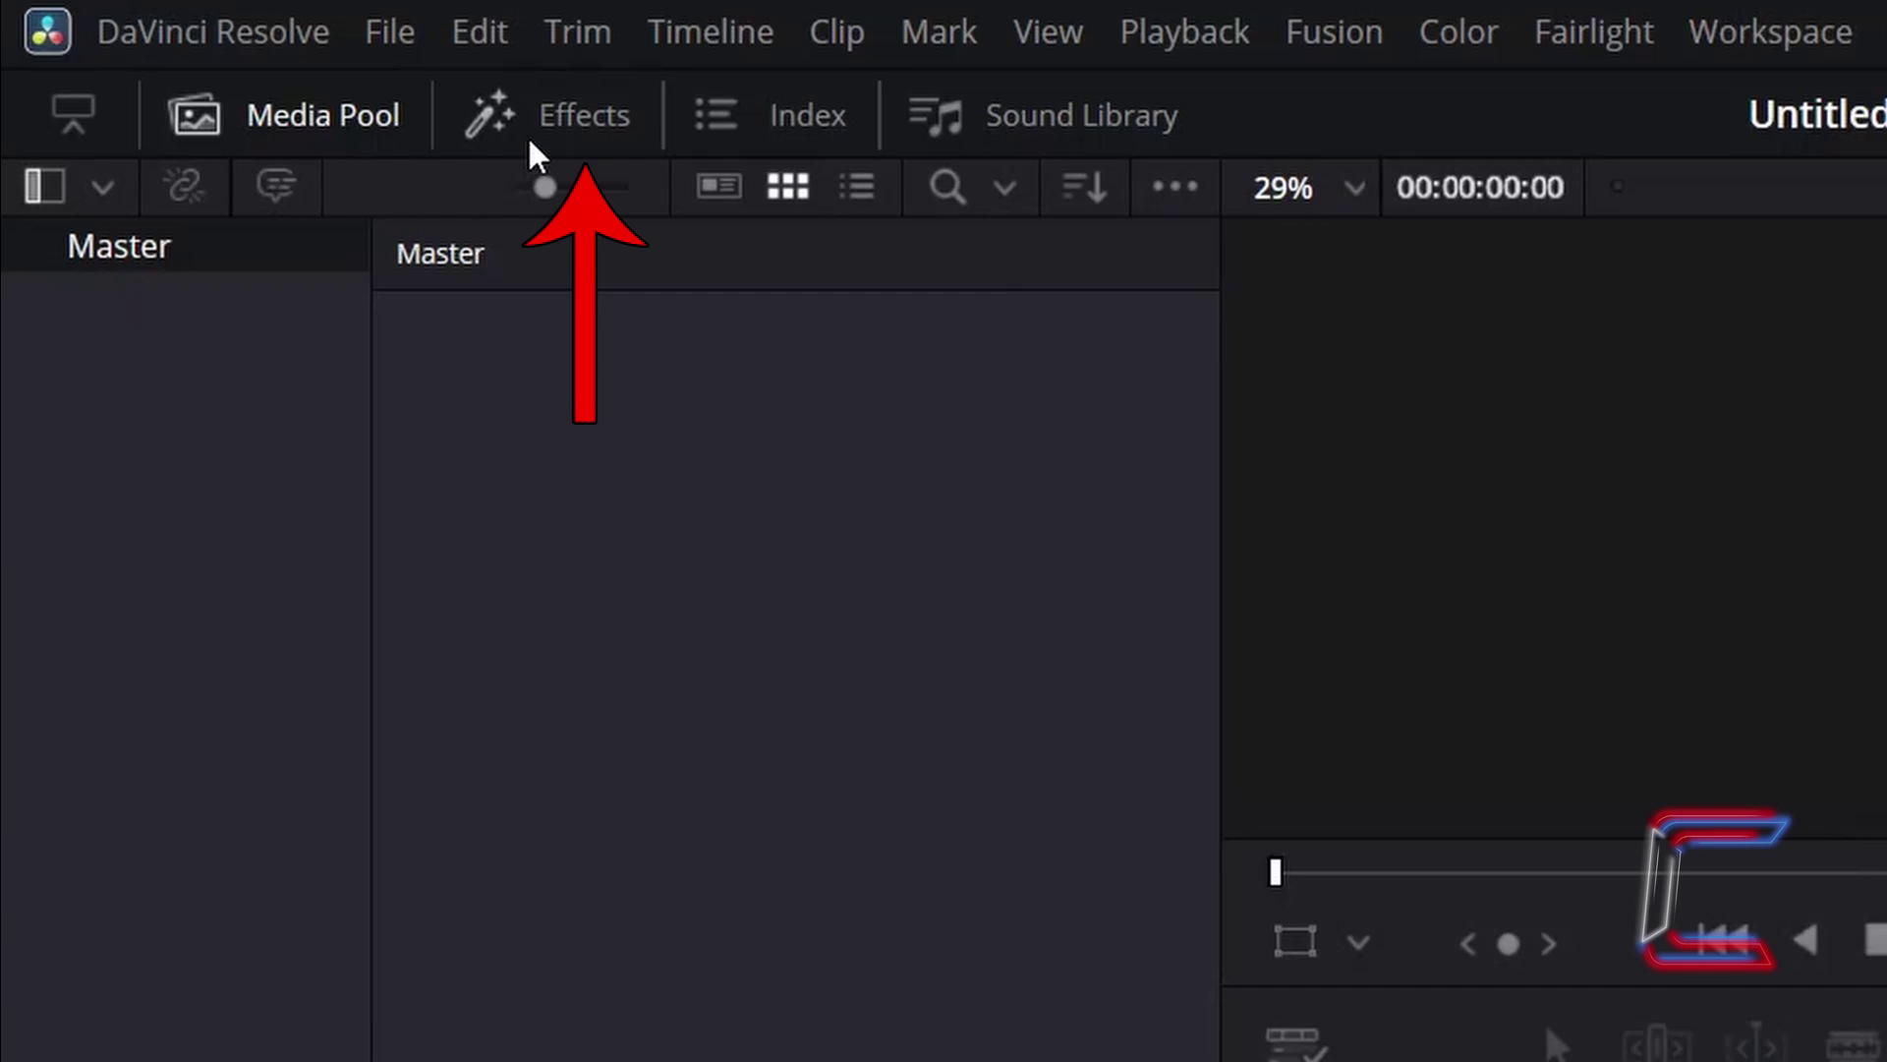
Drag a Fusion Composition from the Effects library onto the V1 track
click(583, 115)
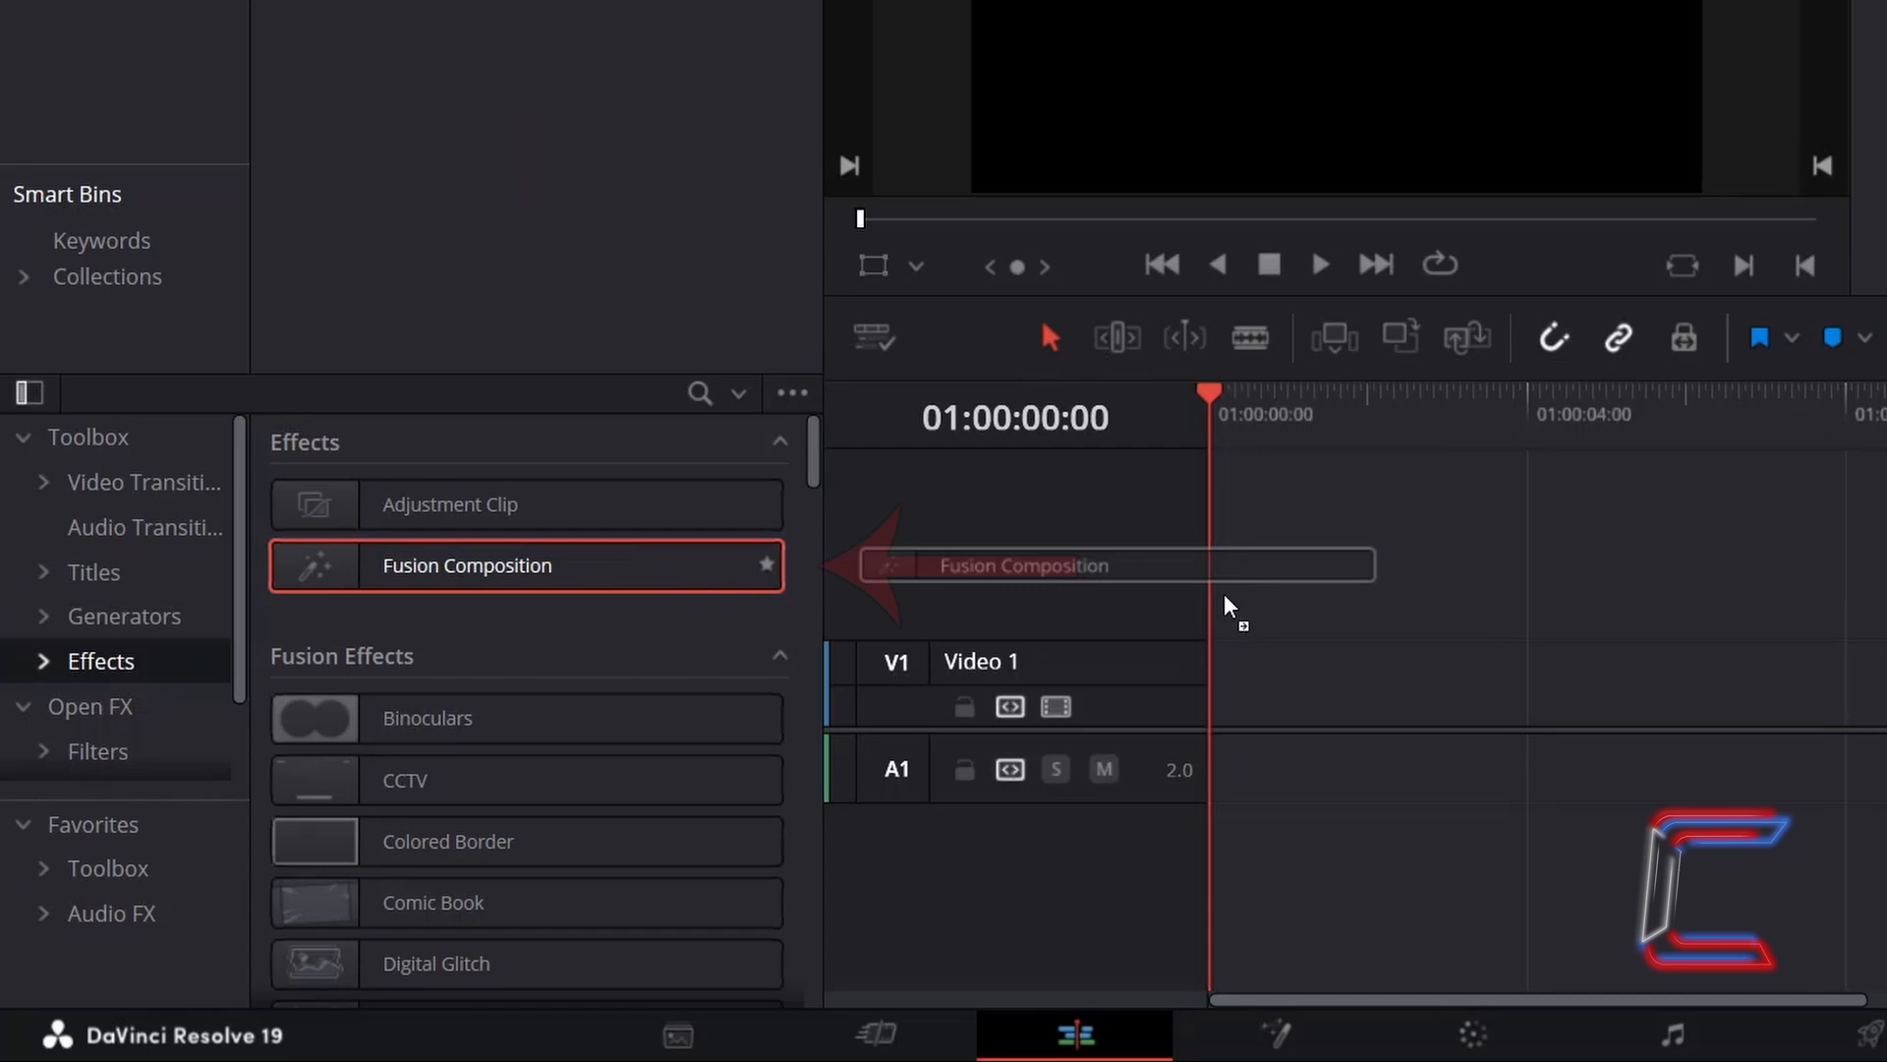
drag(1108, 564, 1403, 682)
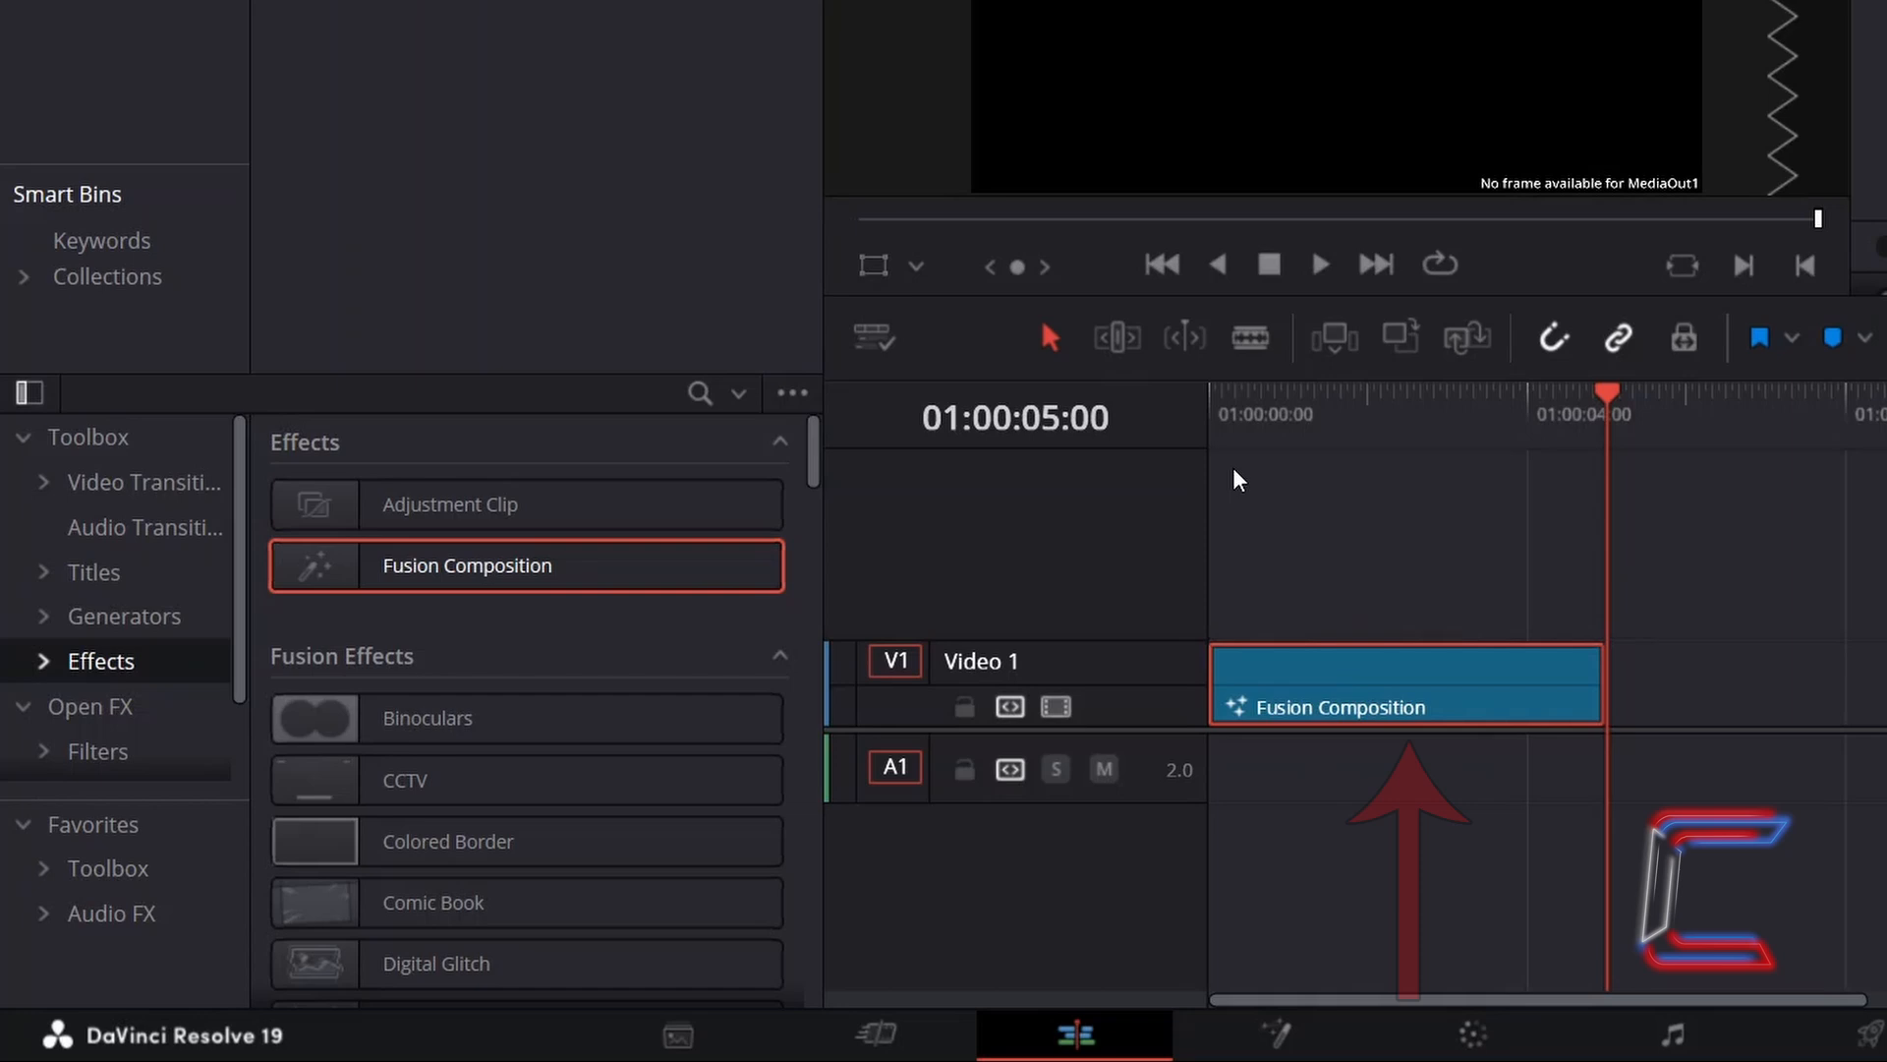
mouse_move(1346, 625)
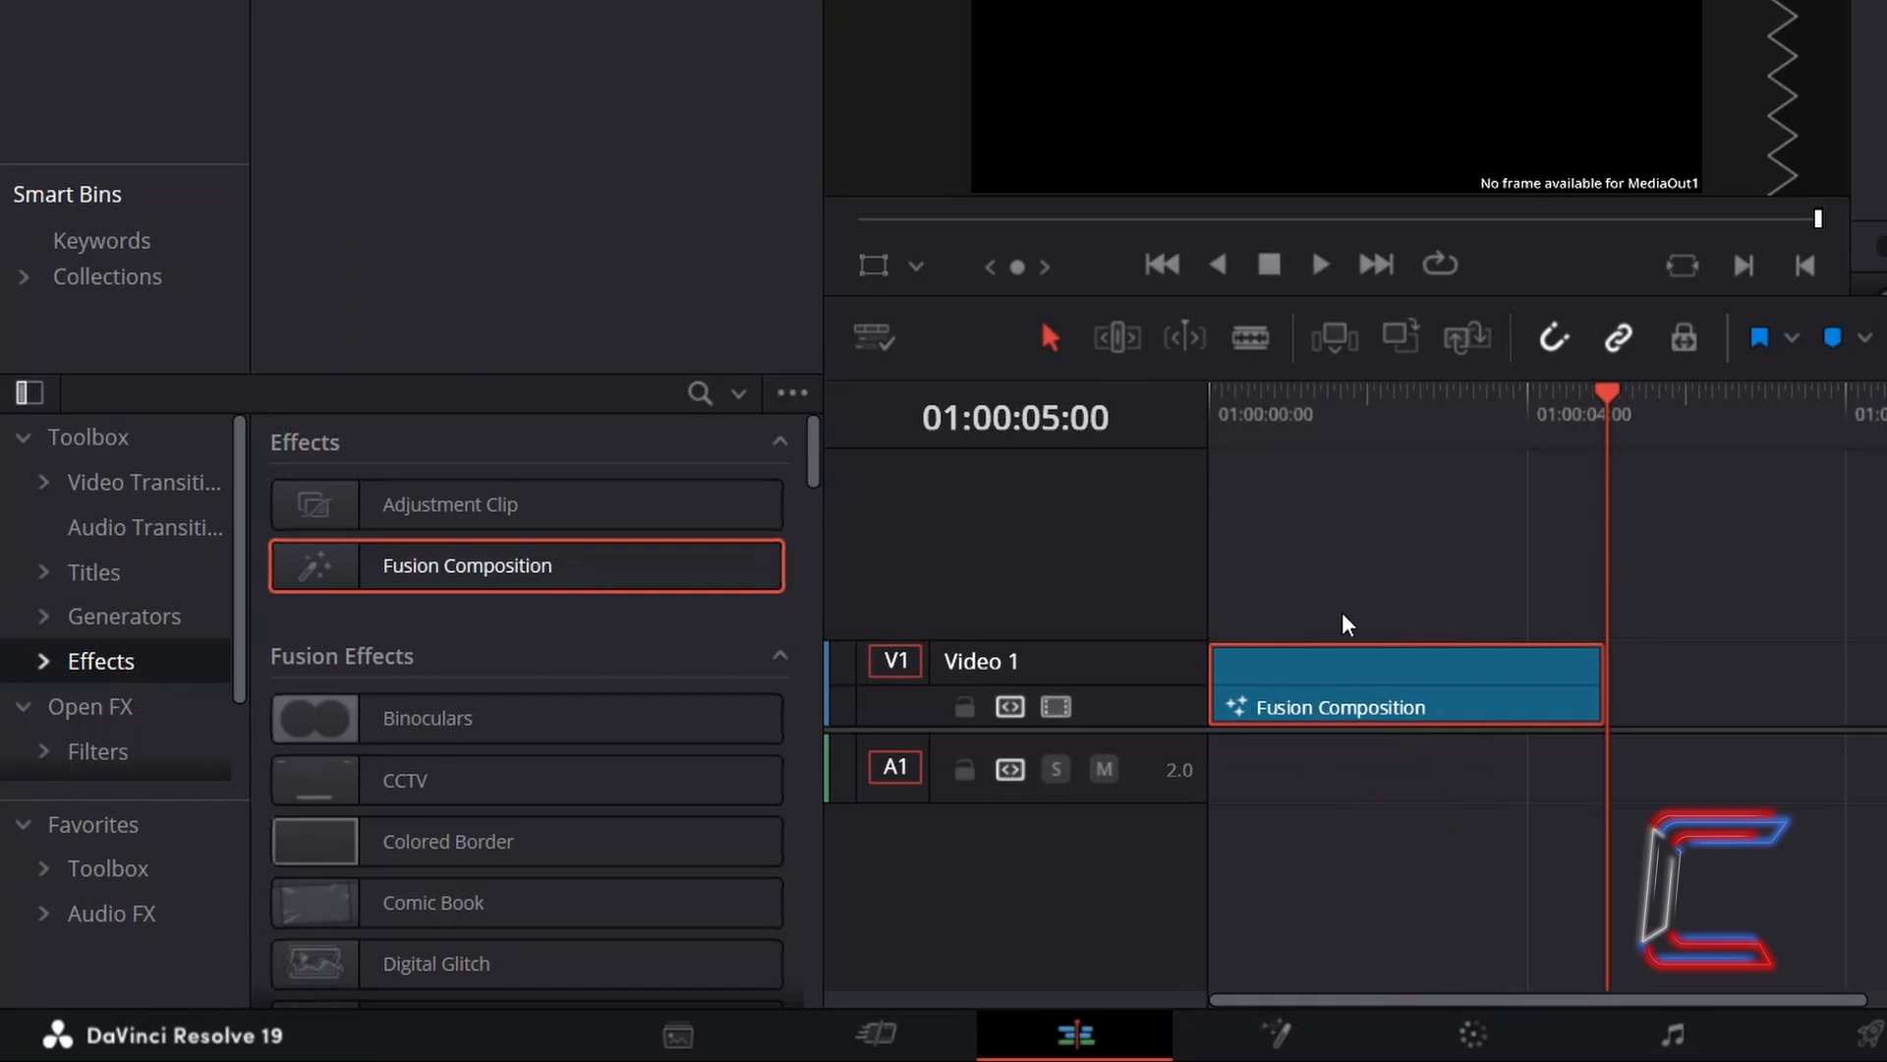
Choose the 15s preset in the Change Clip Duration dialog with Ctrl+D
key(Ctrl+D)
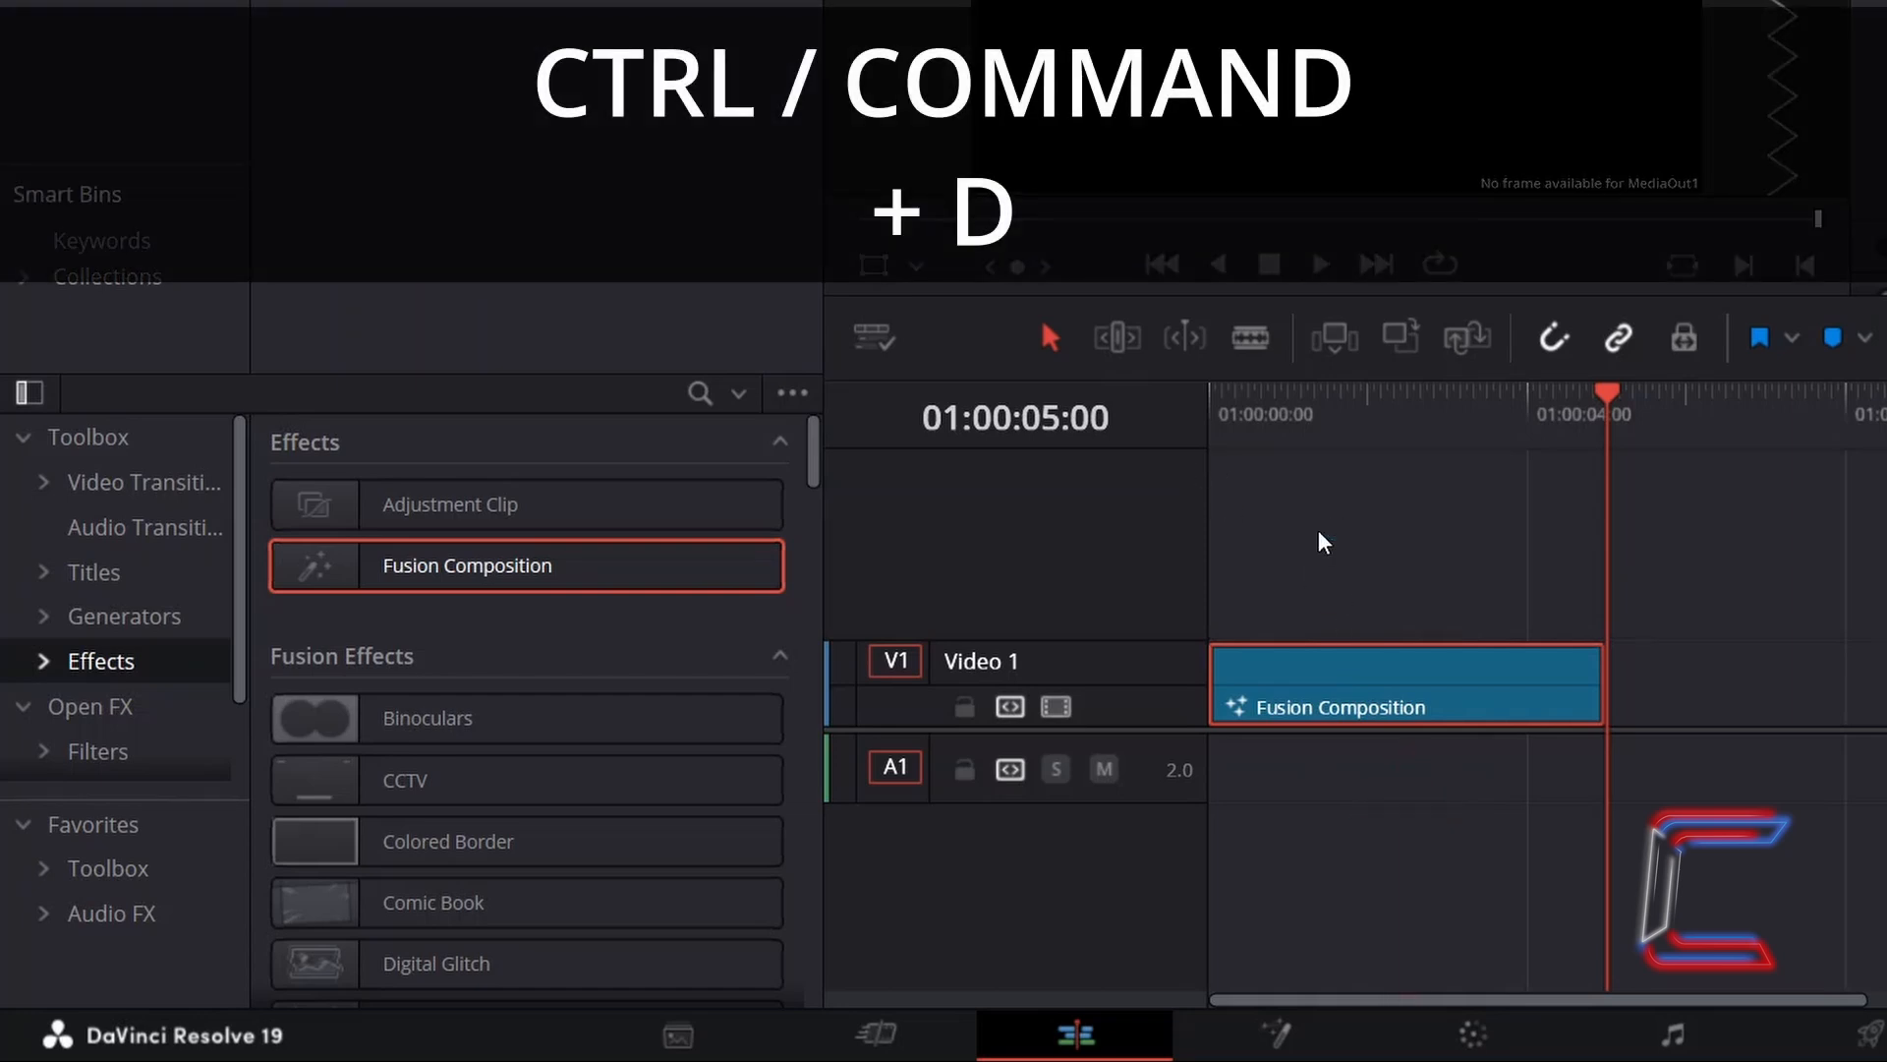
key(Ctrl+D)
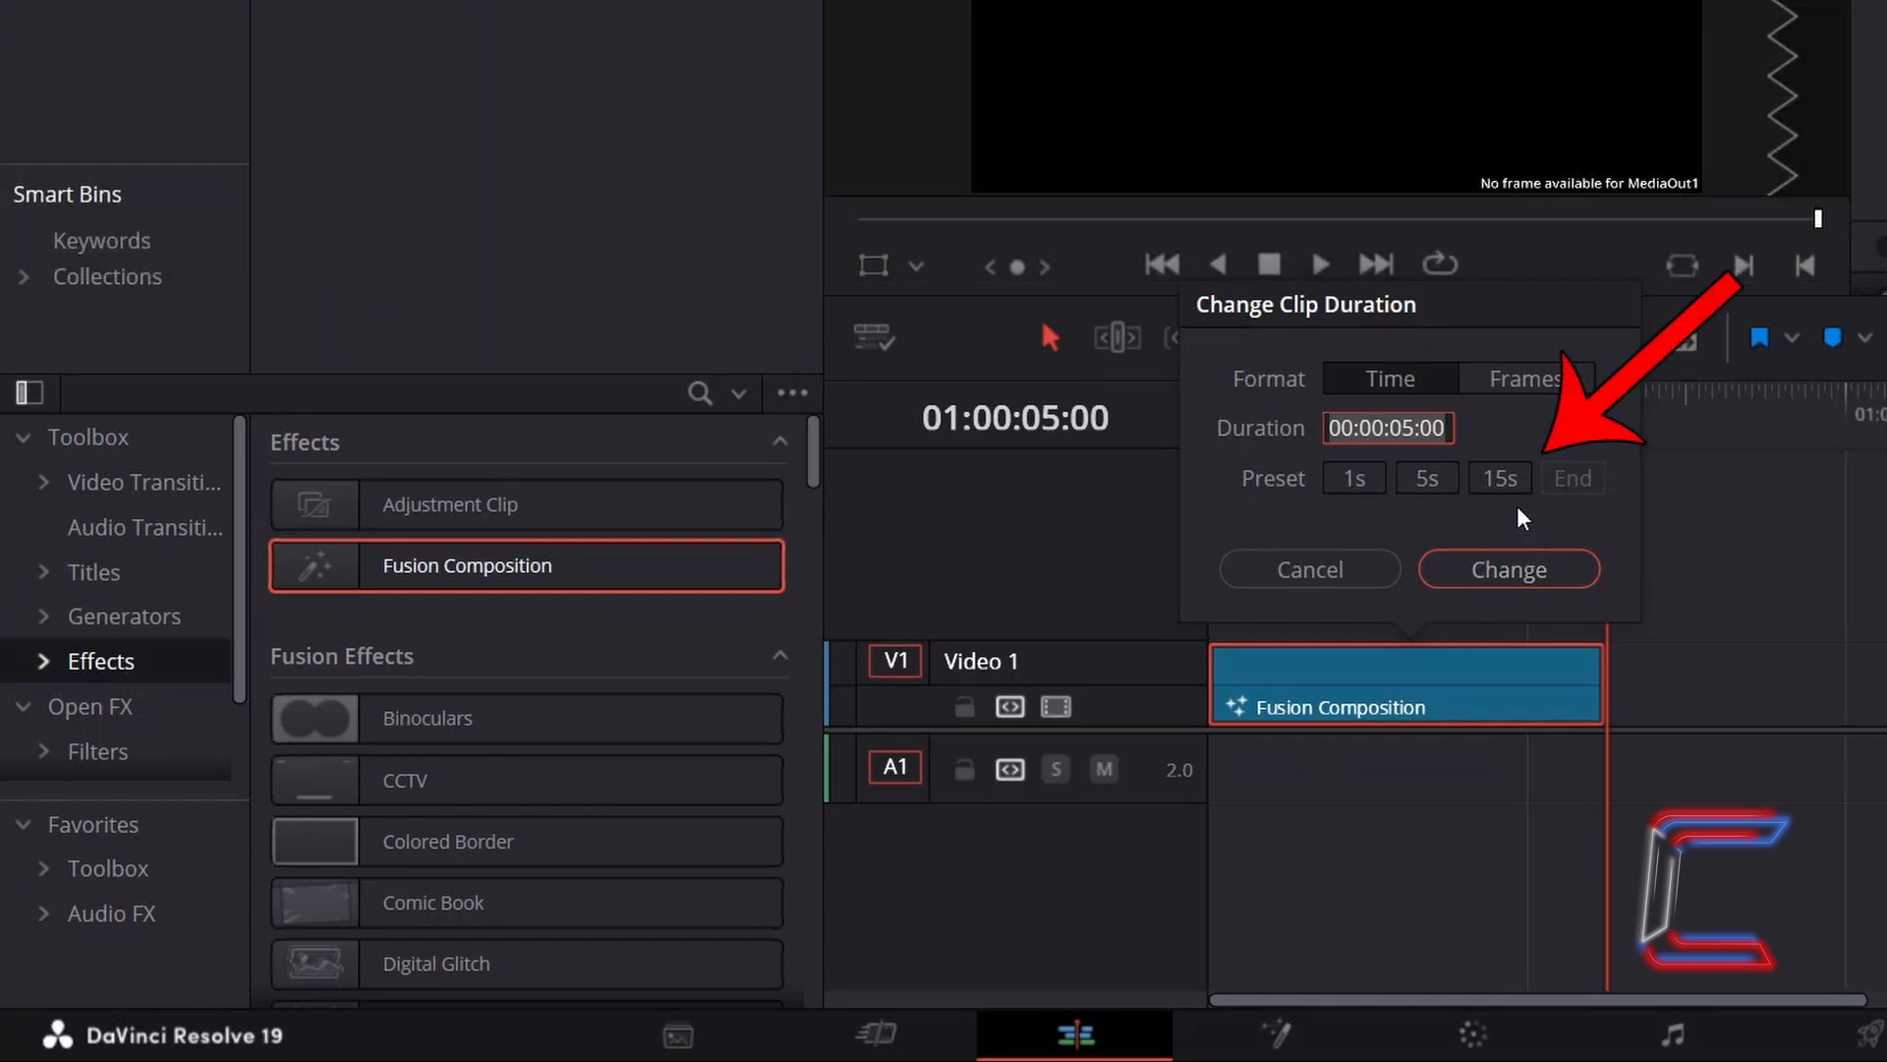
click(1499, 477)
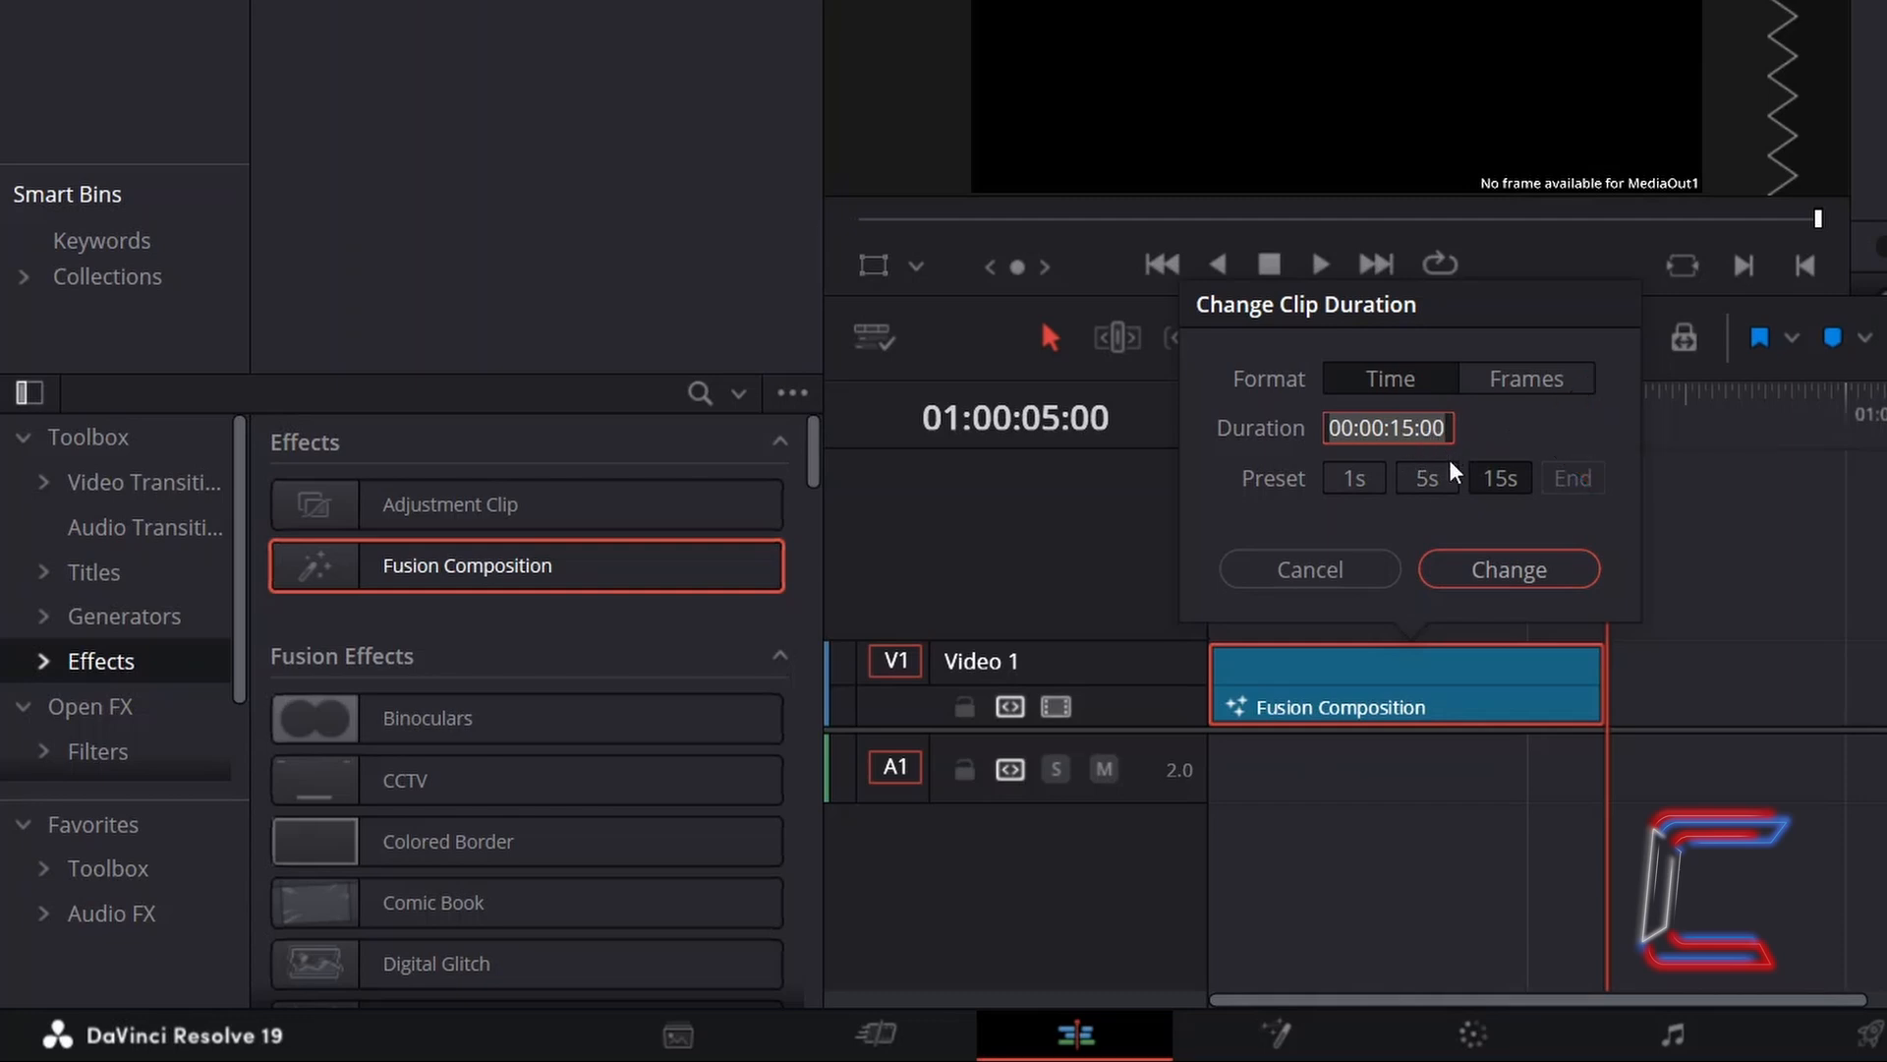
mouse_move(1437, 517)
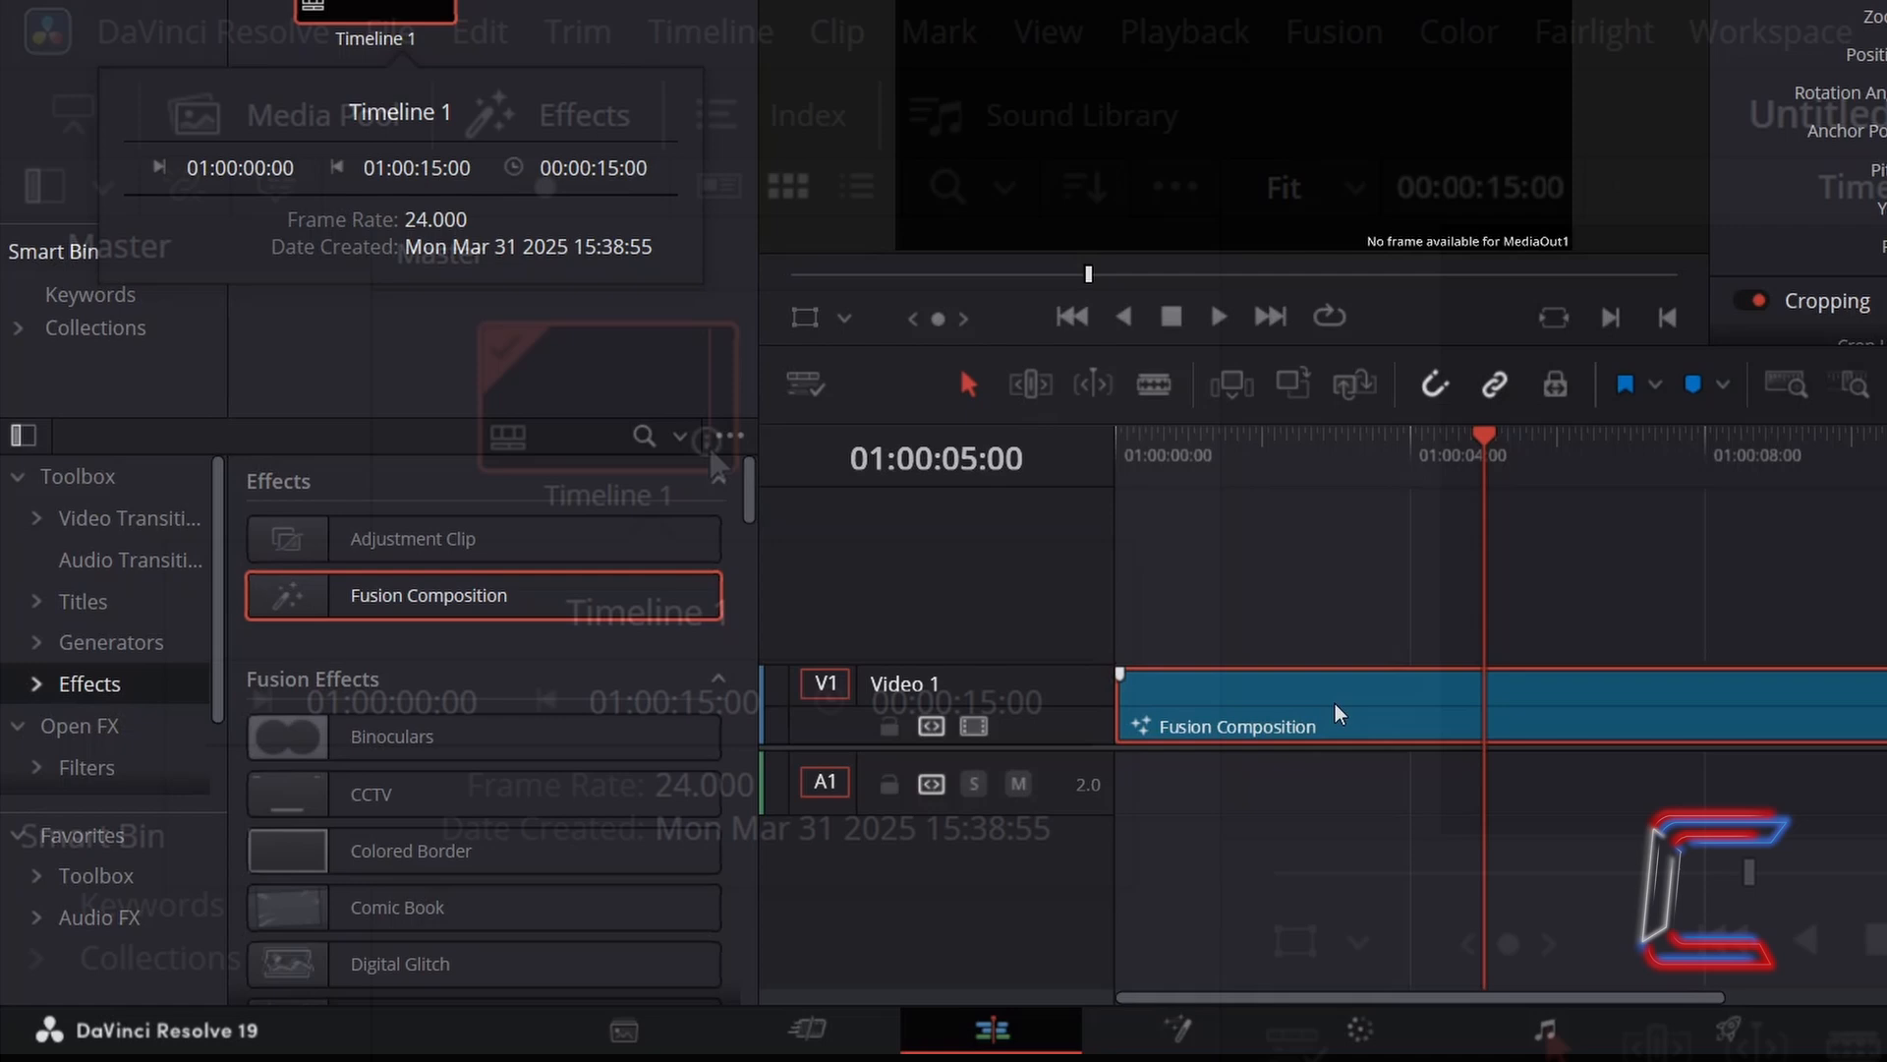
Open the Fusion Composition clip in the Fusion page from its context menu
right_click(1336, 713)
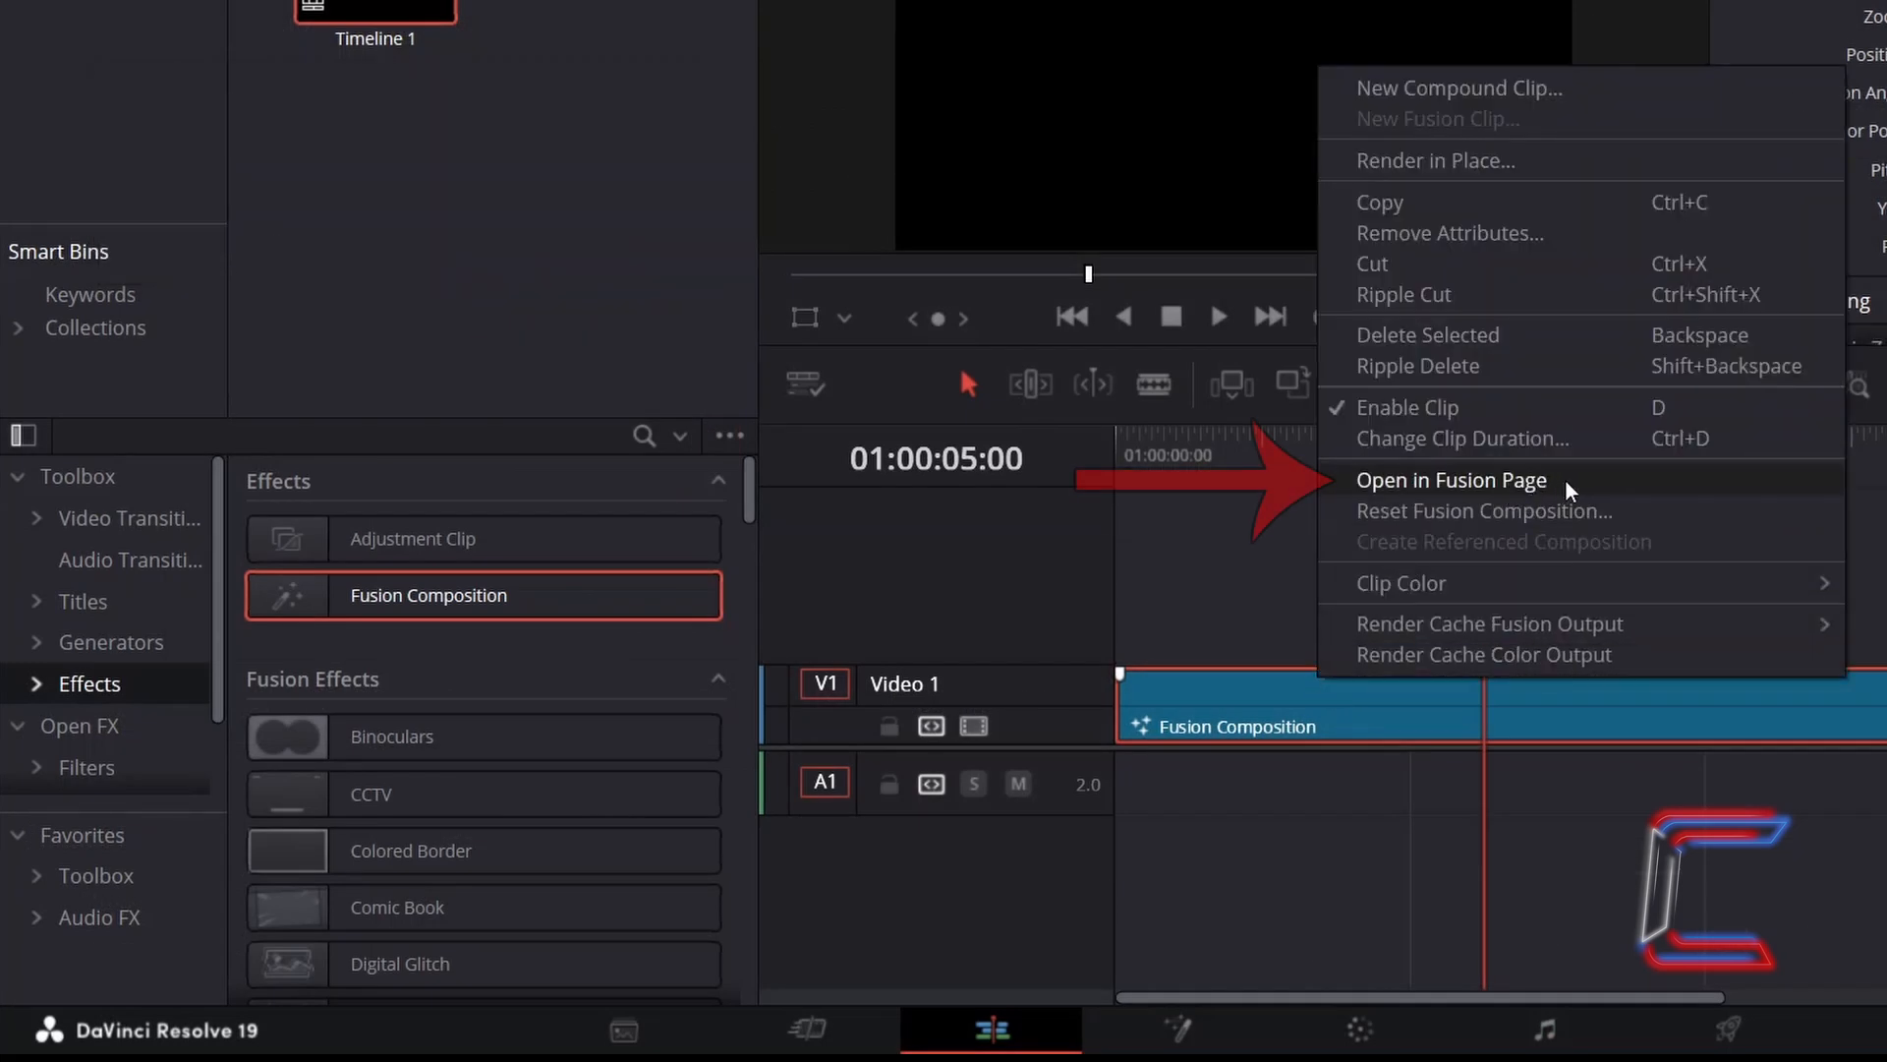
click(1452, 480)
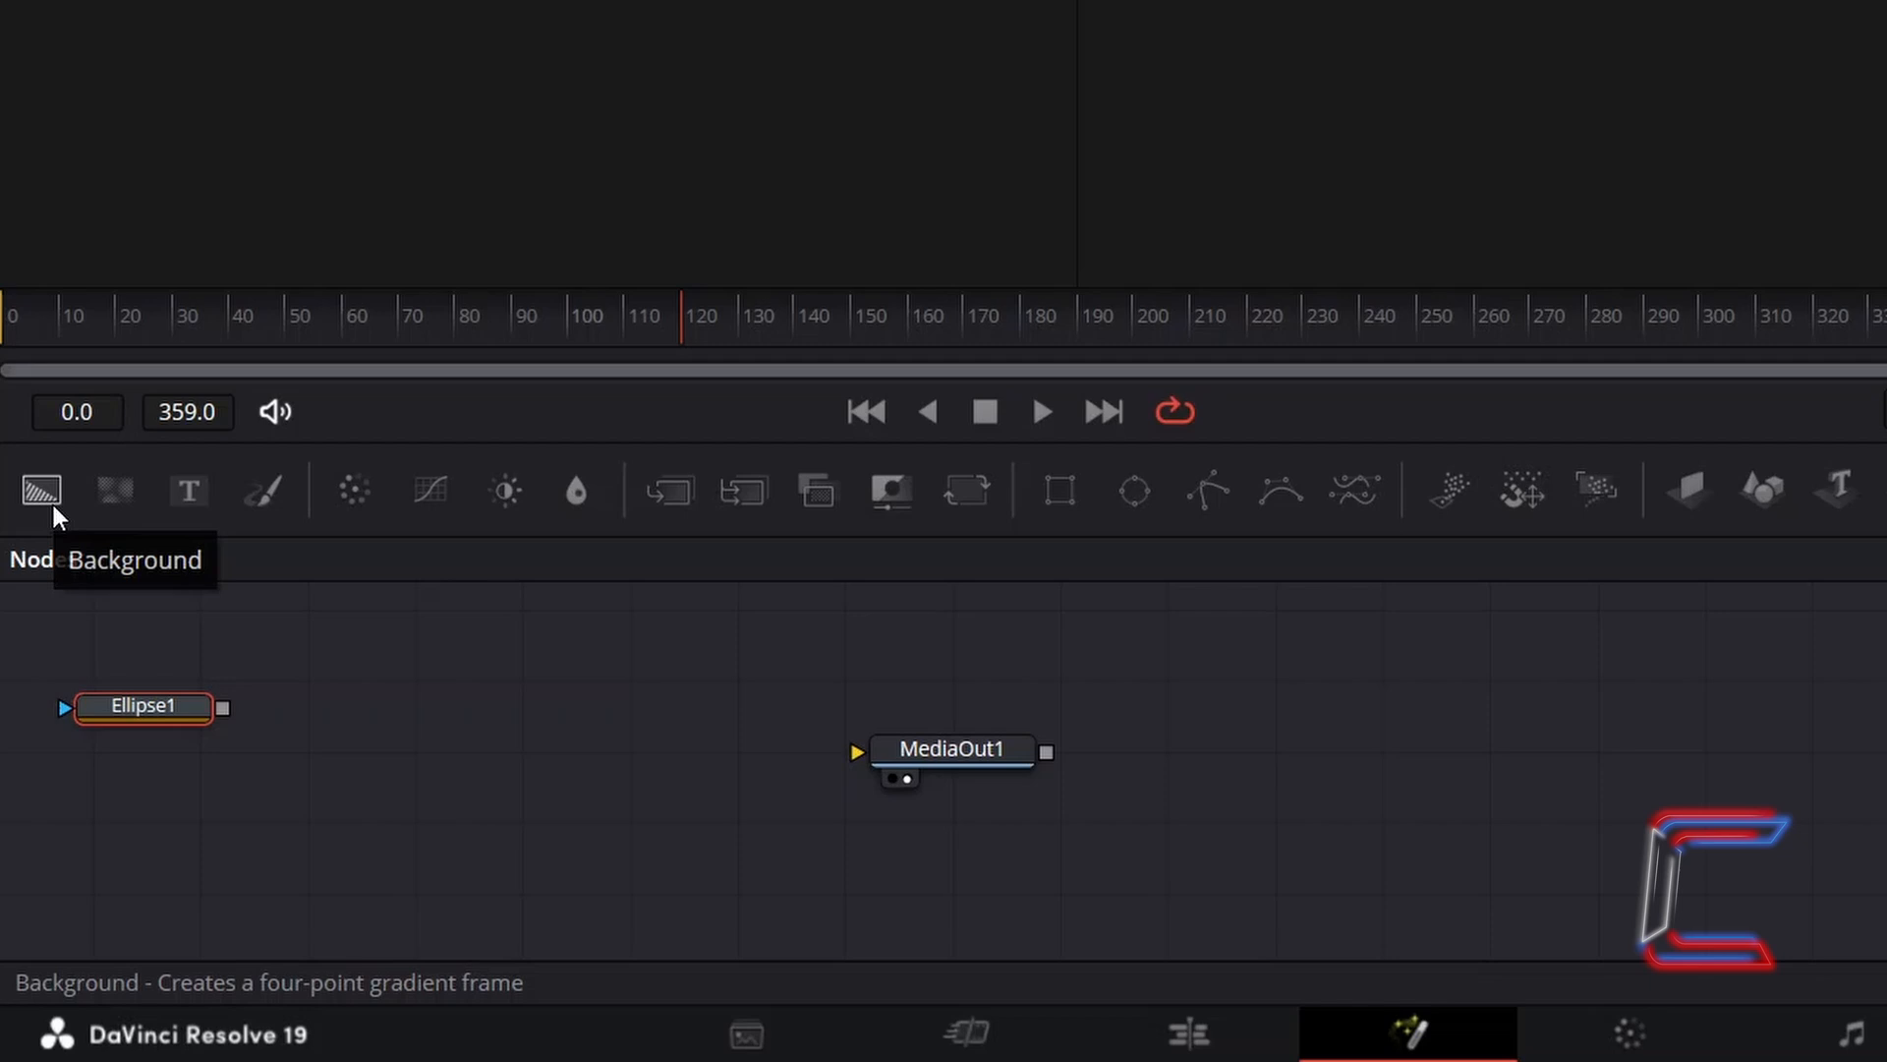
Add Background1, mask it with Ellipse1, and connect it to MediaOut1
click(42, 490)
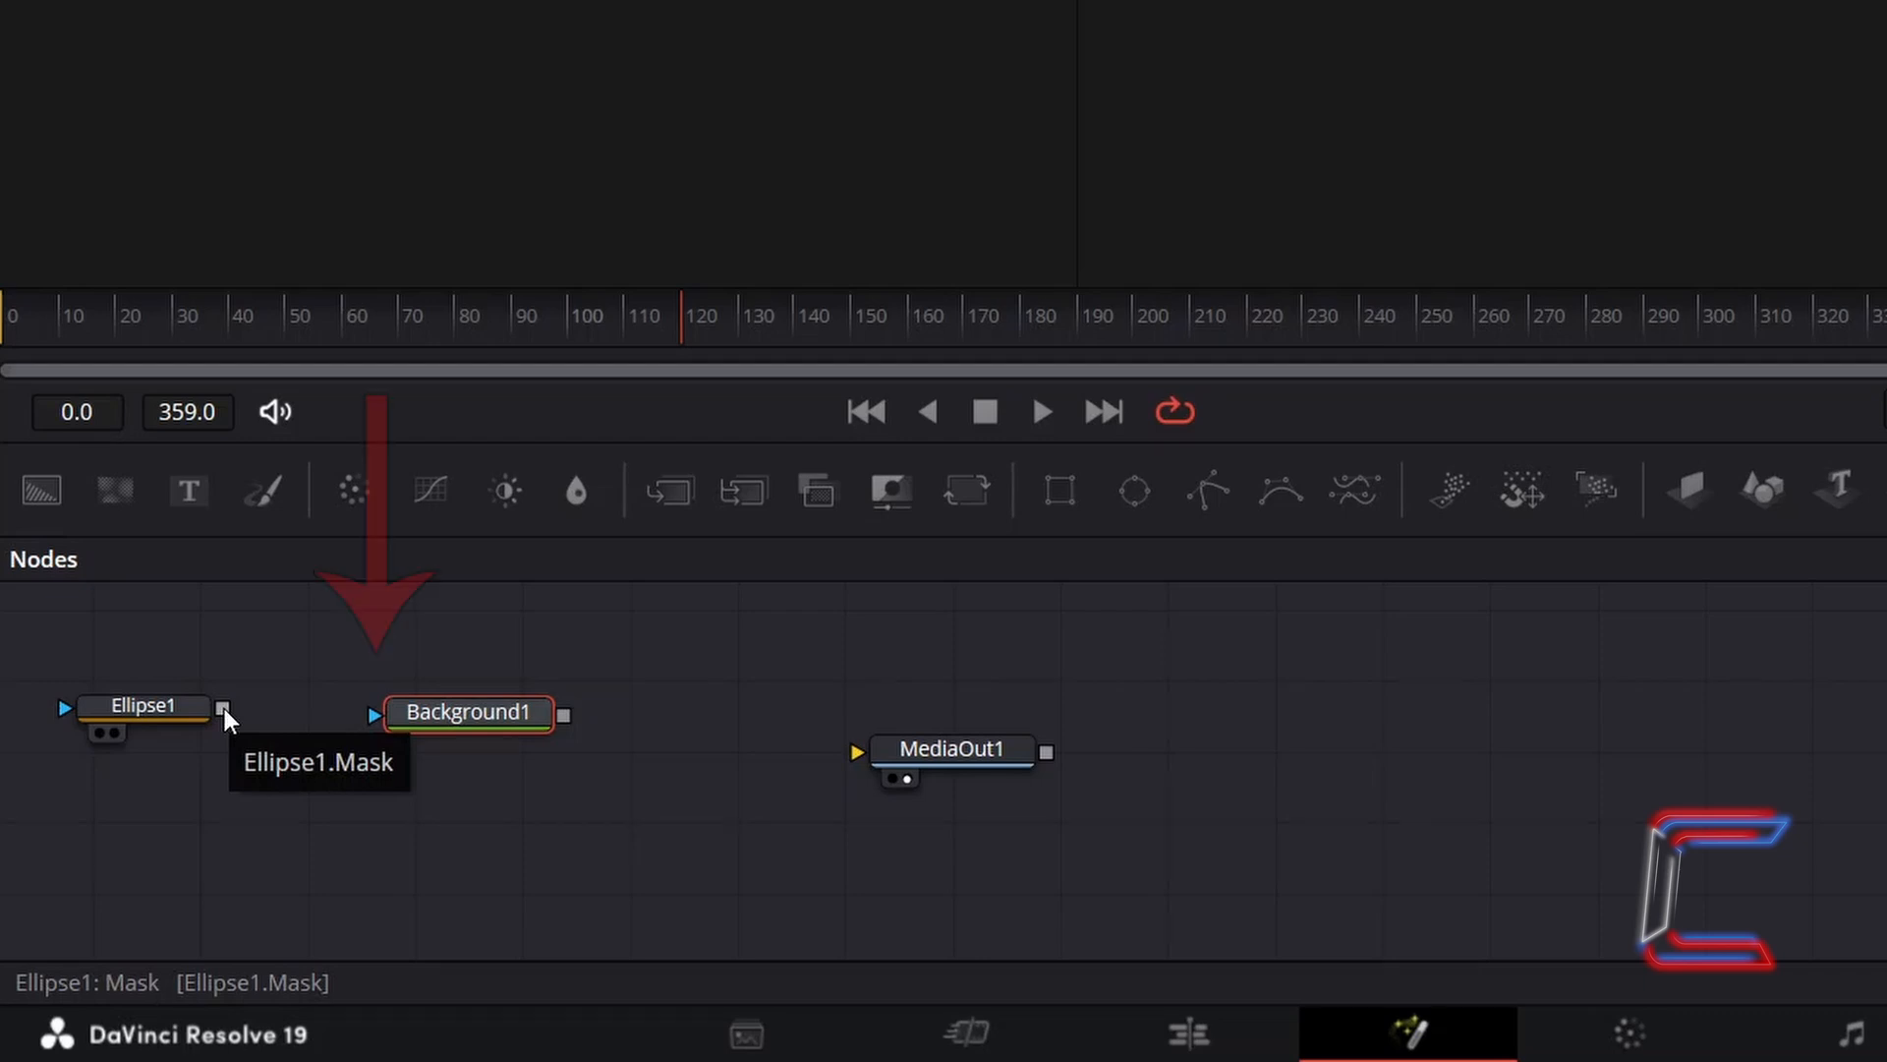
drag(223, 707, 376, 714)
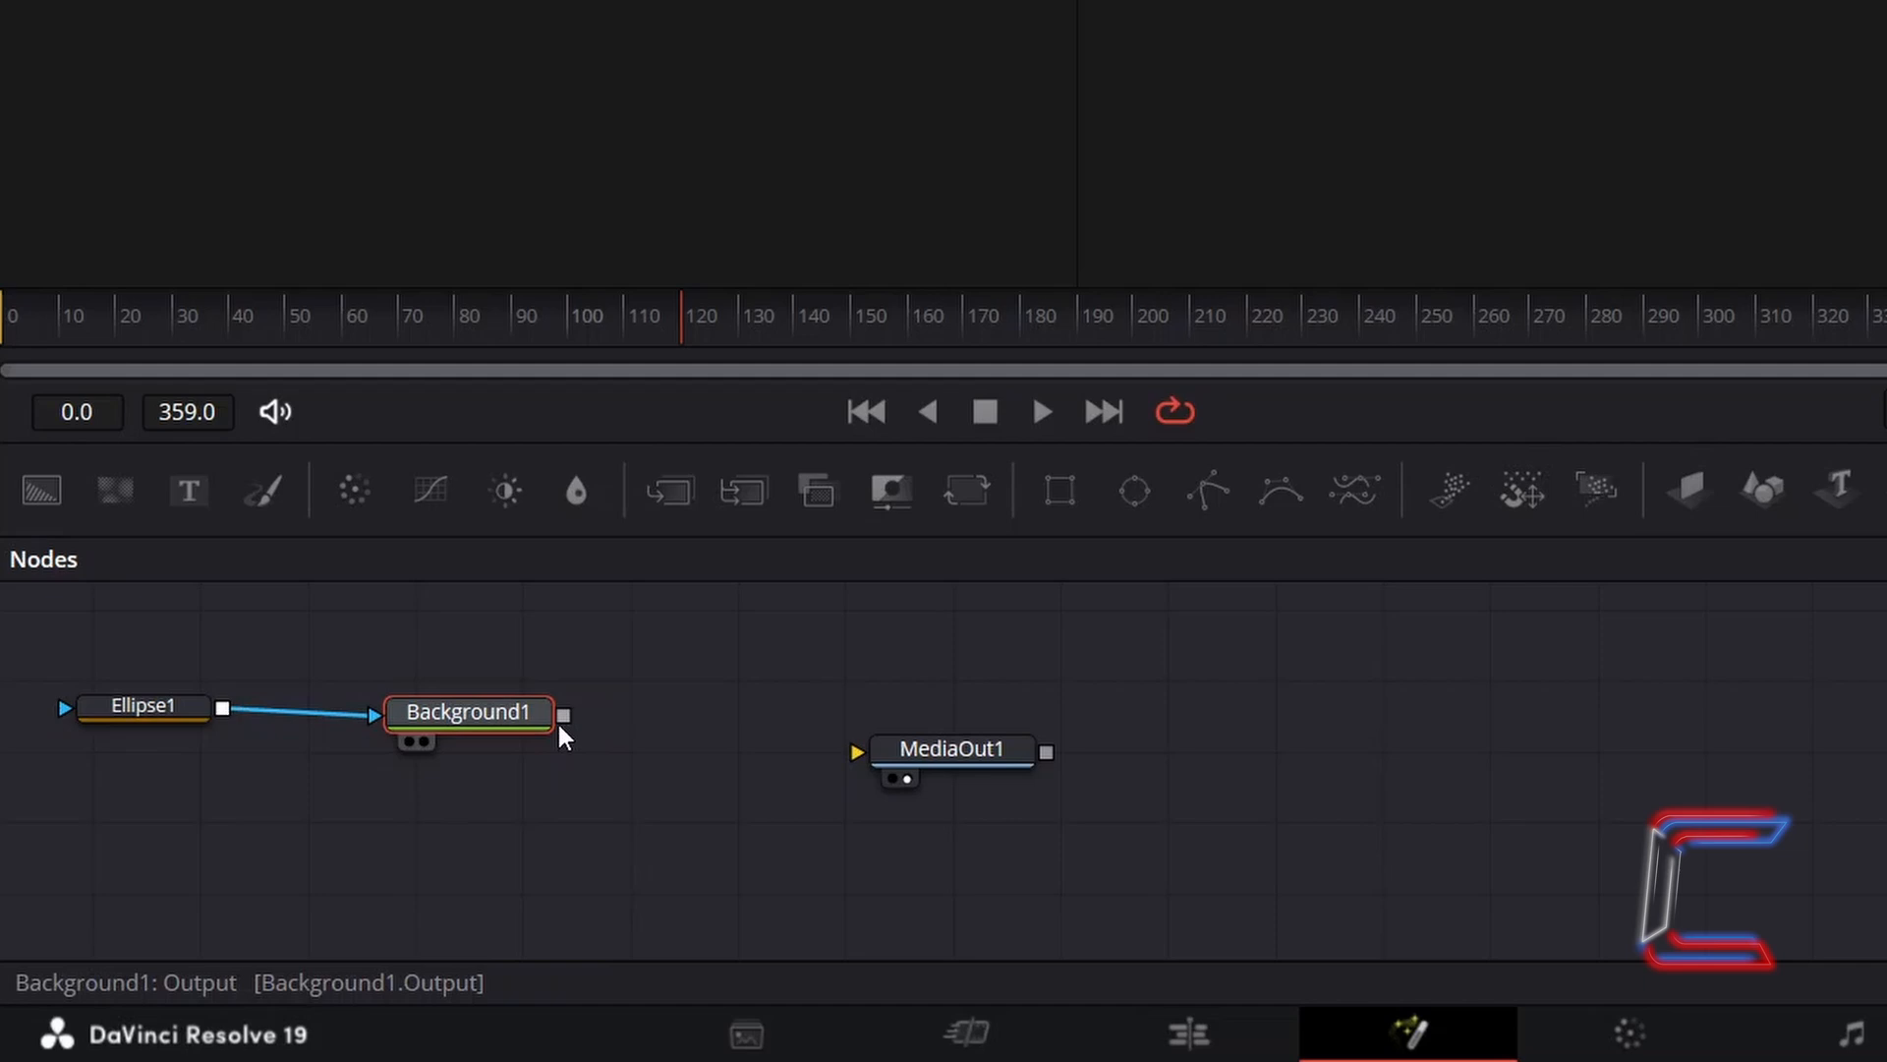
mouse_move(566, 715)
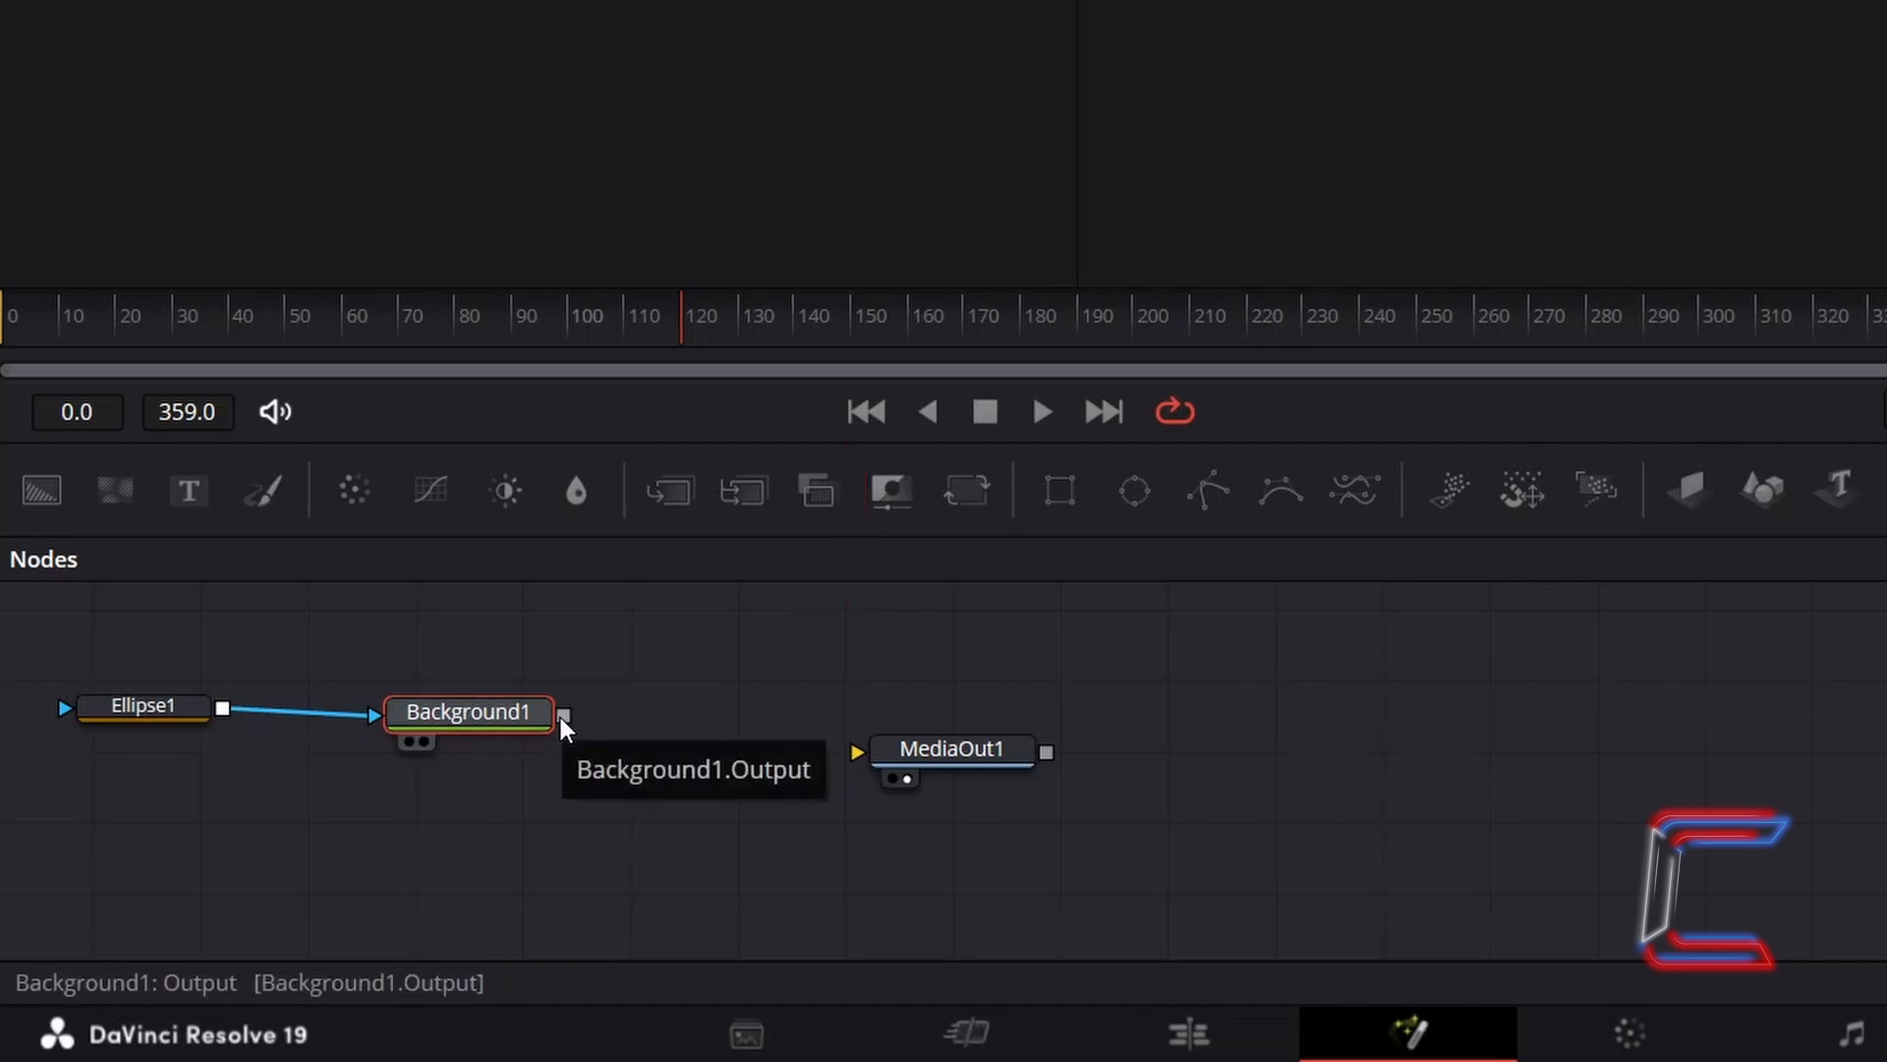
drag(563, 716, 854, 750)
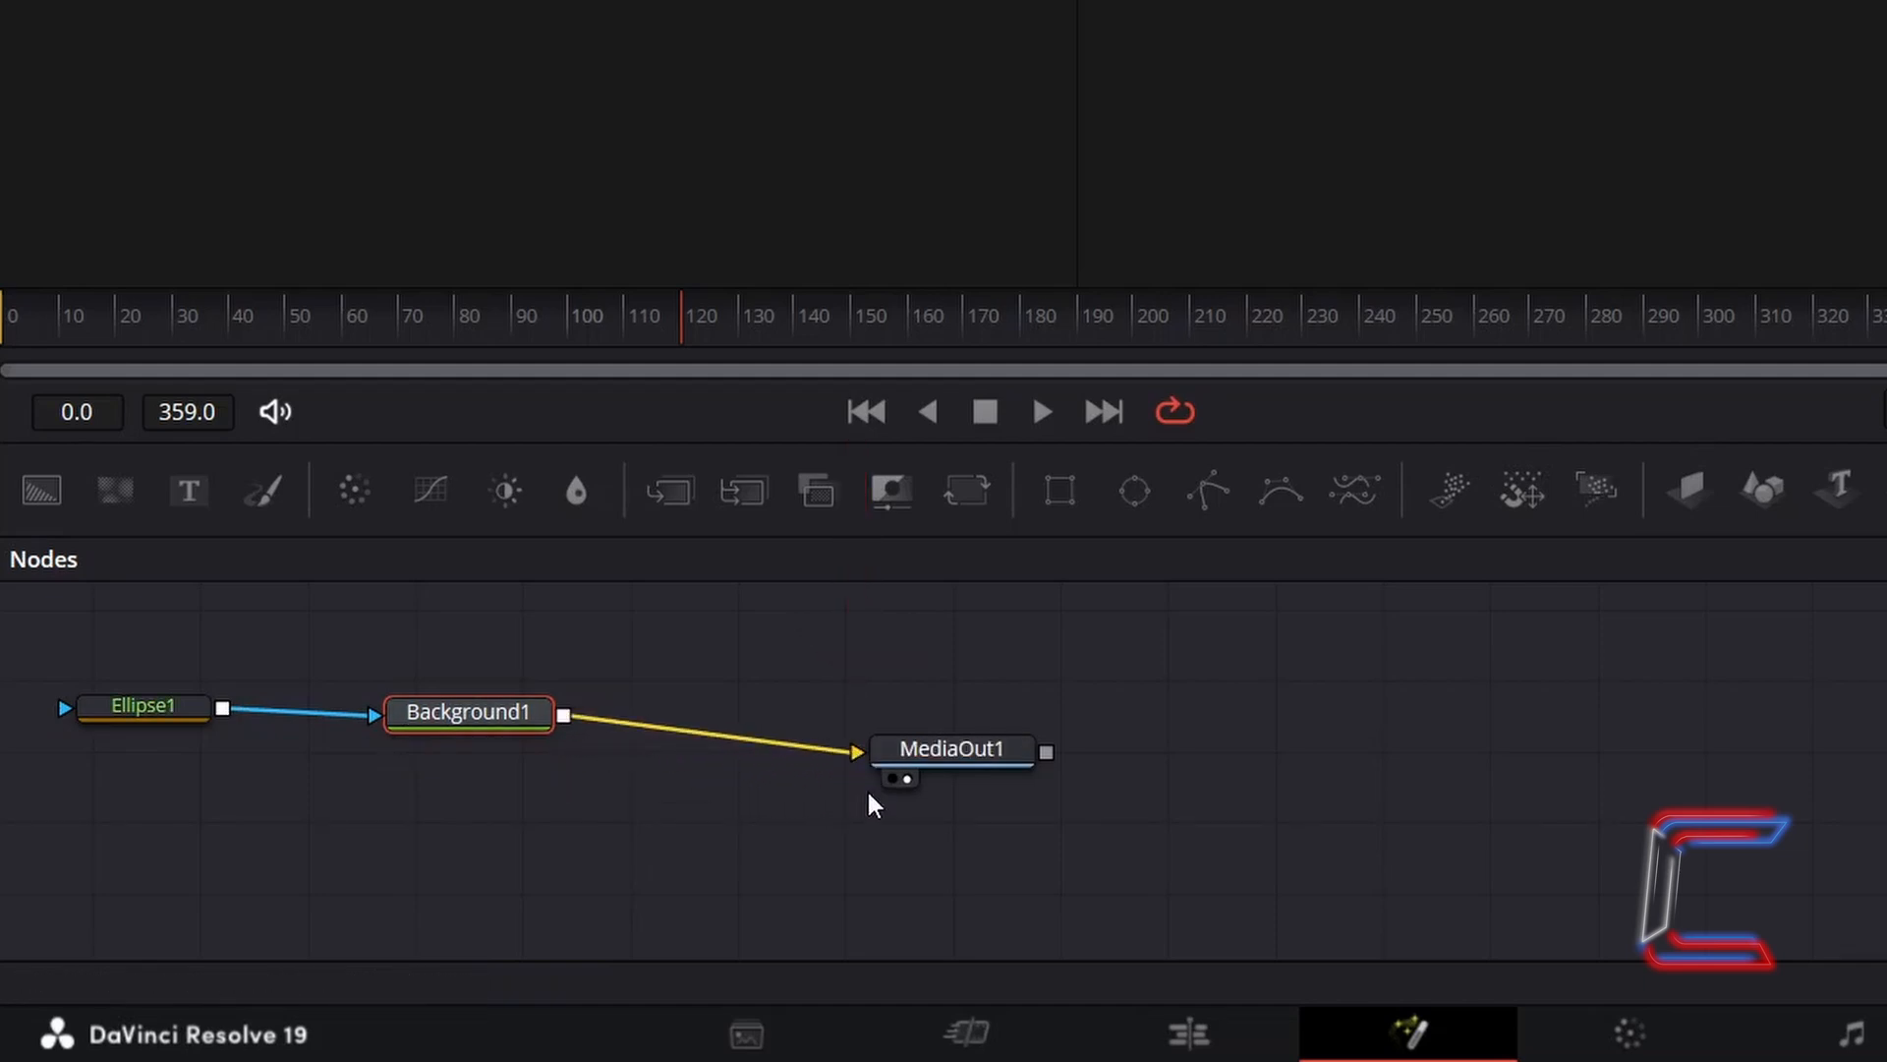
click(905, 778)
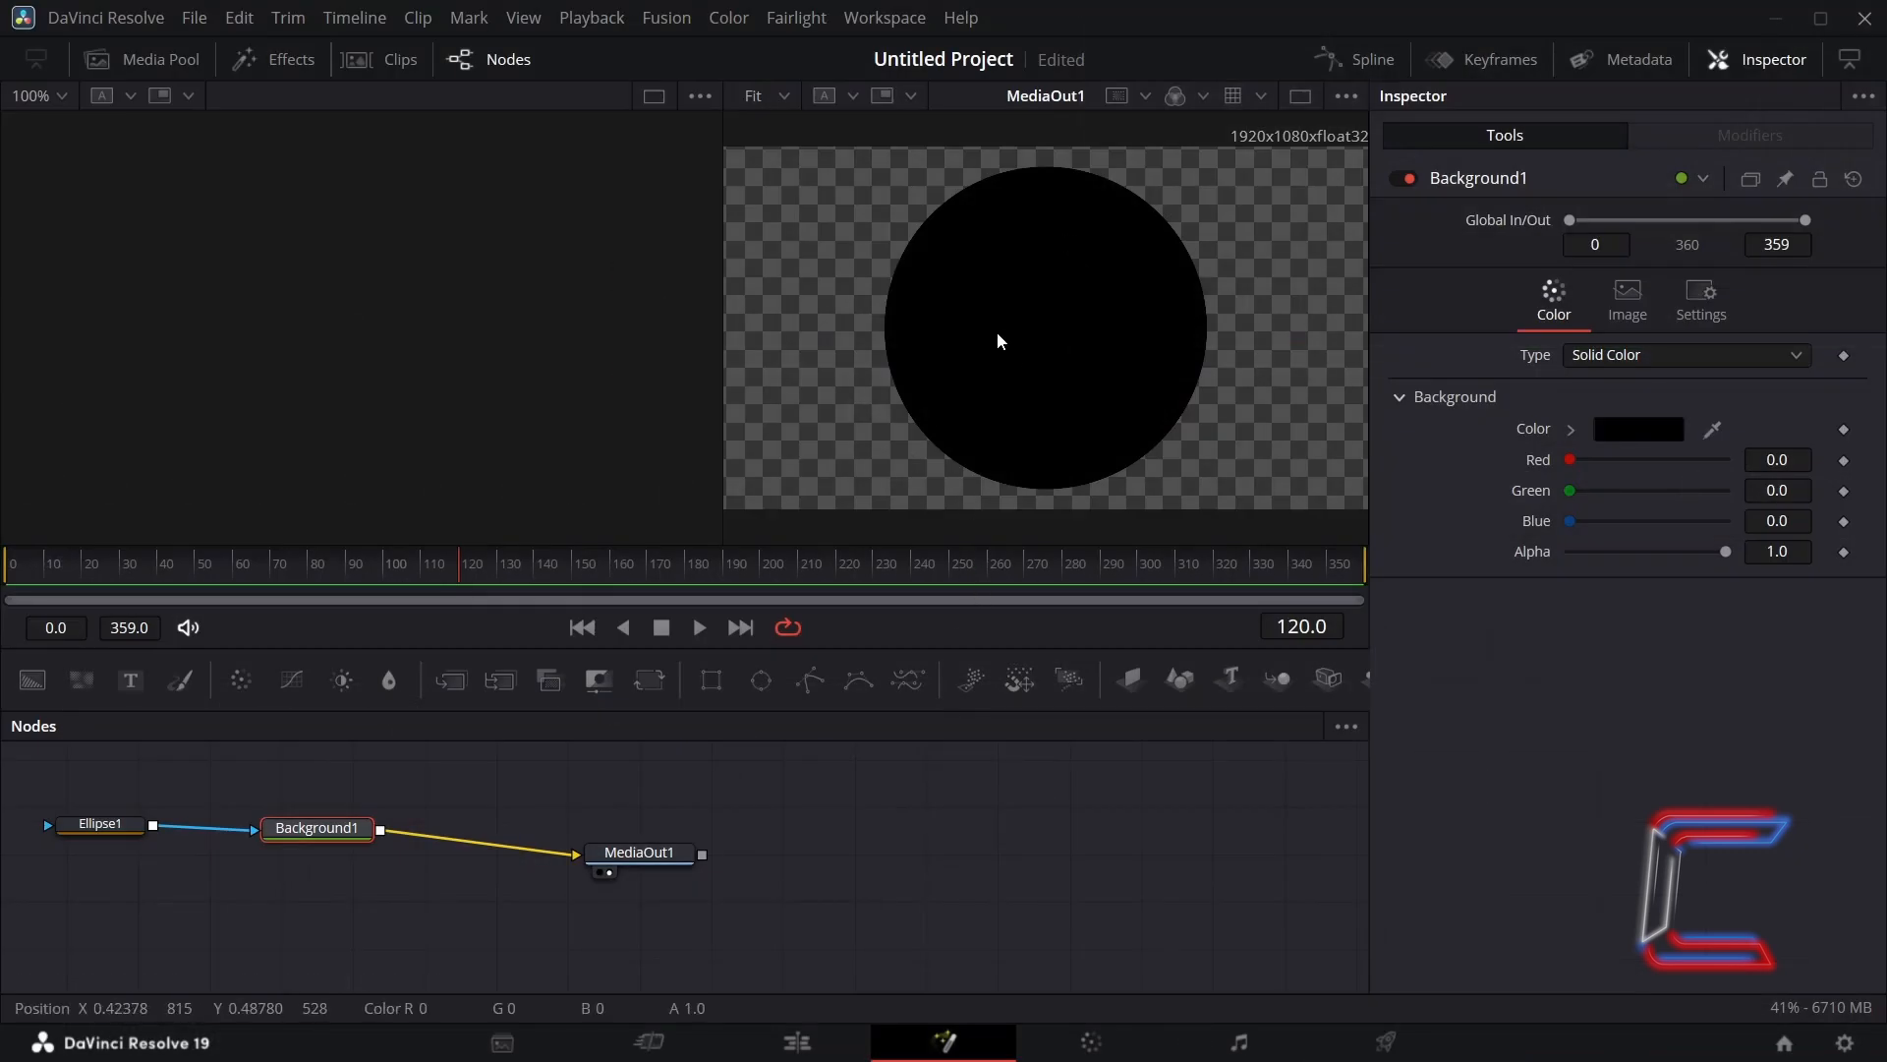
mouse_move(516, 810)
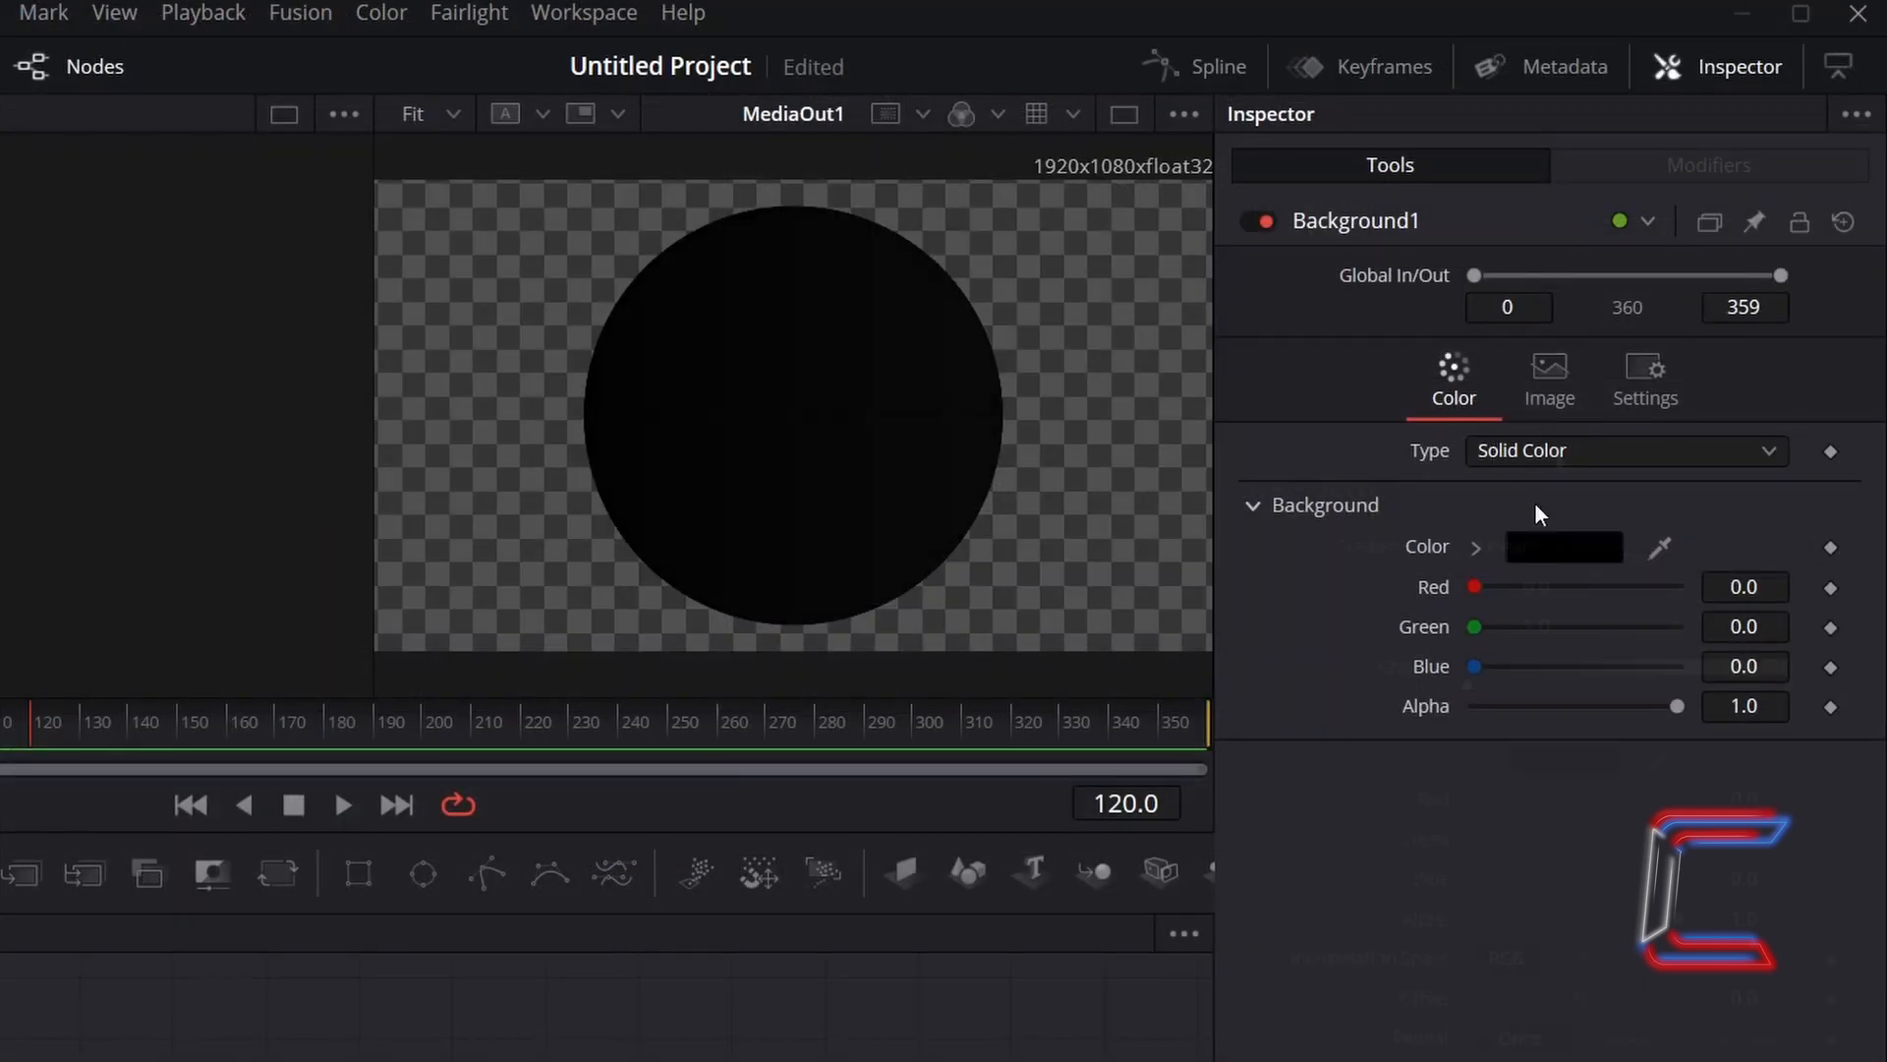
click(1624, 450)
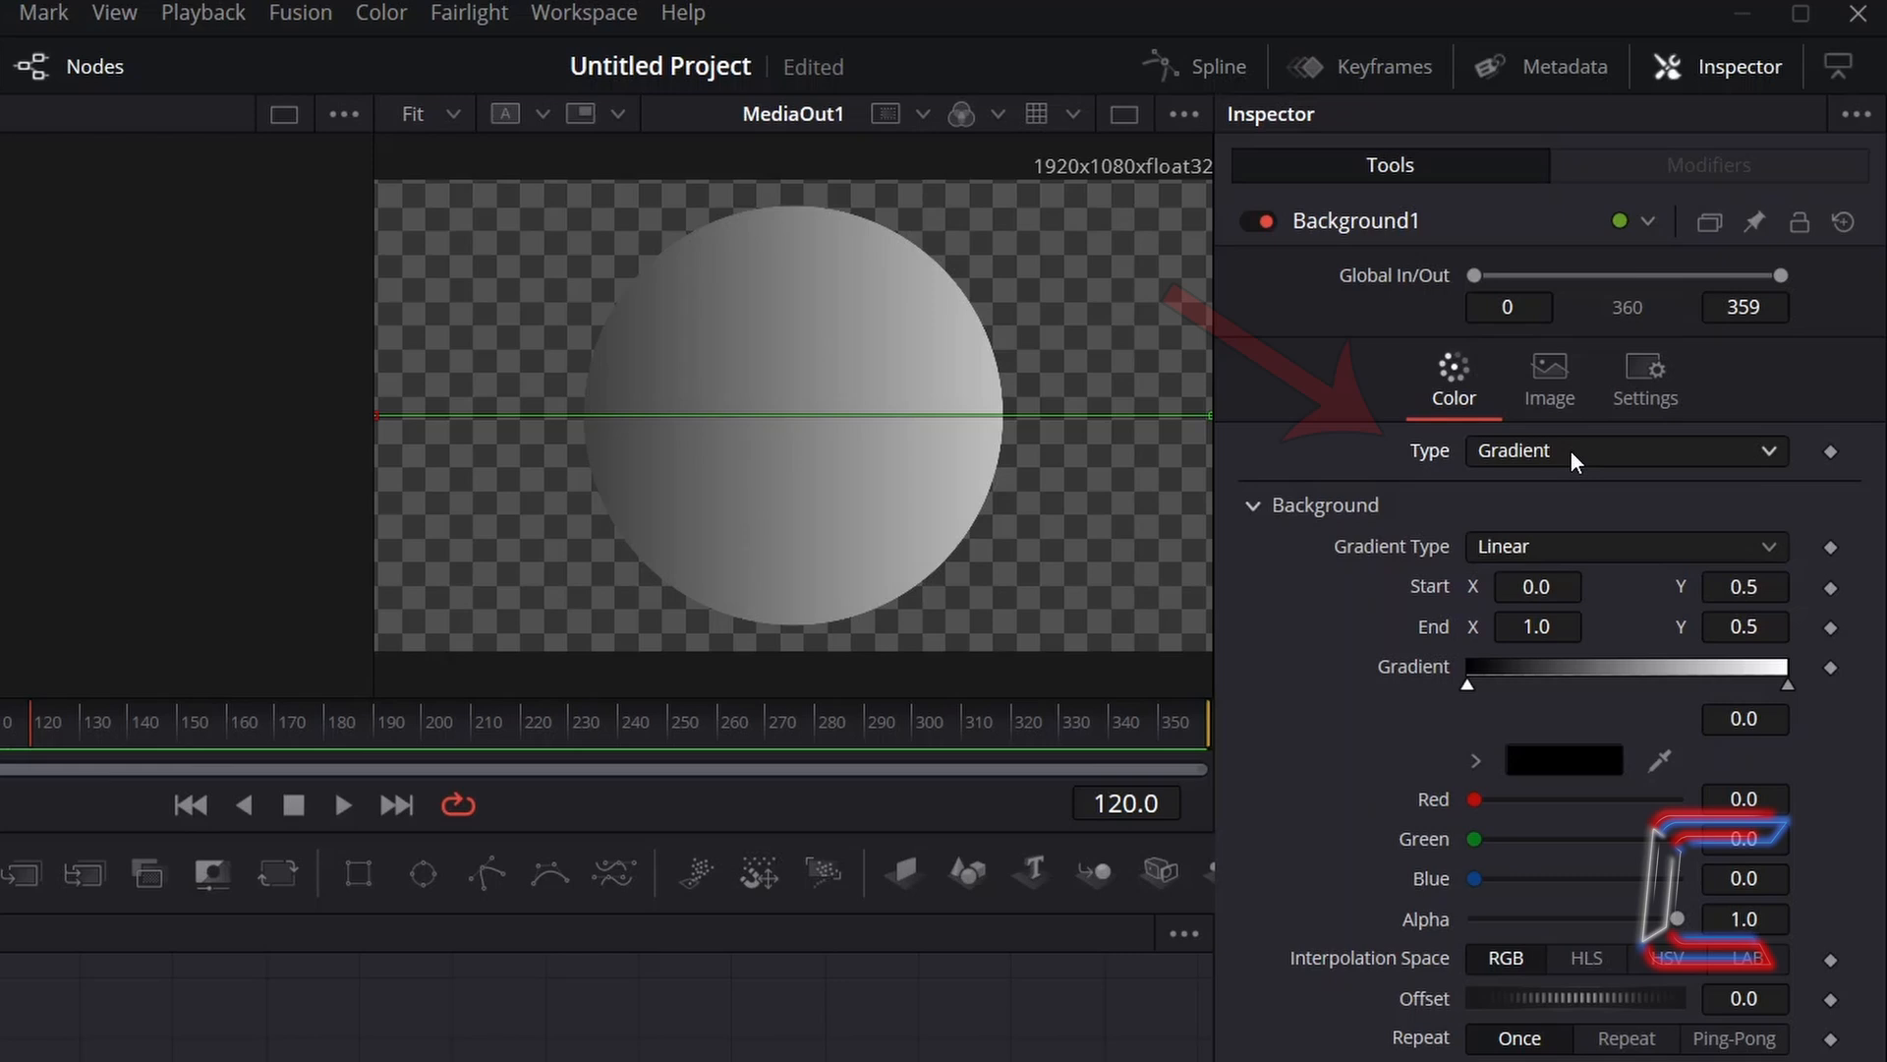
click(1627, 450)
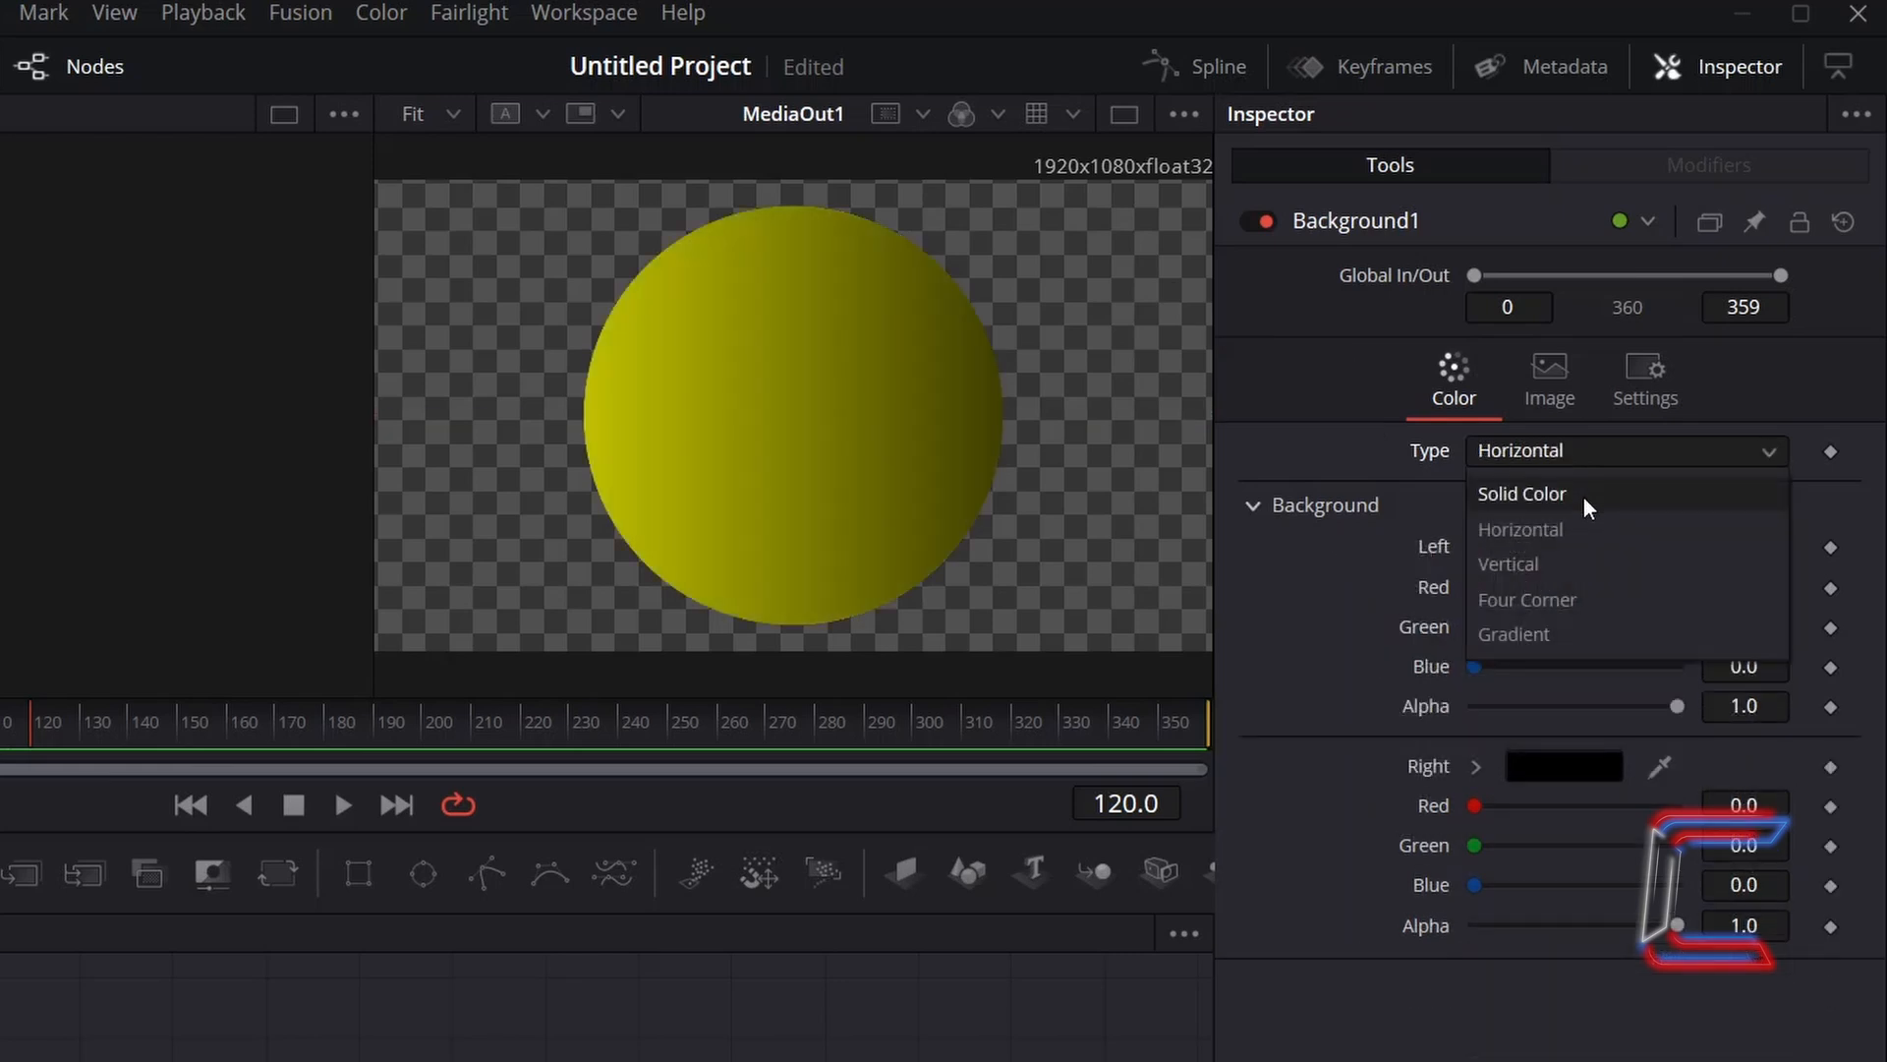
mouse_move(1580, 564)
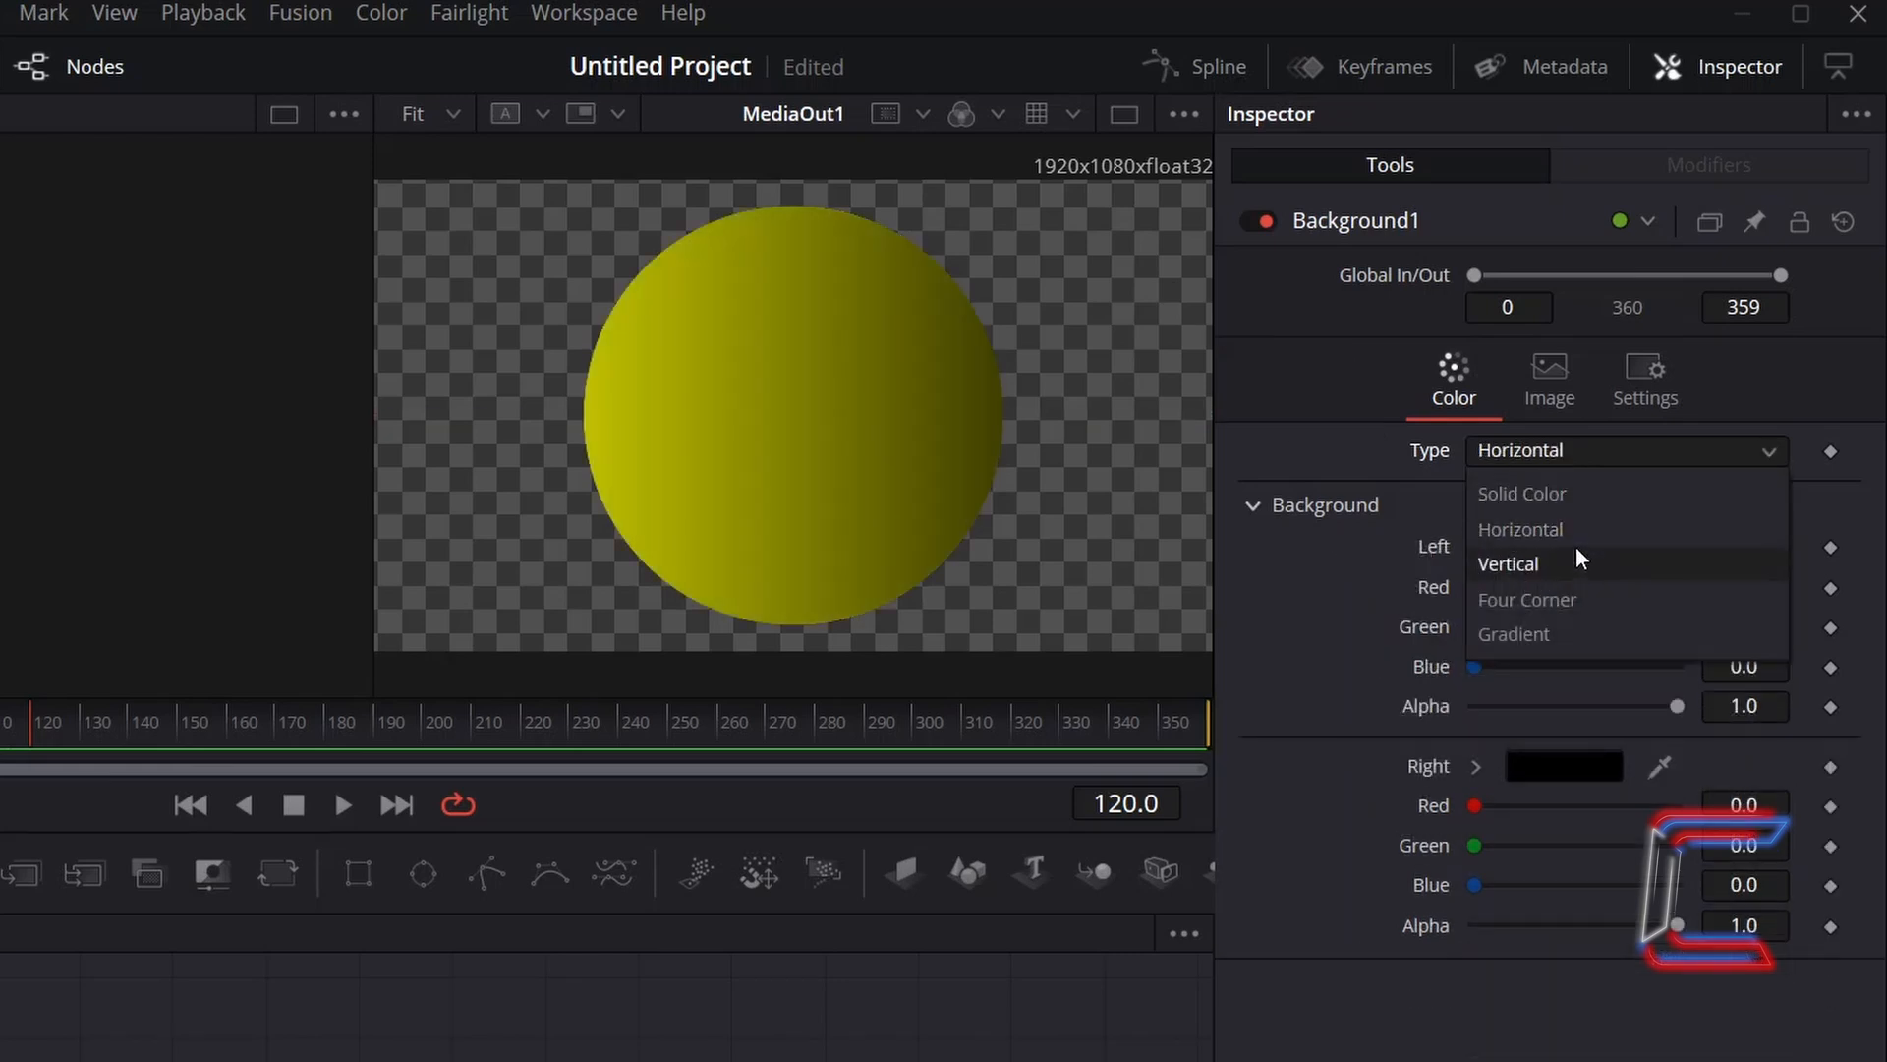
mouse_move(1569, 587)
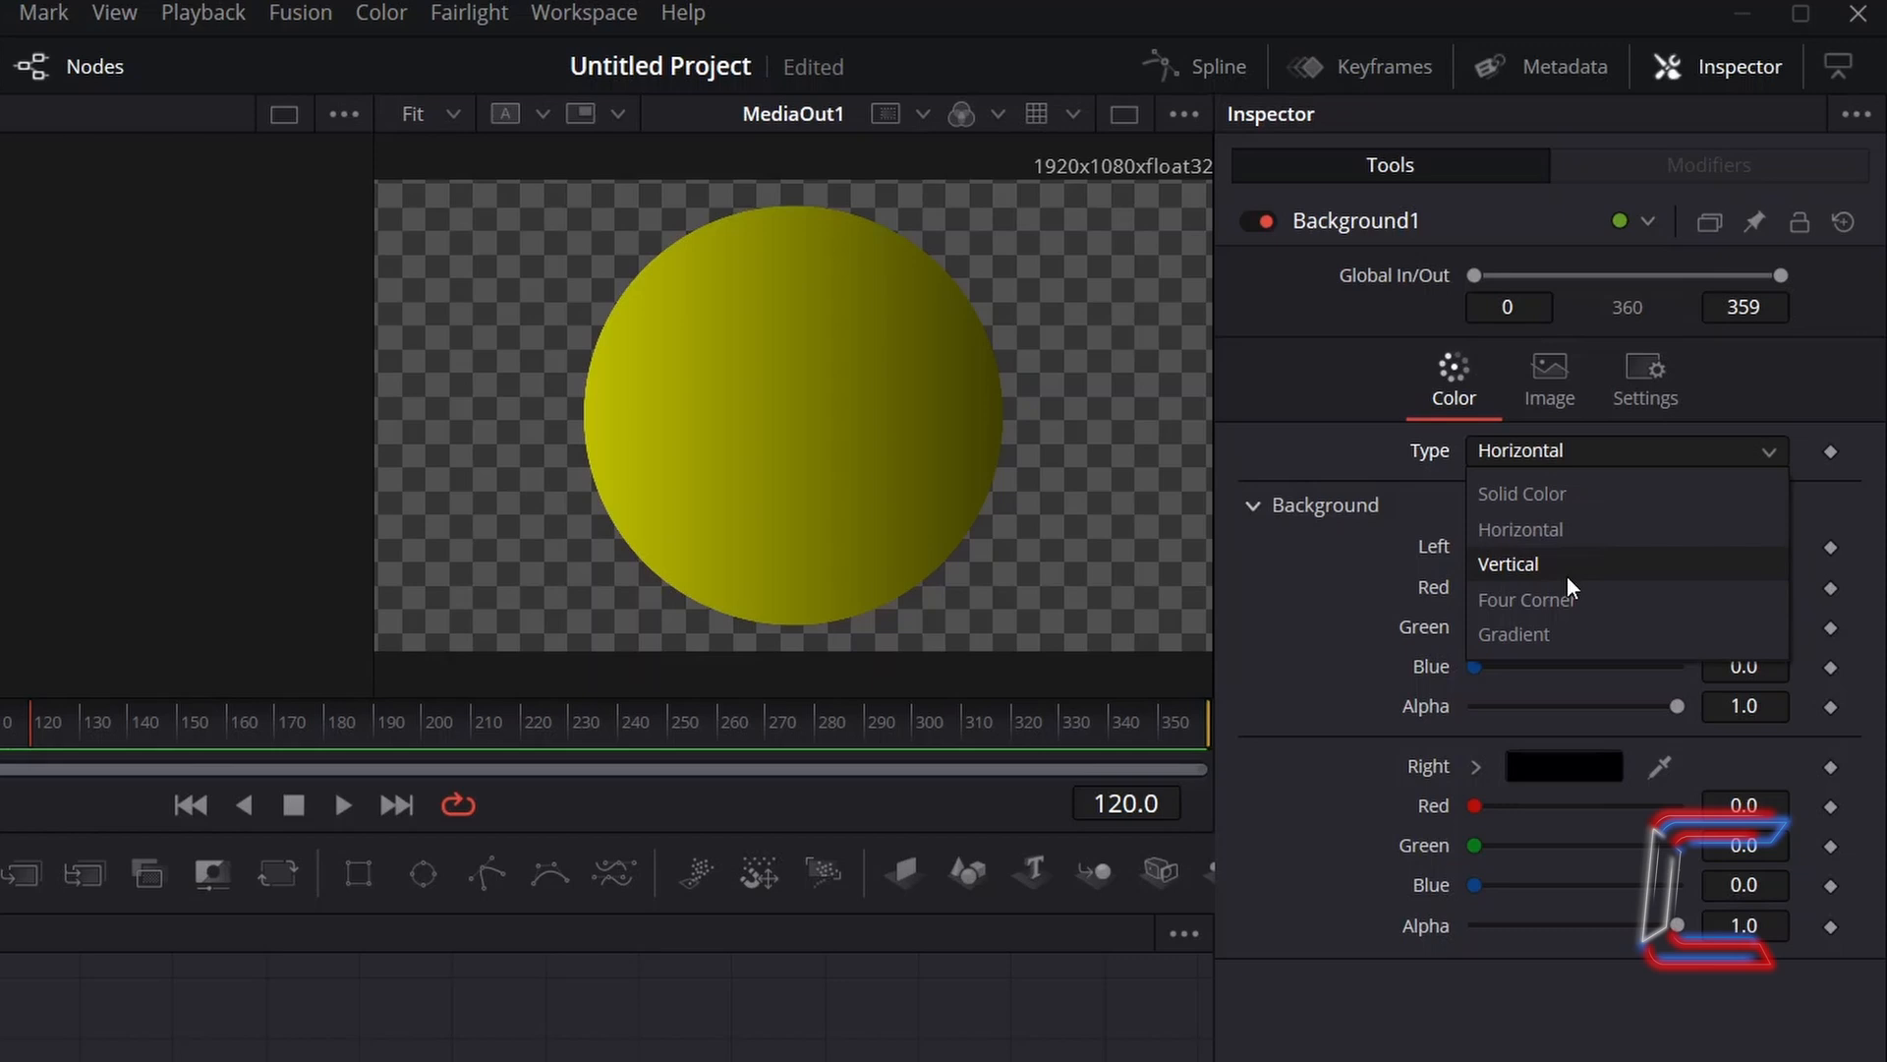
mouse_move(1541, 604)
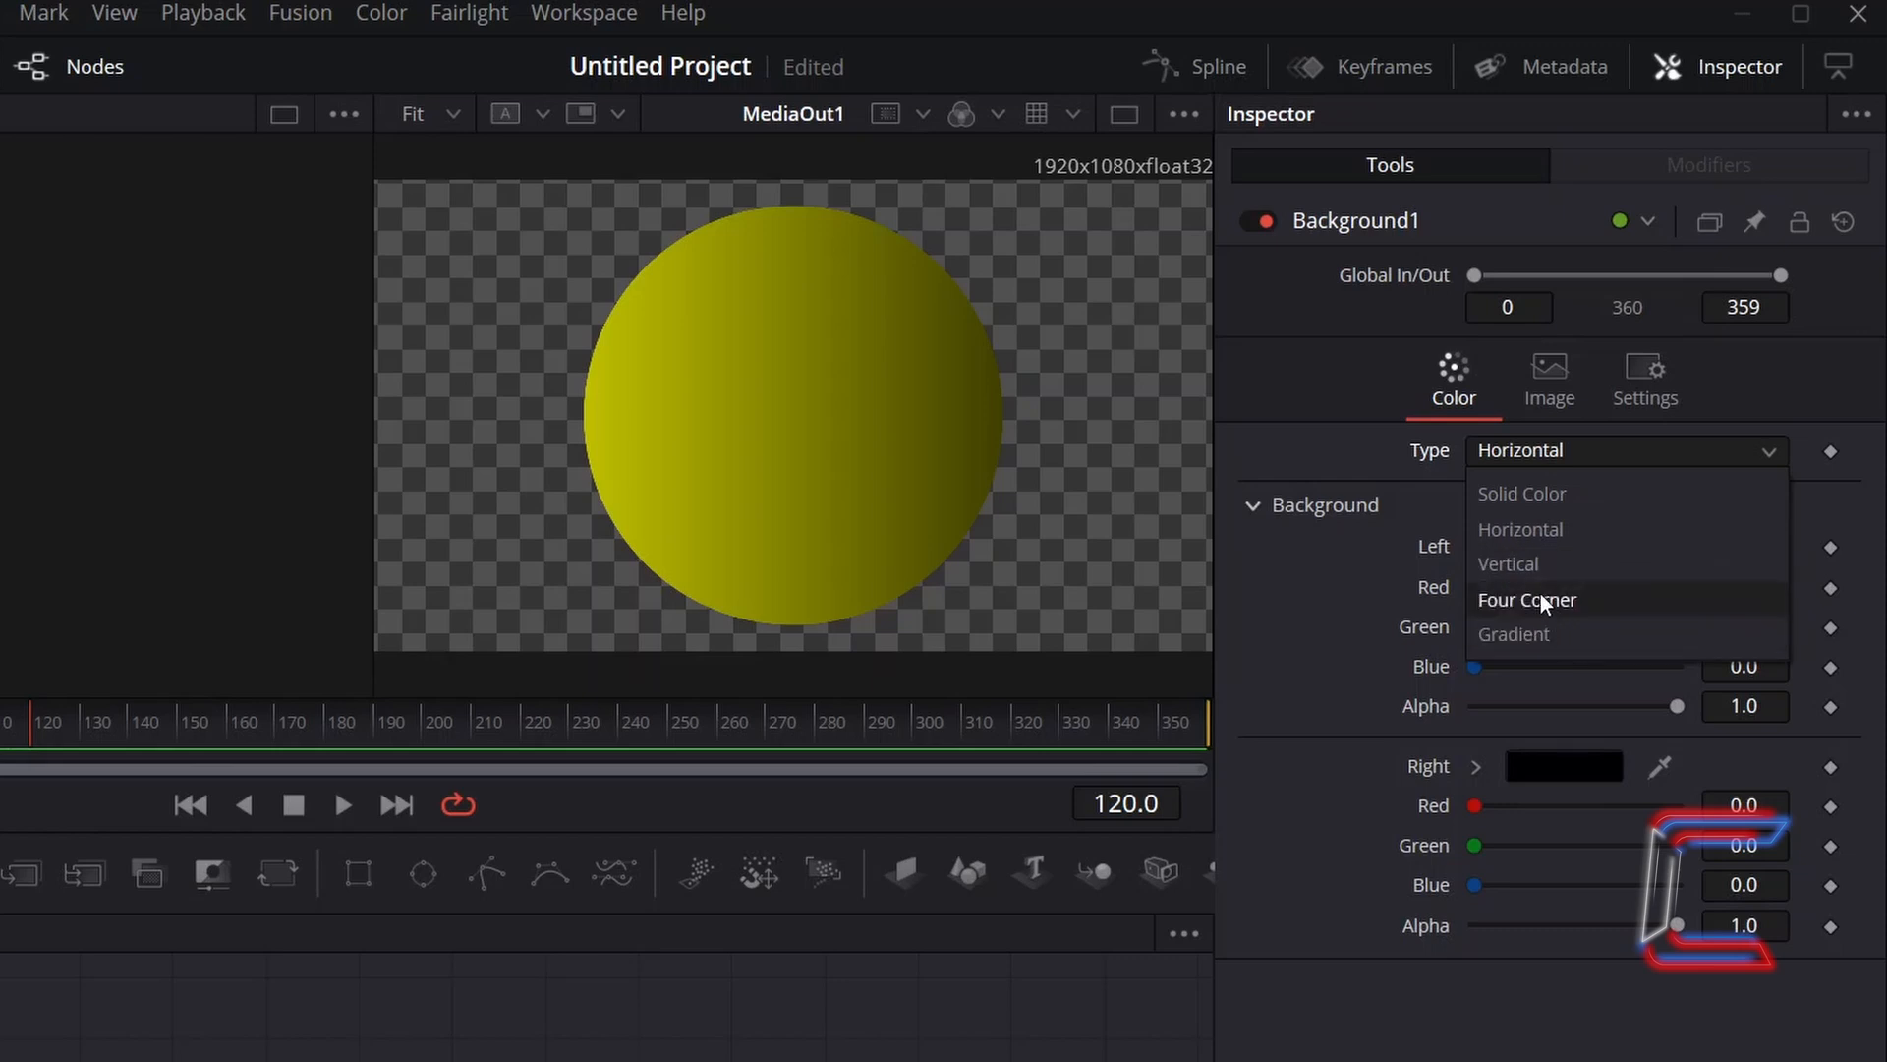
click(1522, 493)
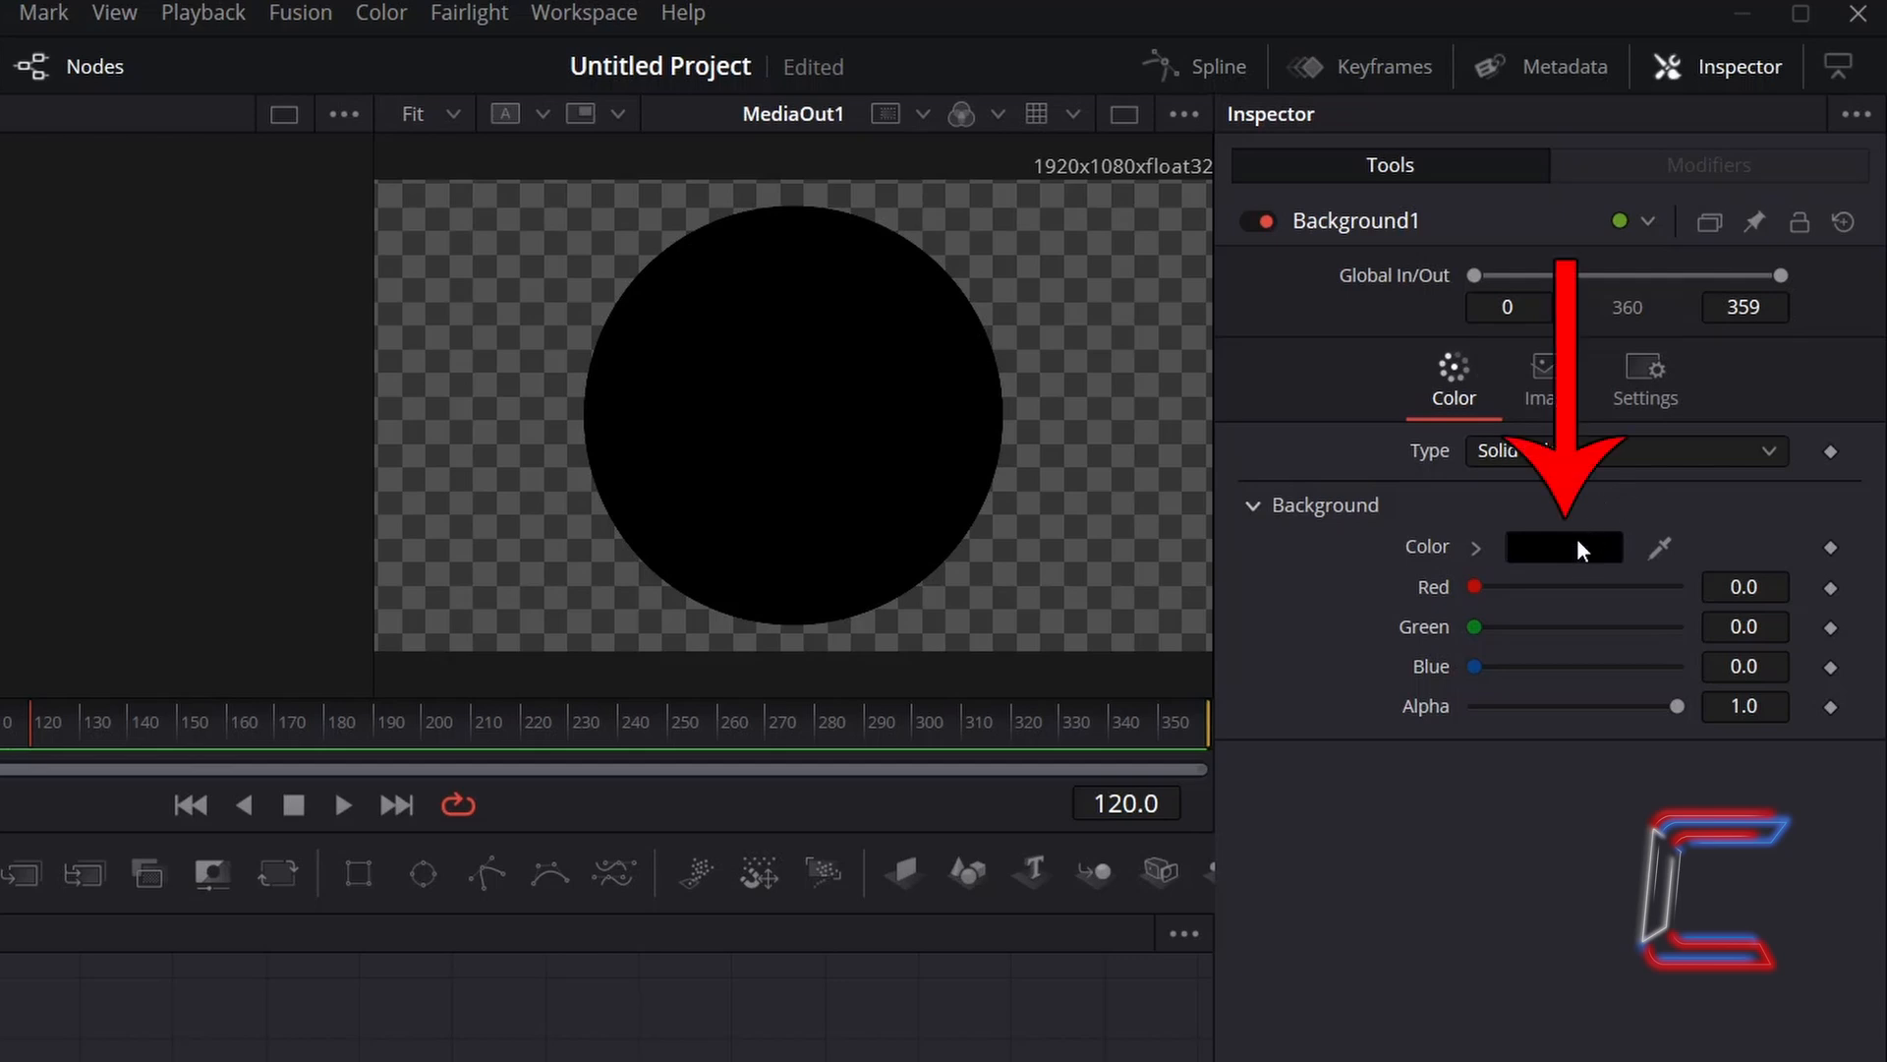
Set Background1's colour to cyan #00ffff in the colour picker
click(1564, 547)
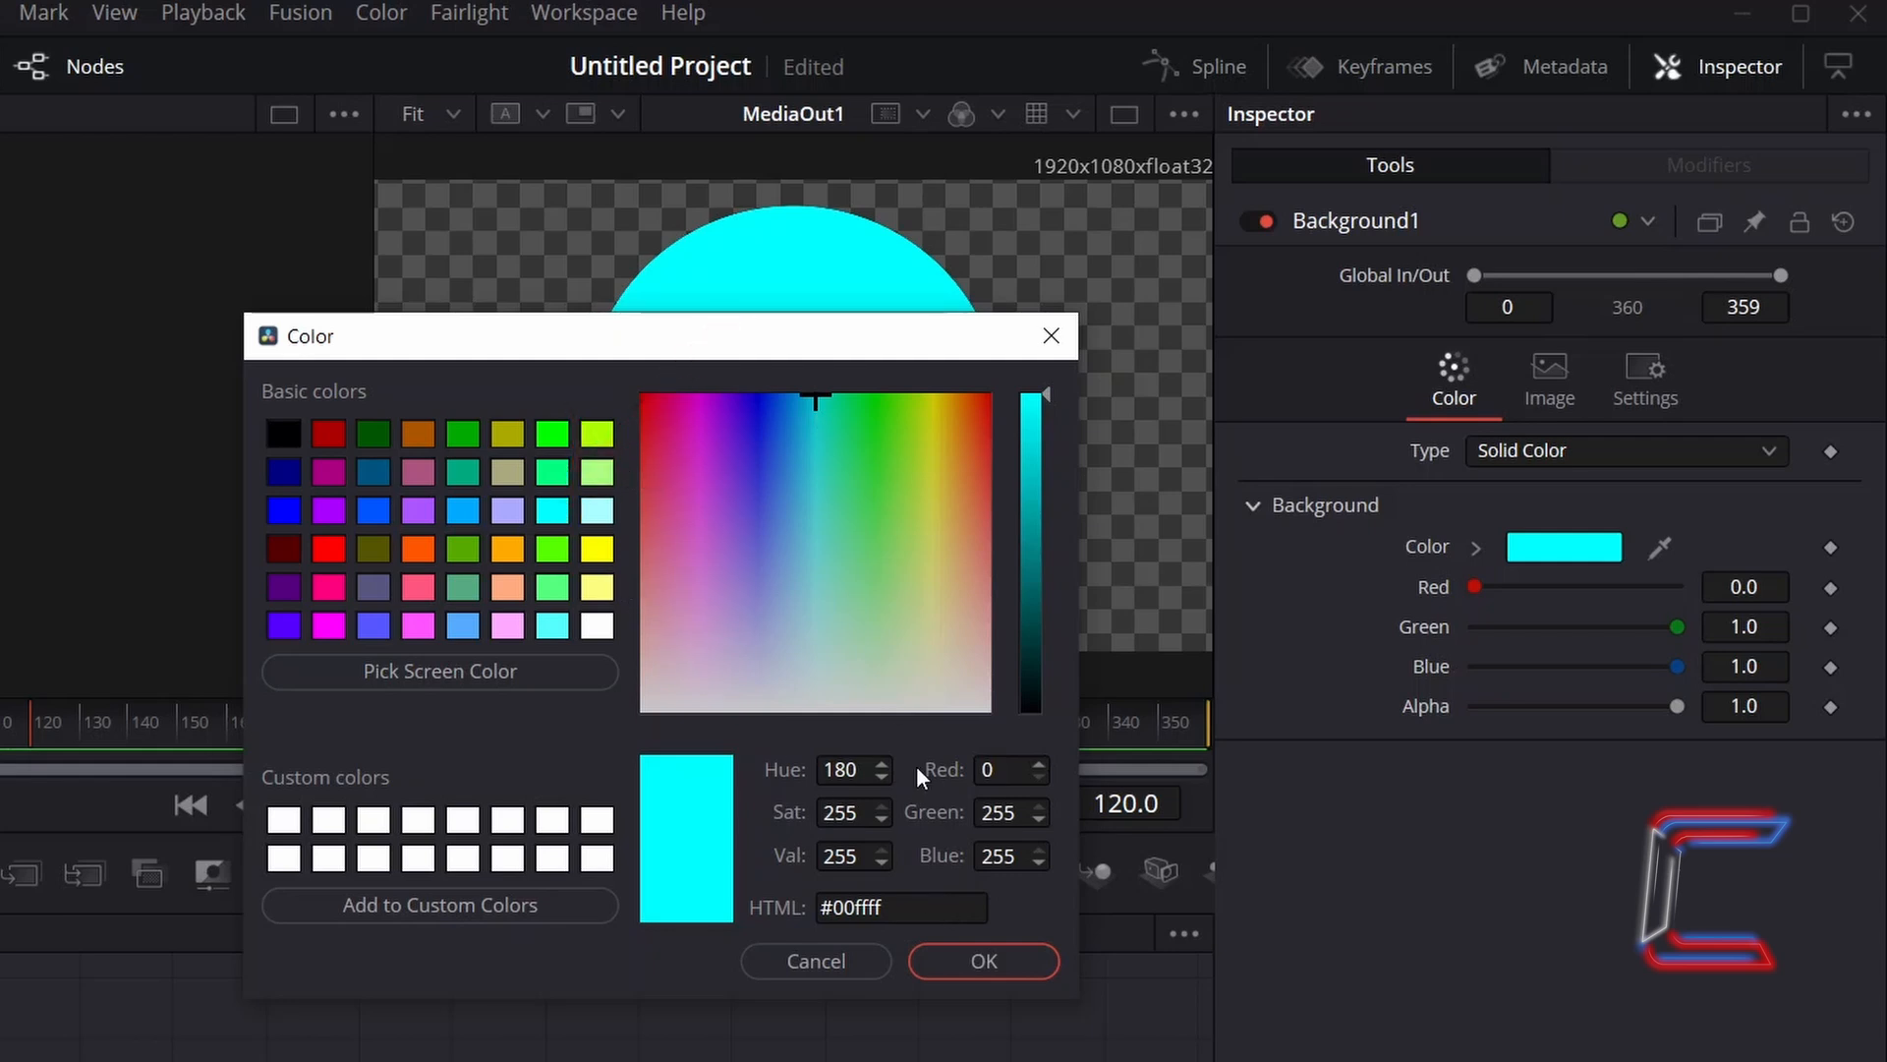
click(901, 907)
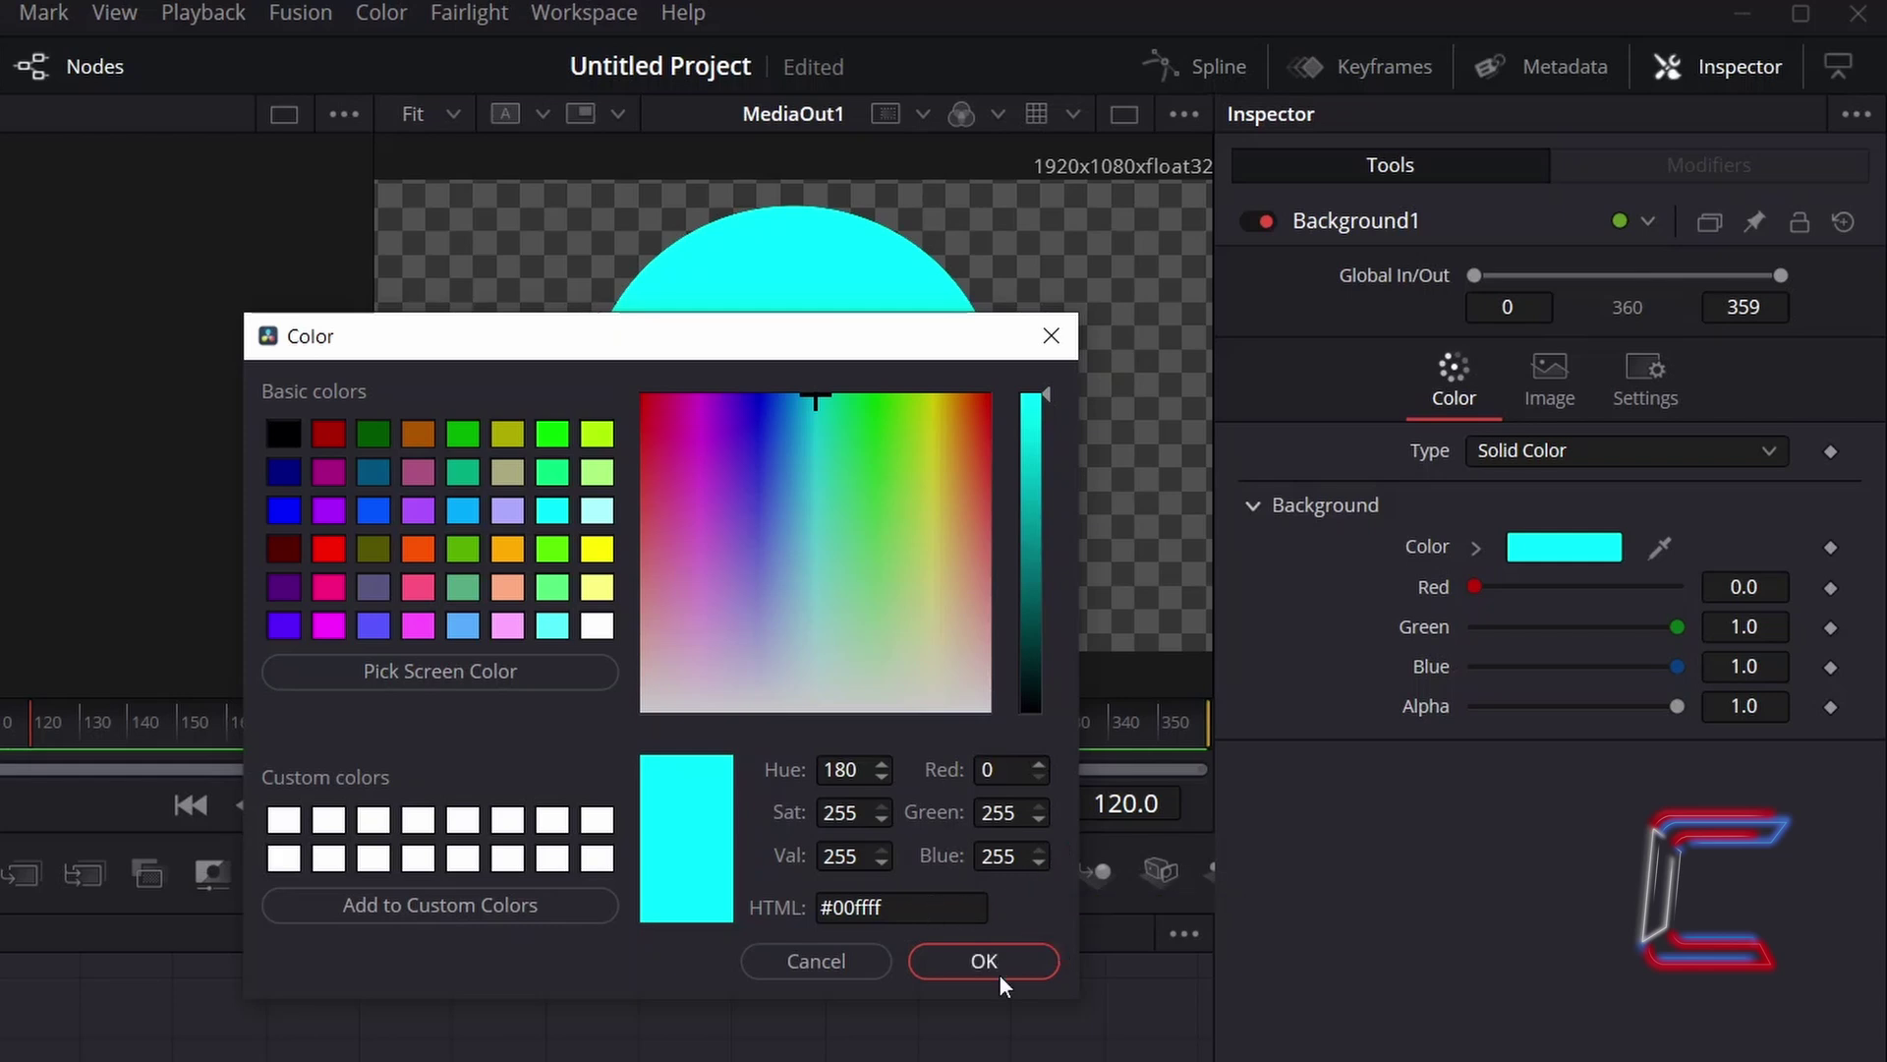
click(985, 961)
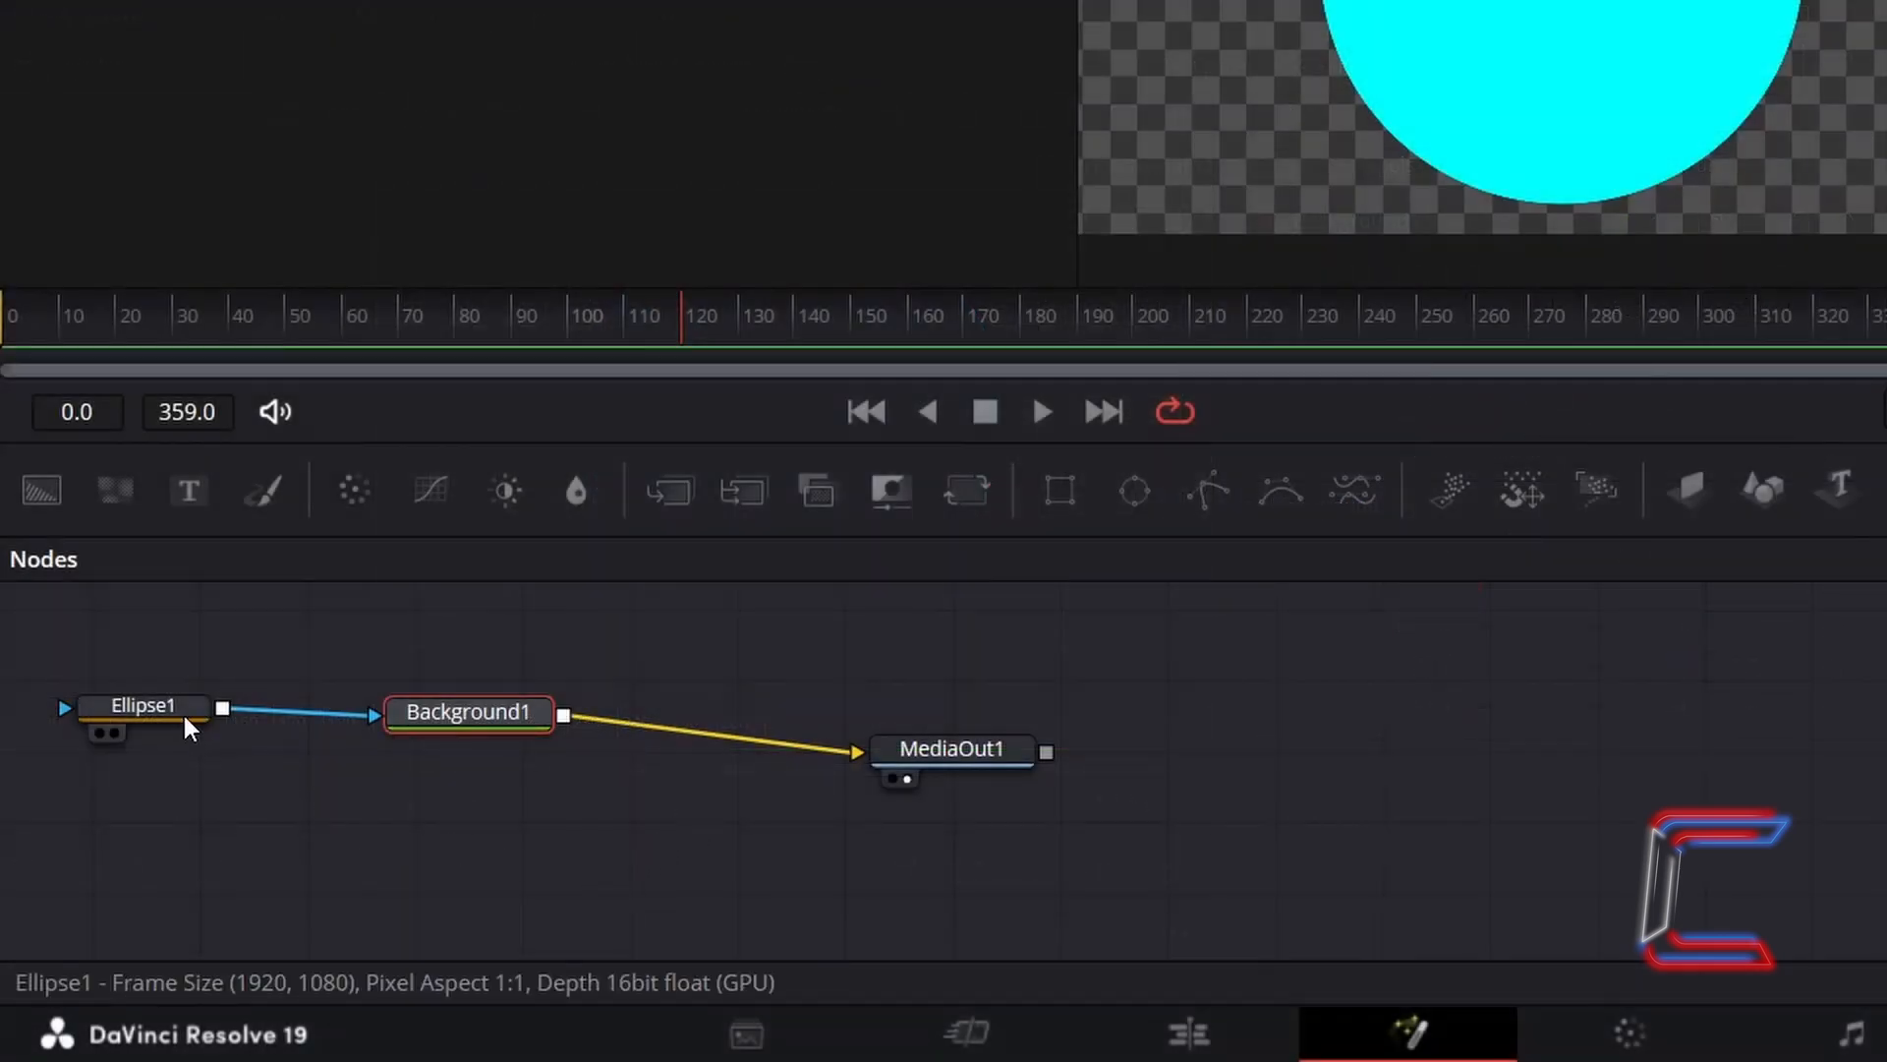
Set Ellipse1's Center Y to 0.05, Width 0.15 and Height 0.05
click(140, 706)
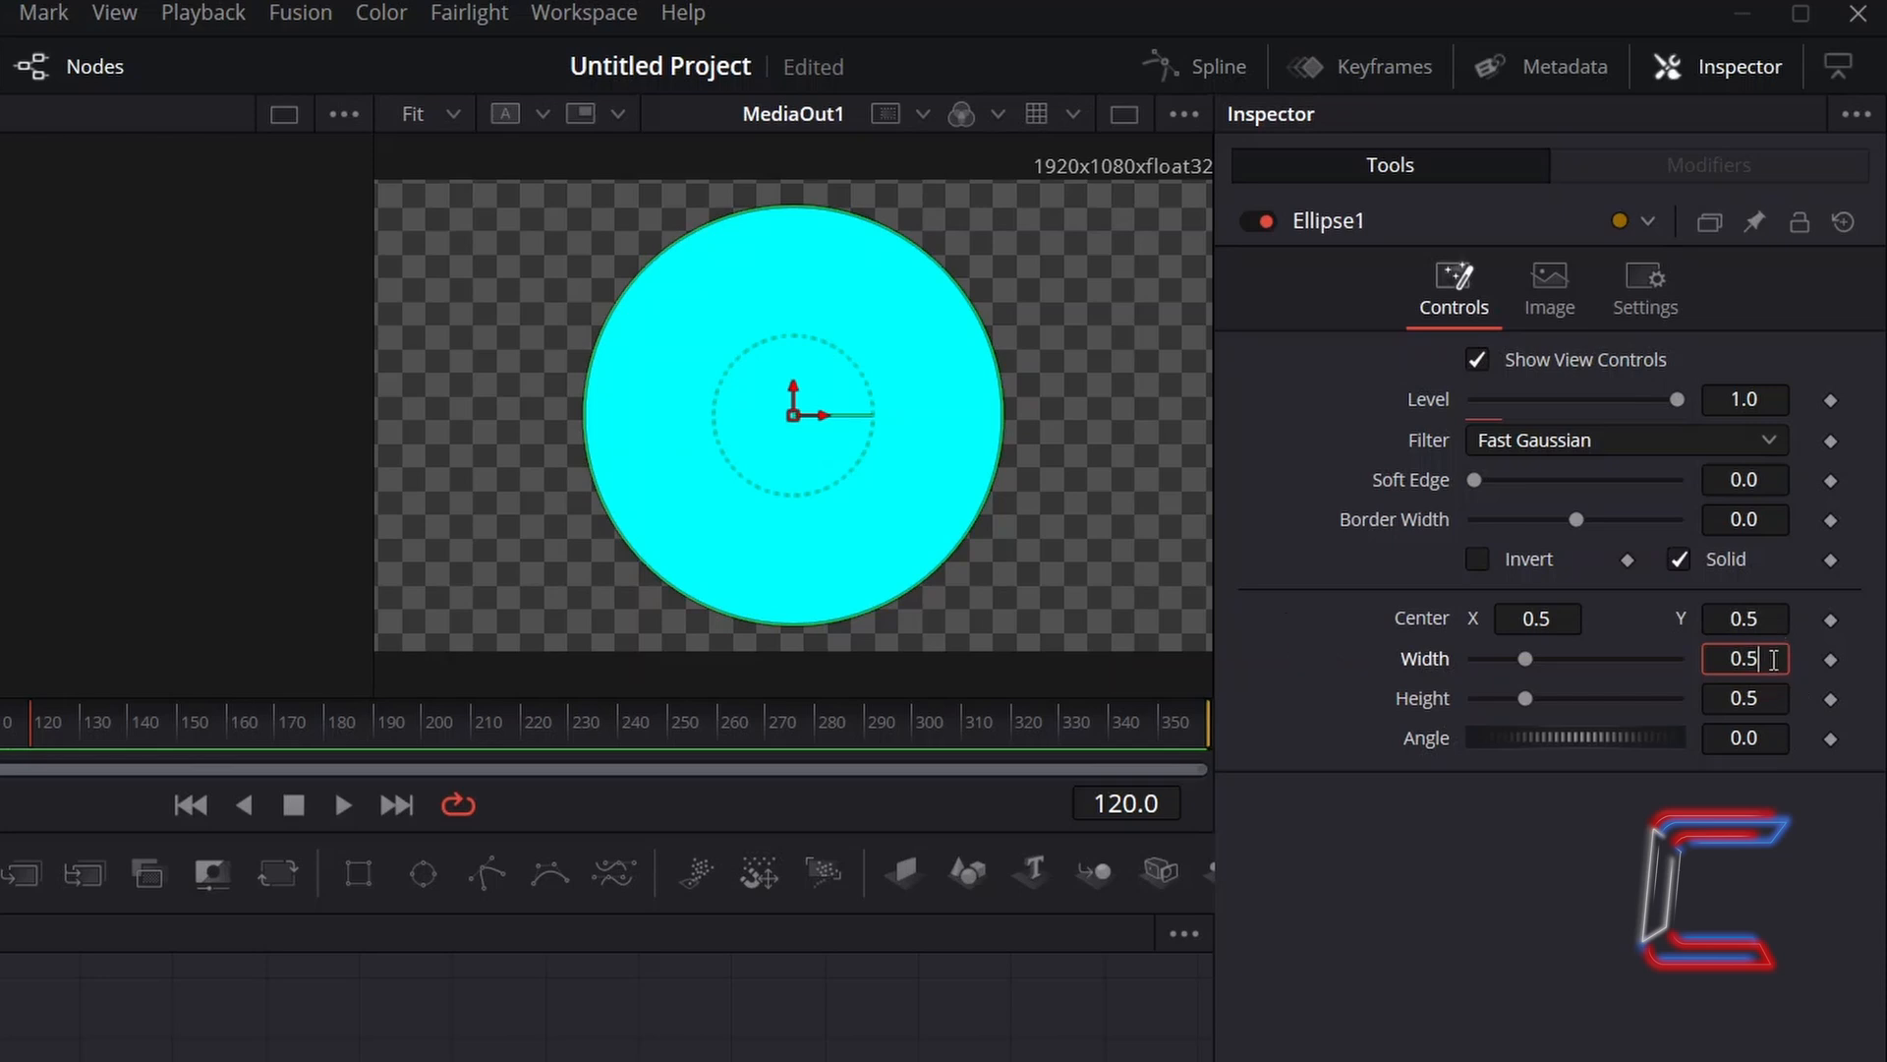
text(0.1)
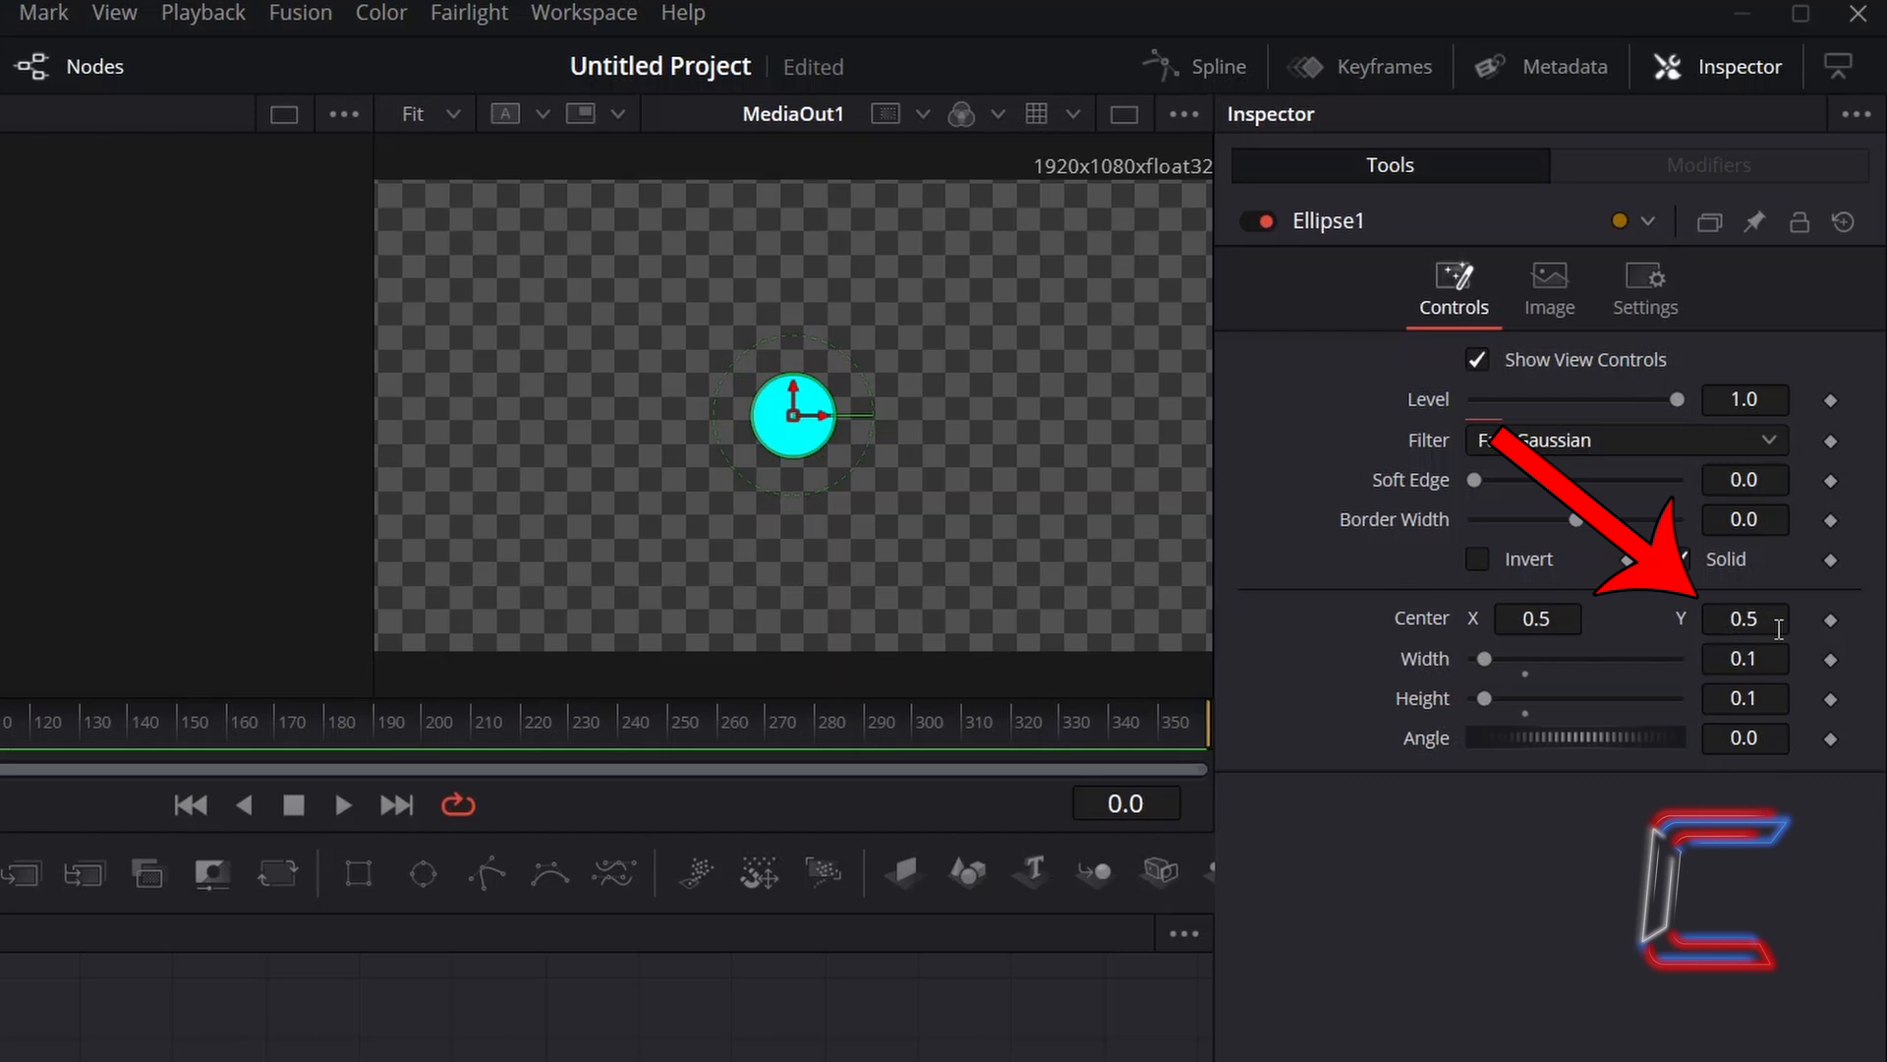
click(1744, 619)
text(0.05)
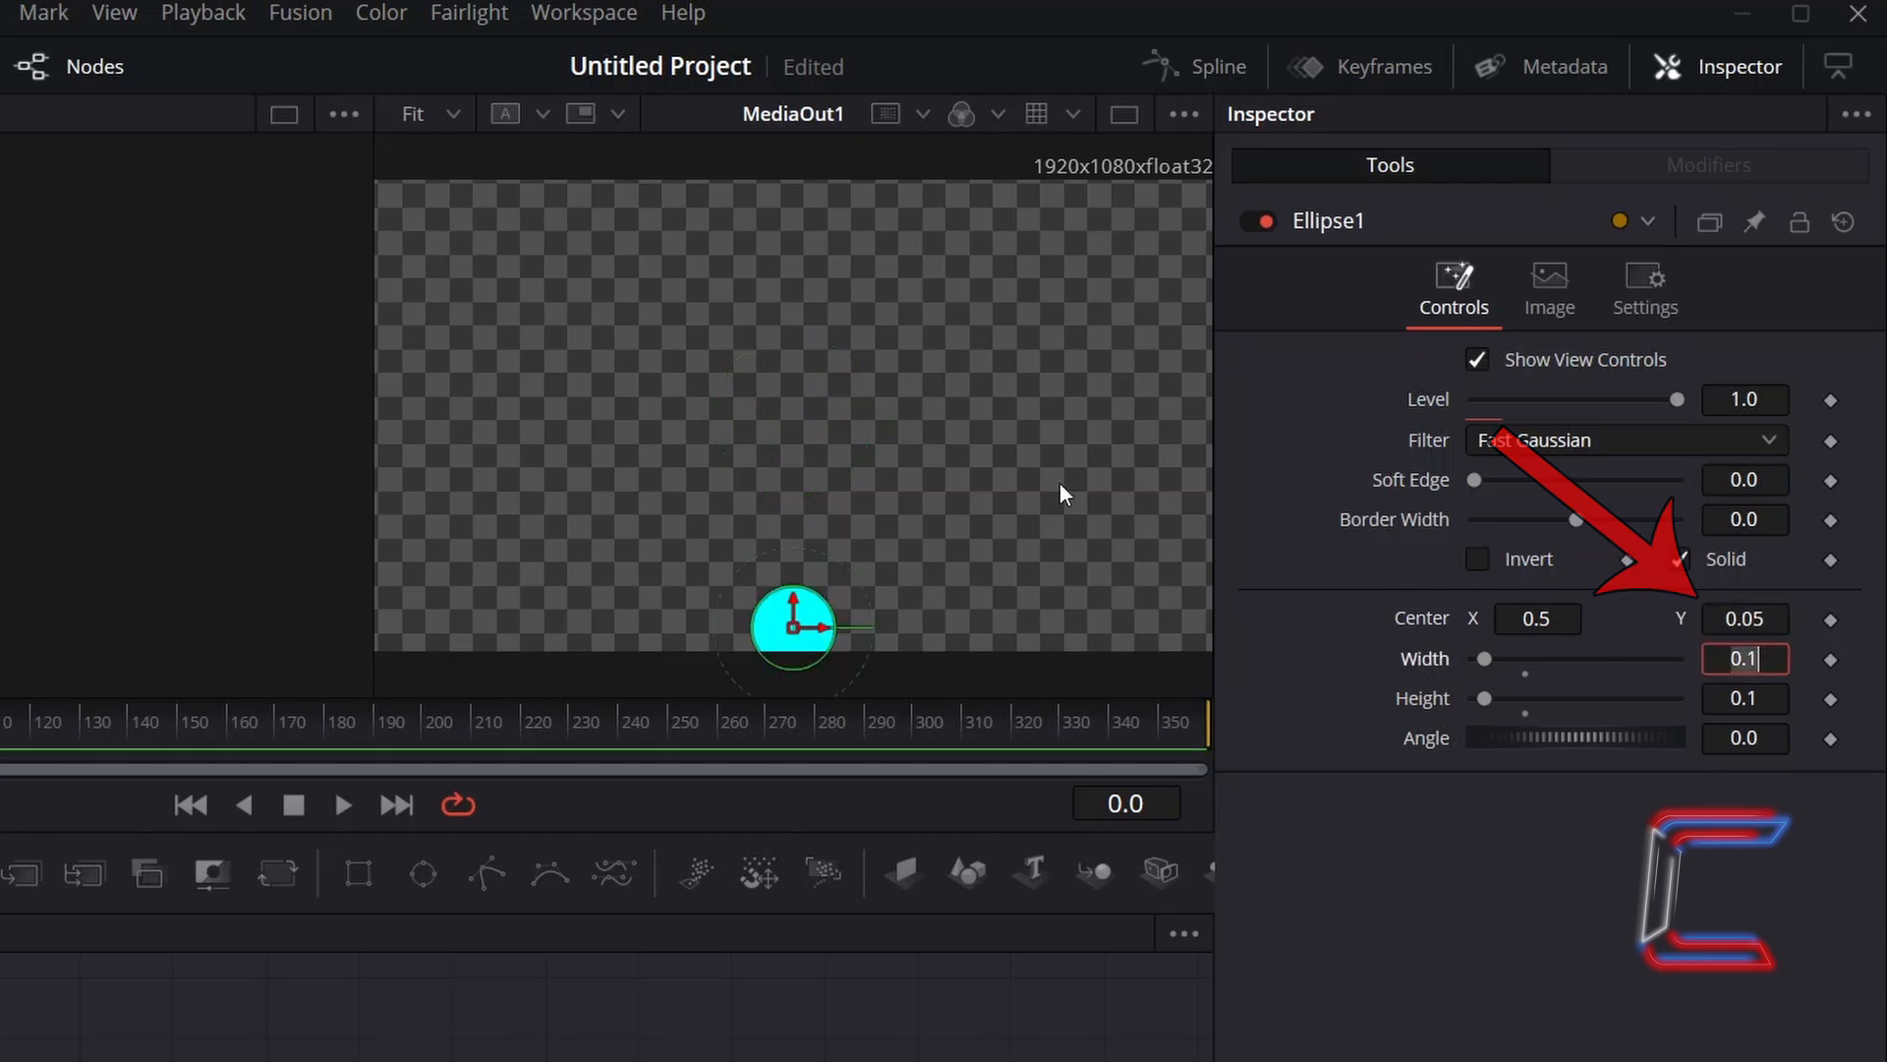
mouse_move(848, 692)
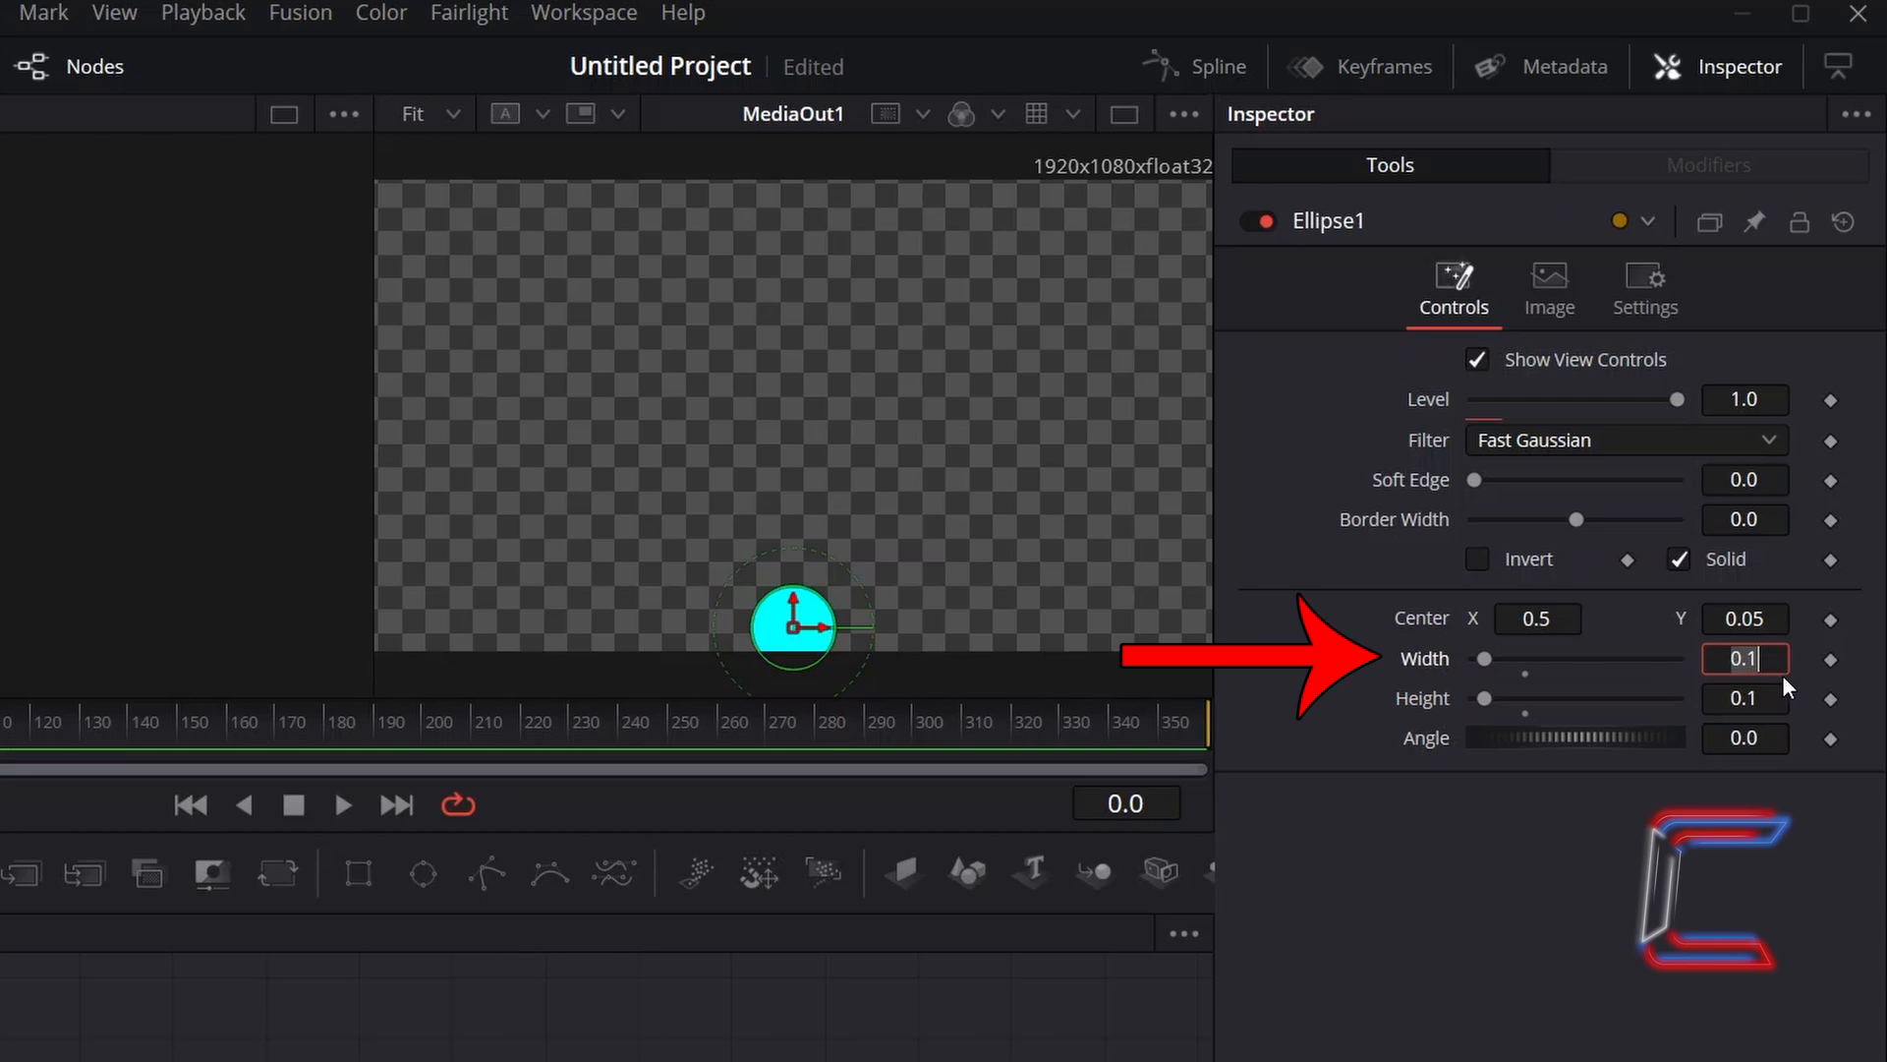
text(0.15)
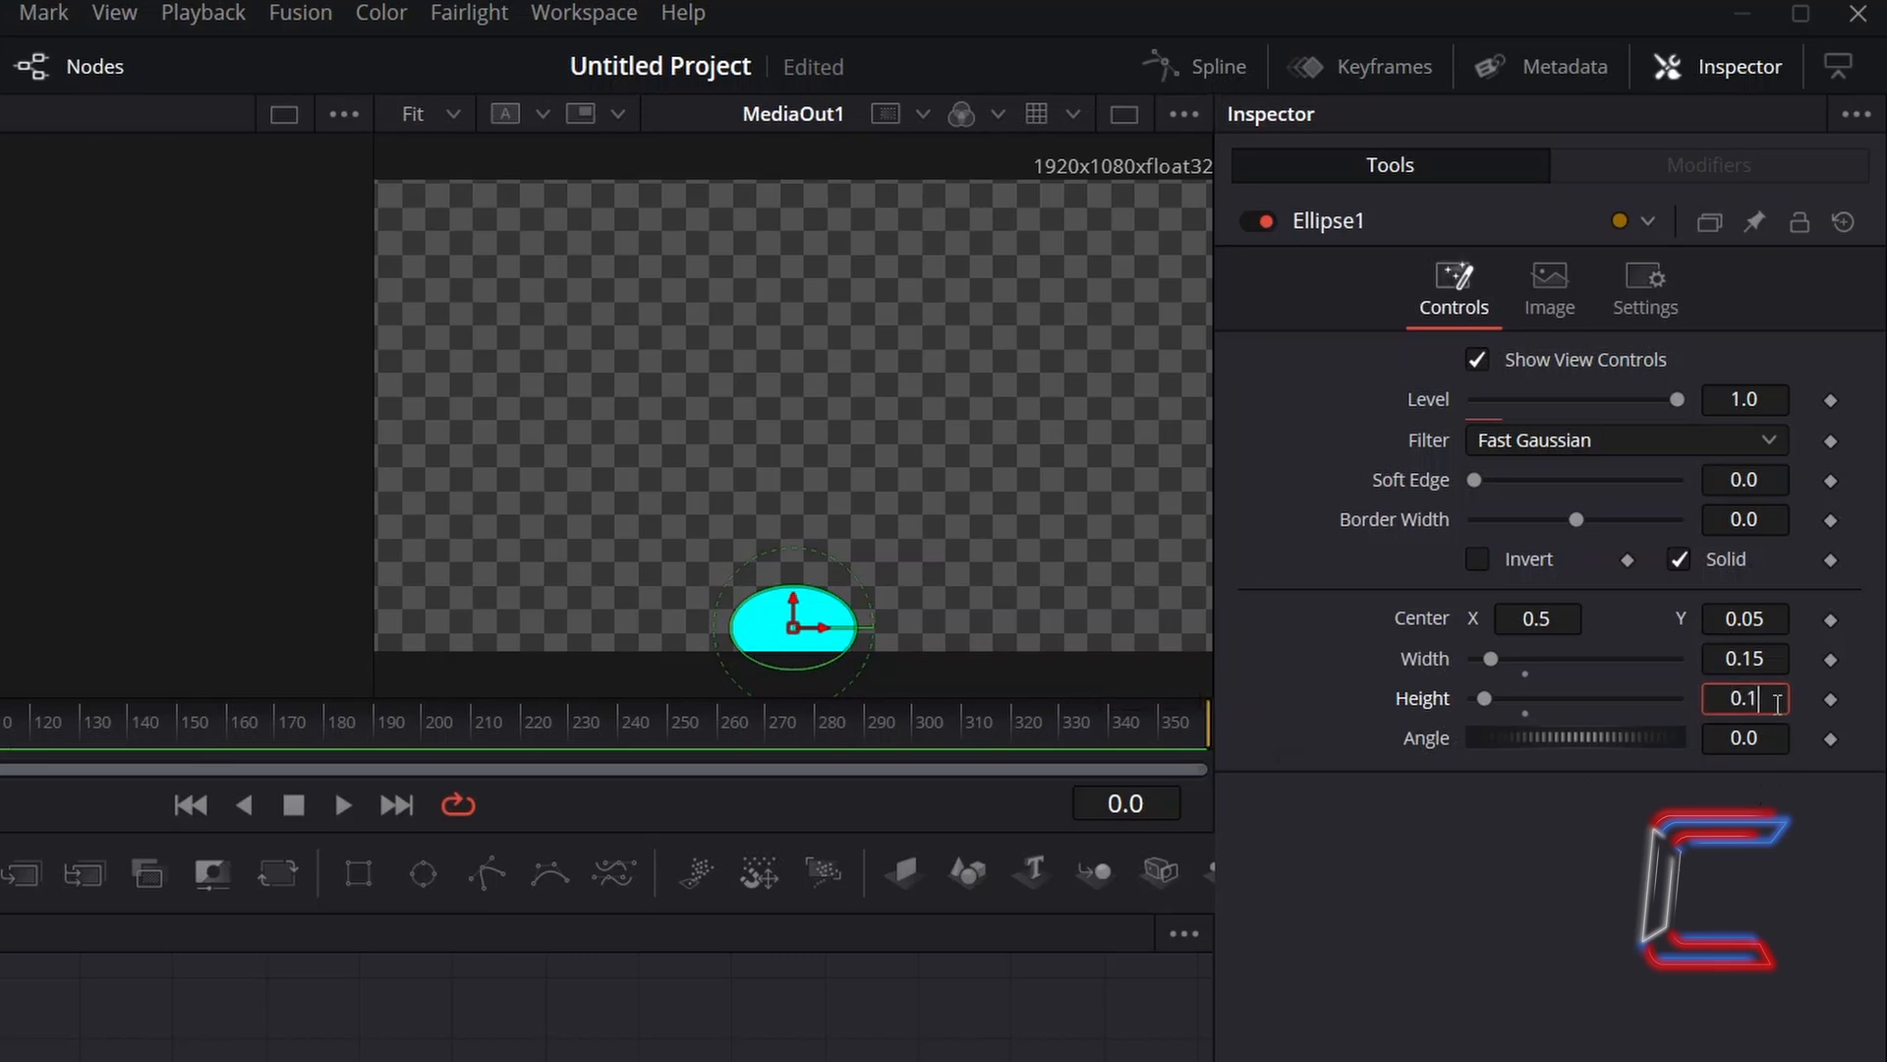
text(0.05)
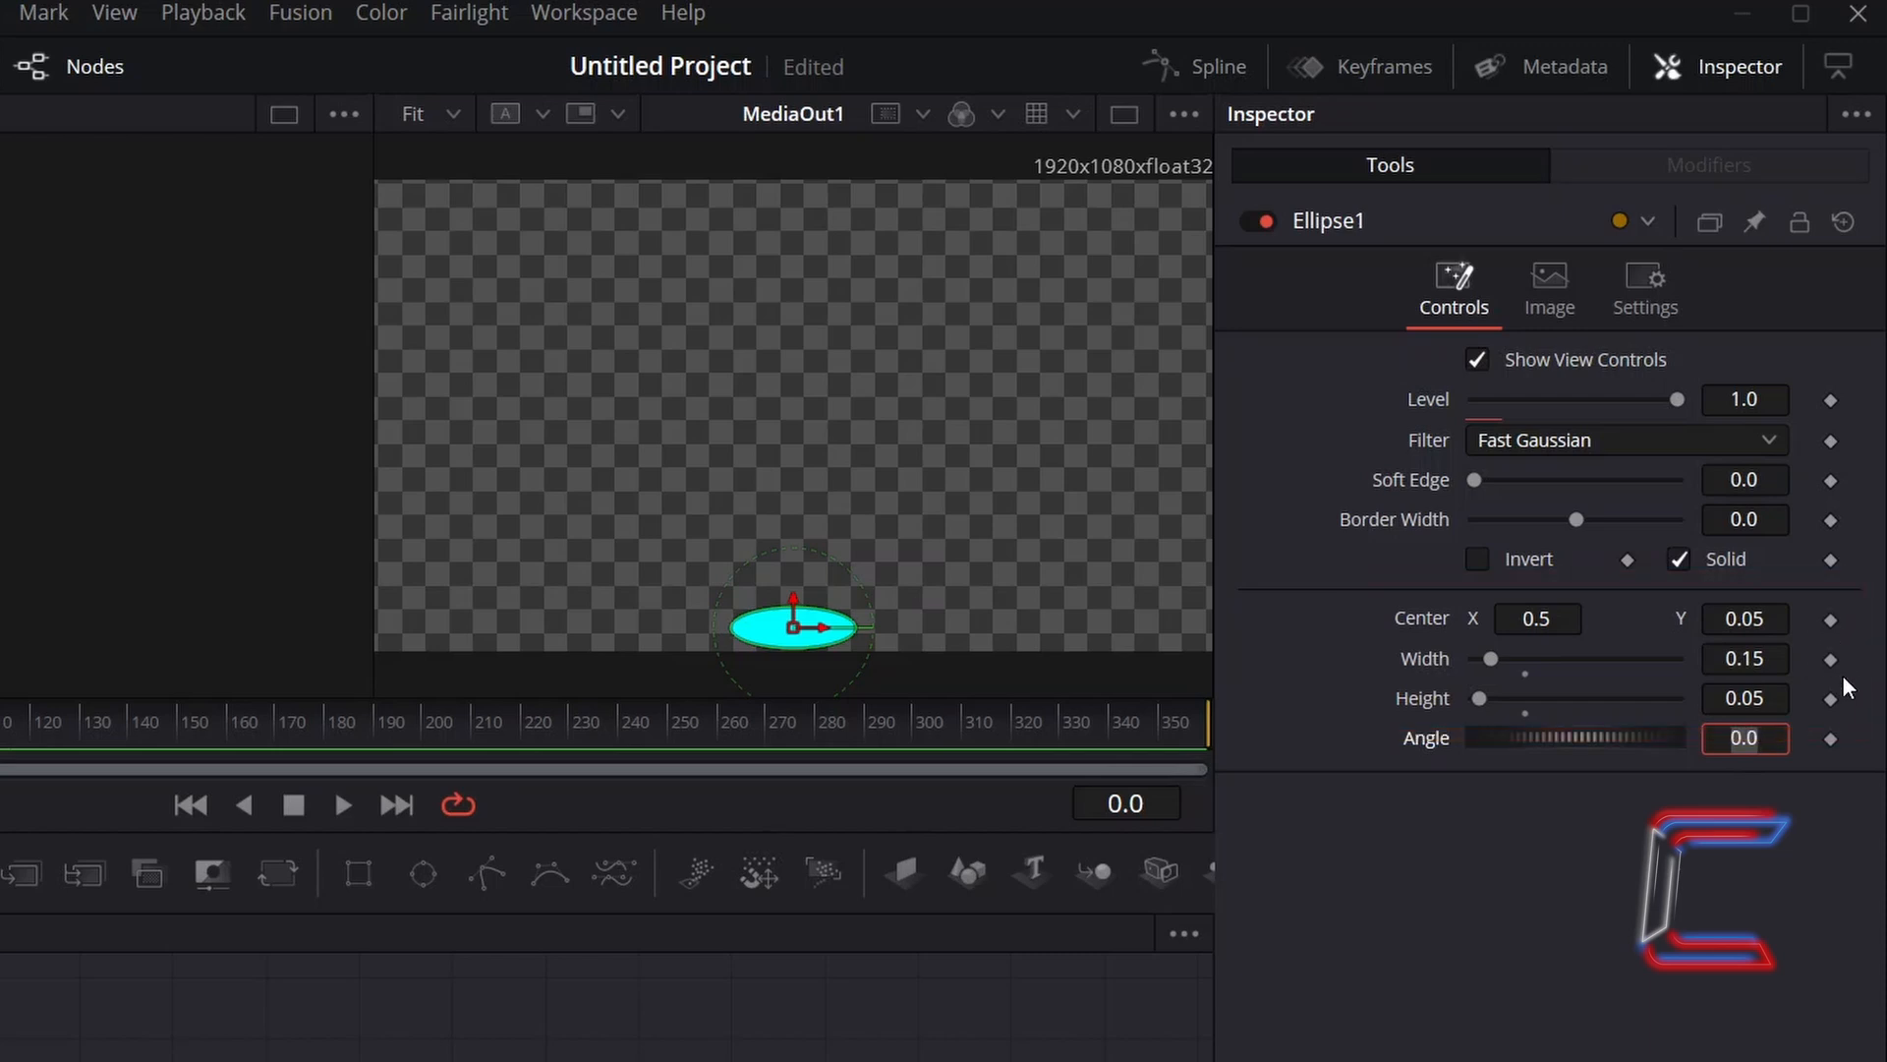
mouse_move(1131, 783)
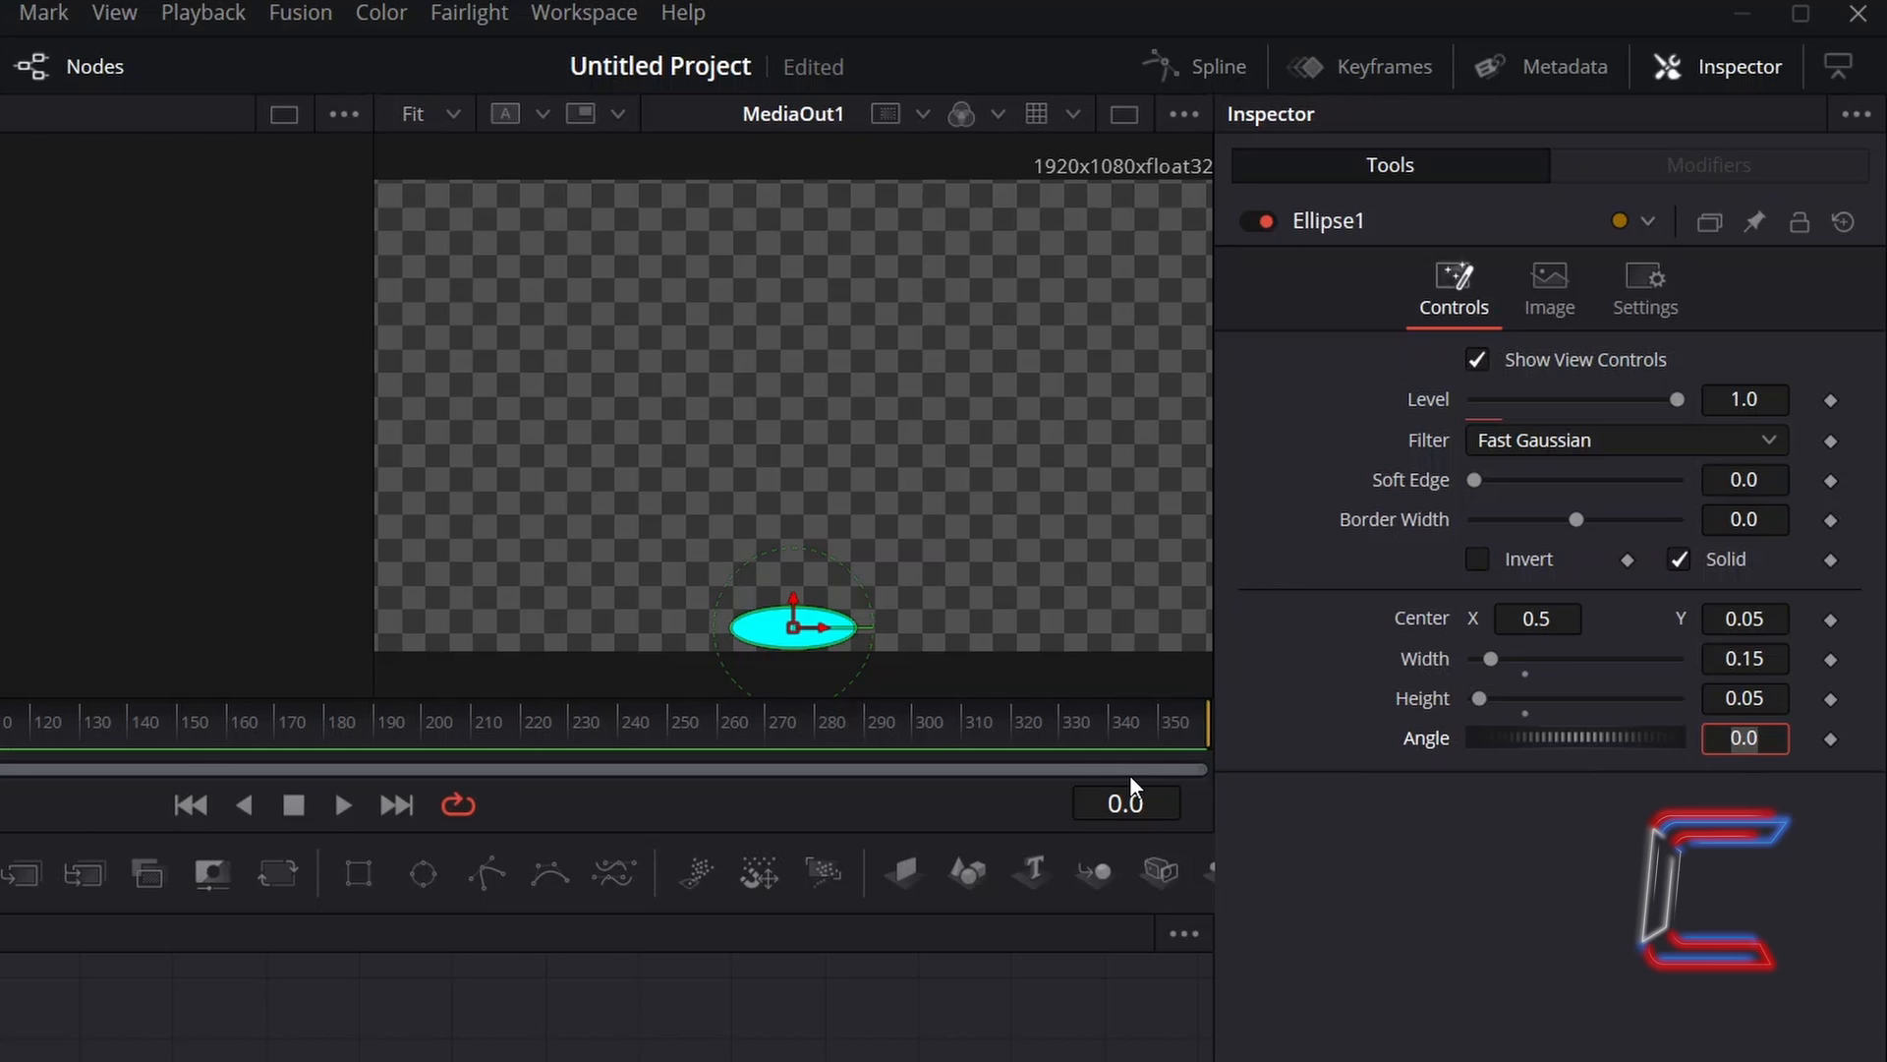
mouse_move(928, 615)
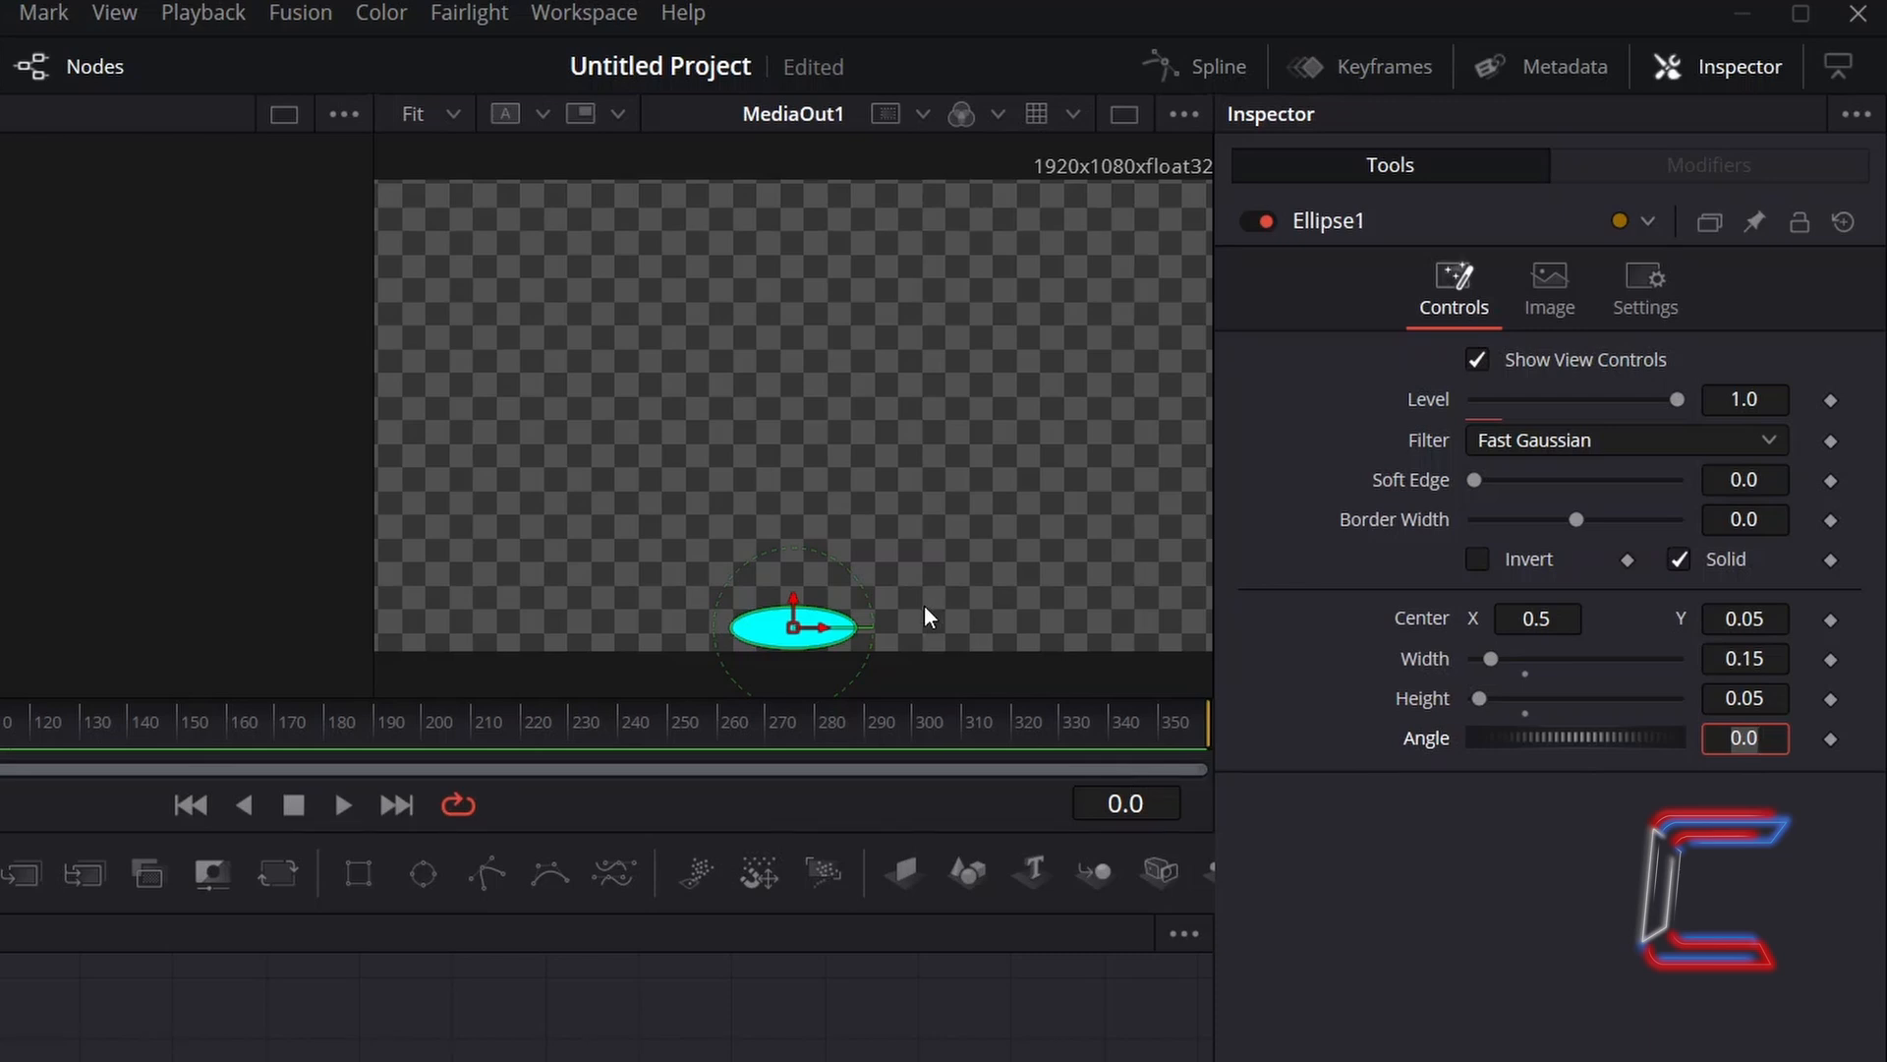
mouse_move(1664, 733)
text(4)
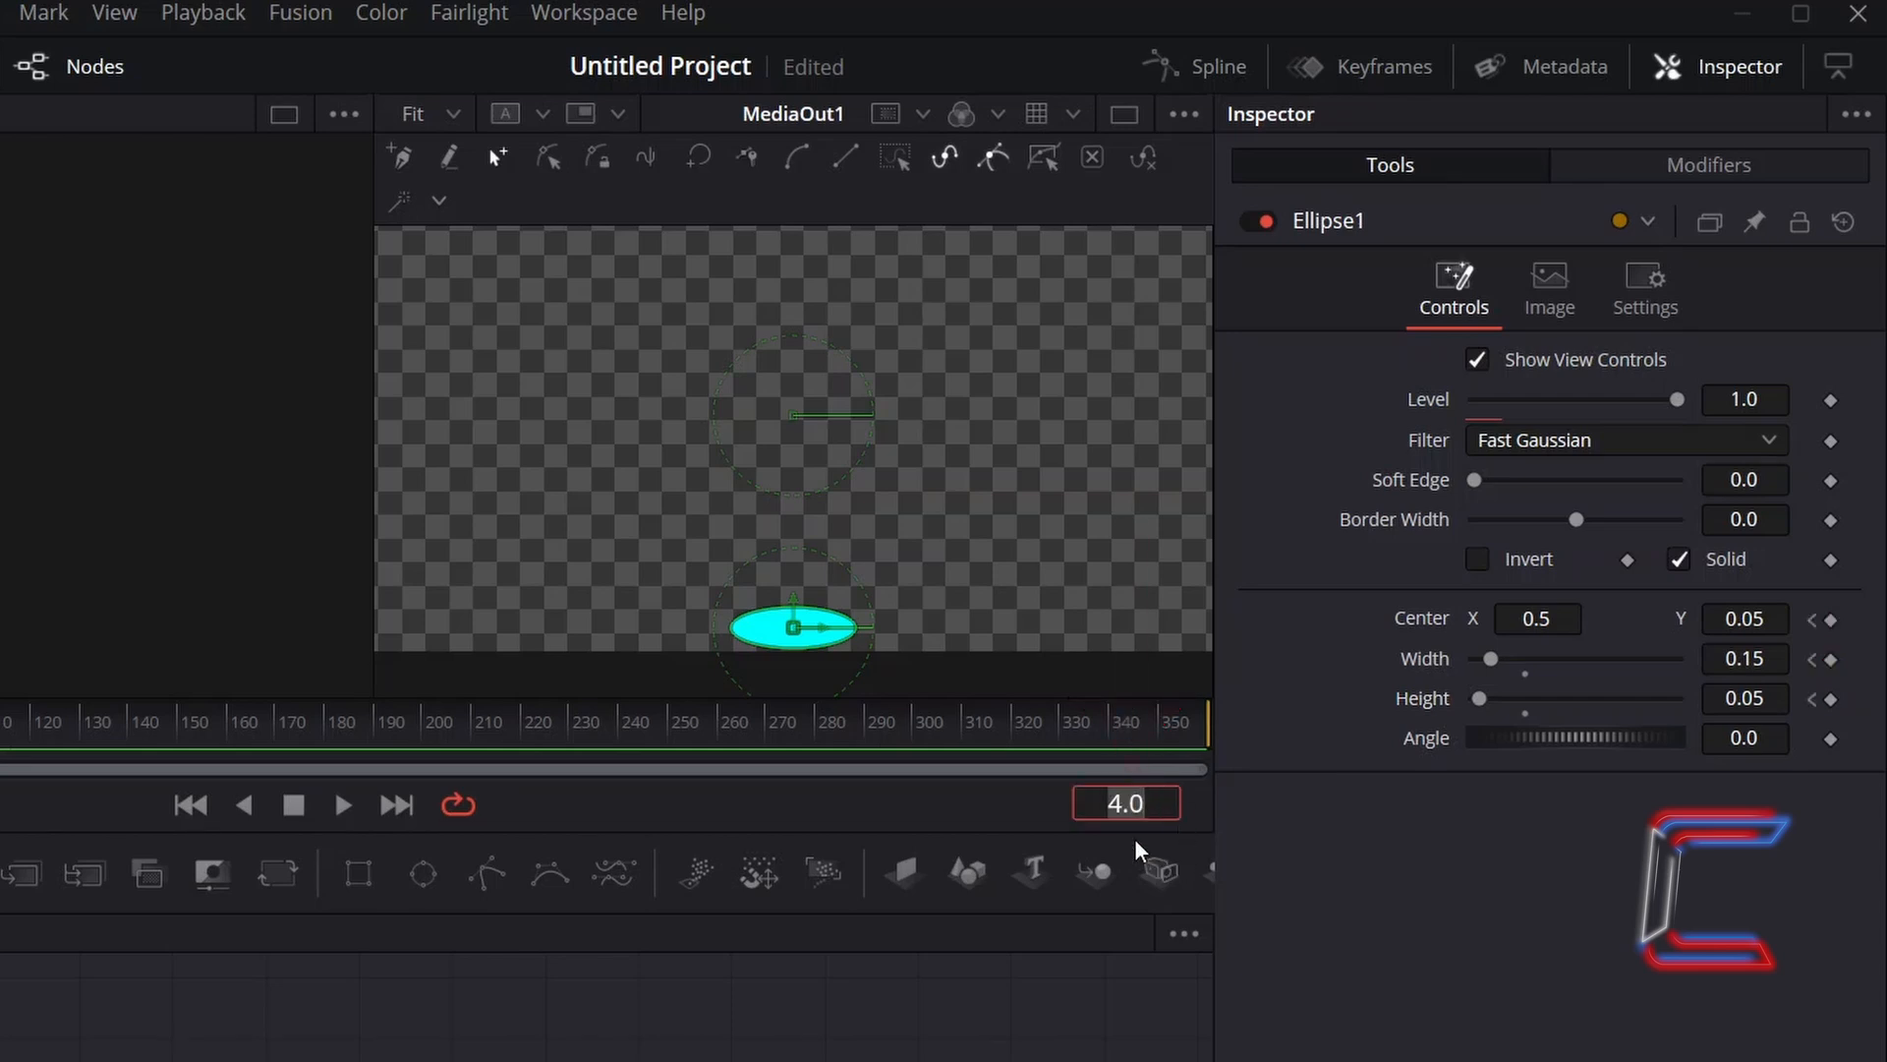
mouse_move(1215, 914)
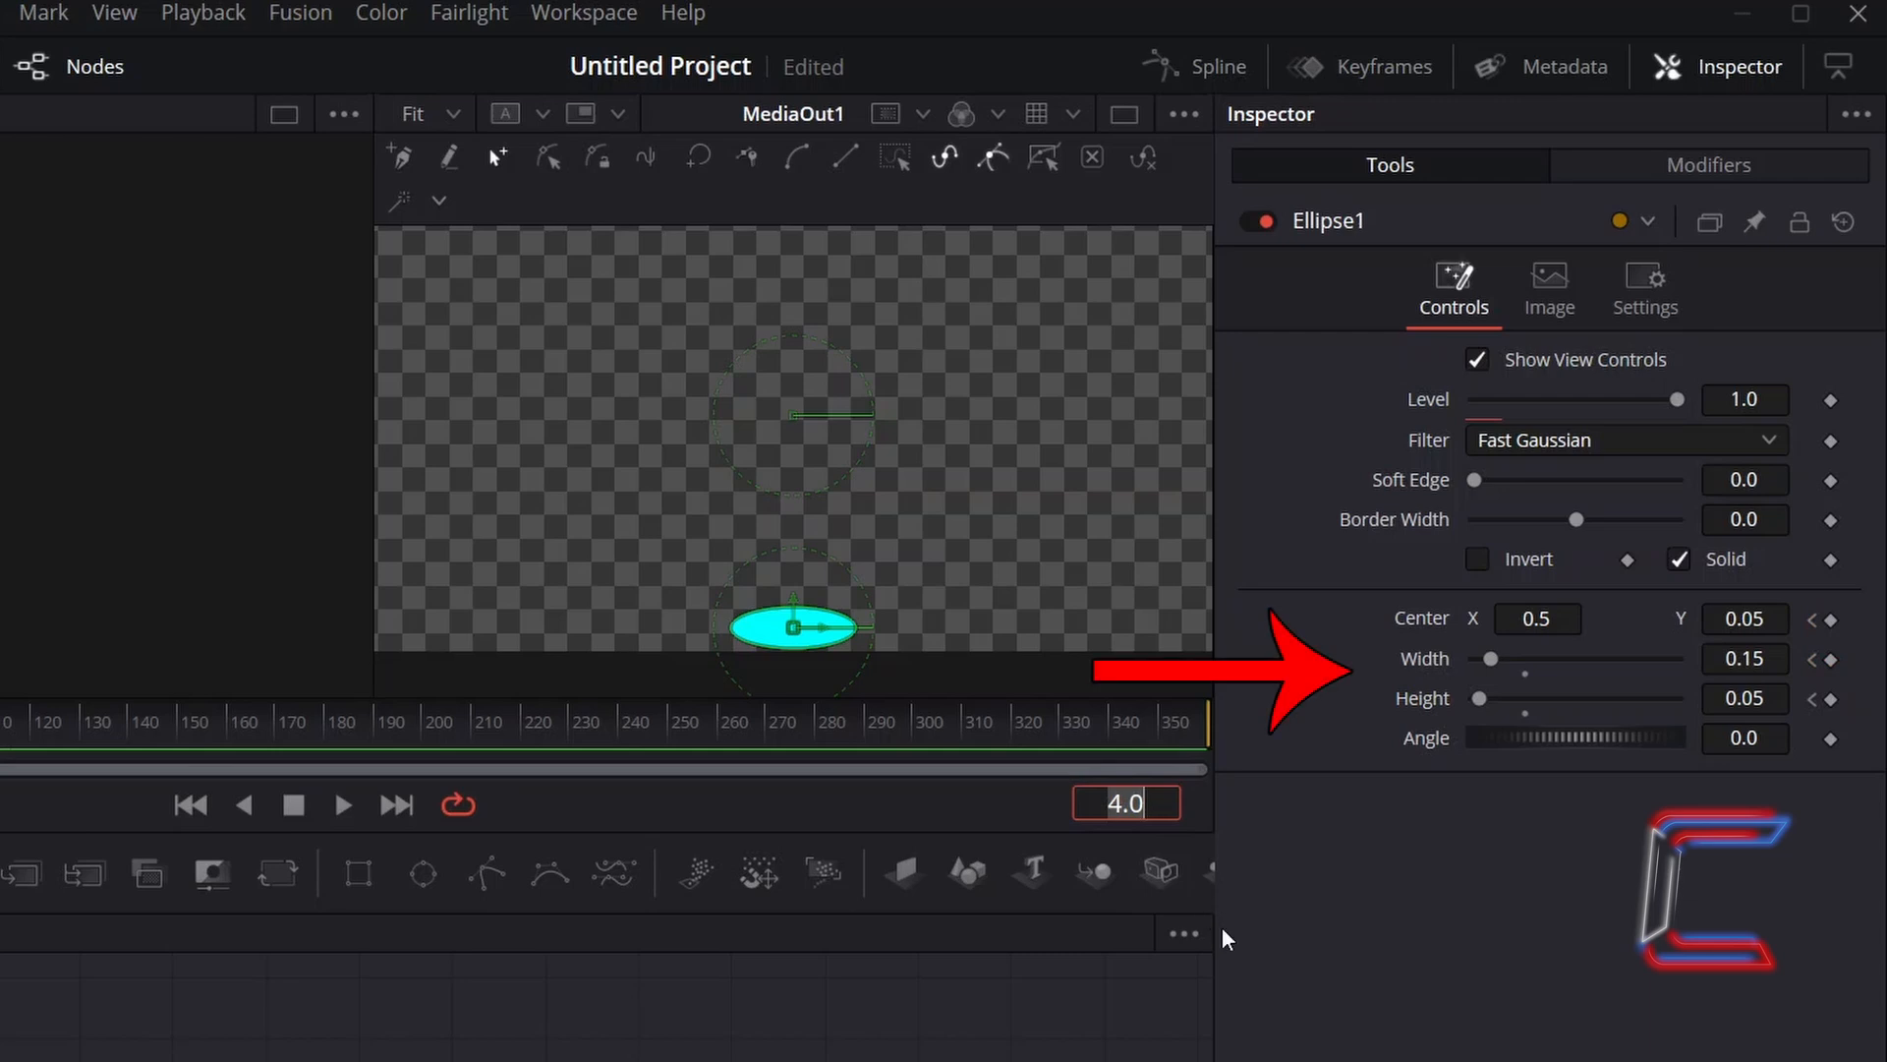
At frame 4, set Ellipse1's Width and Height to 0.1 for a round ball
click(1745, 659)
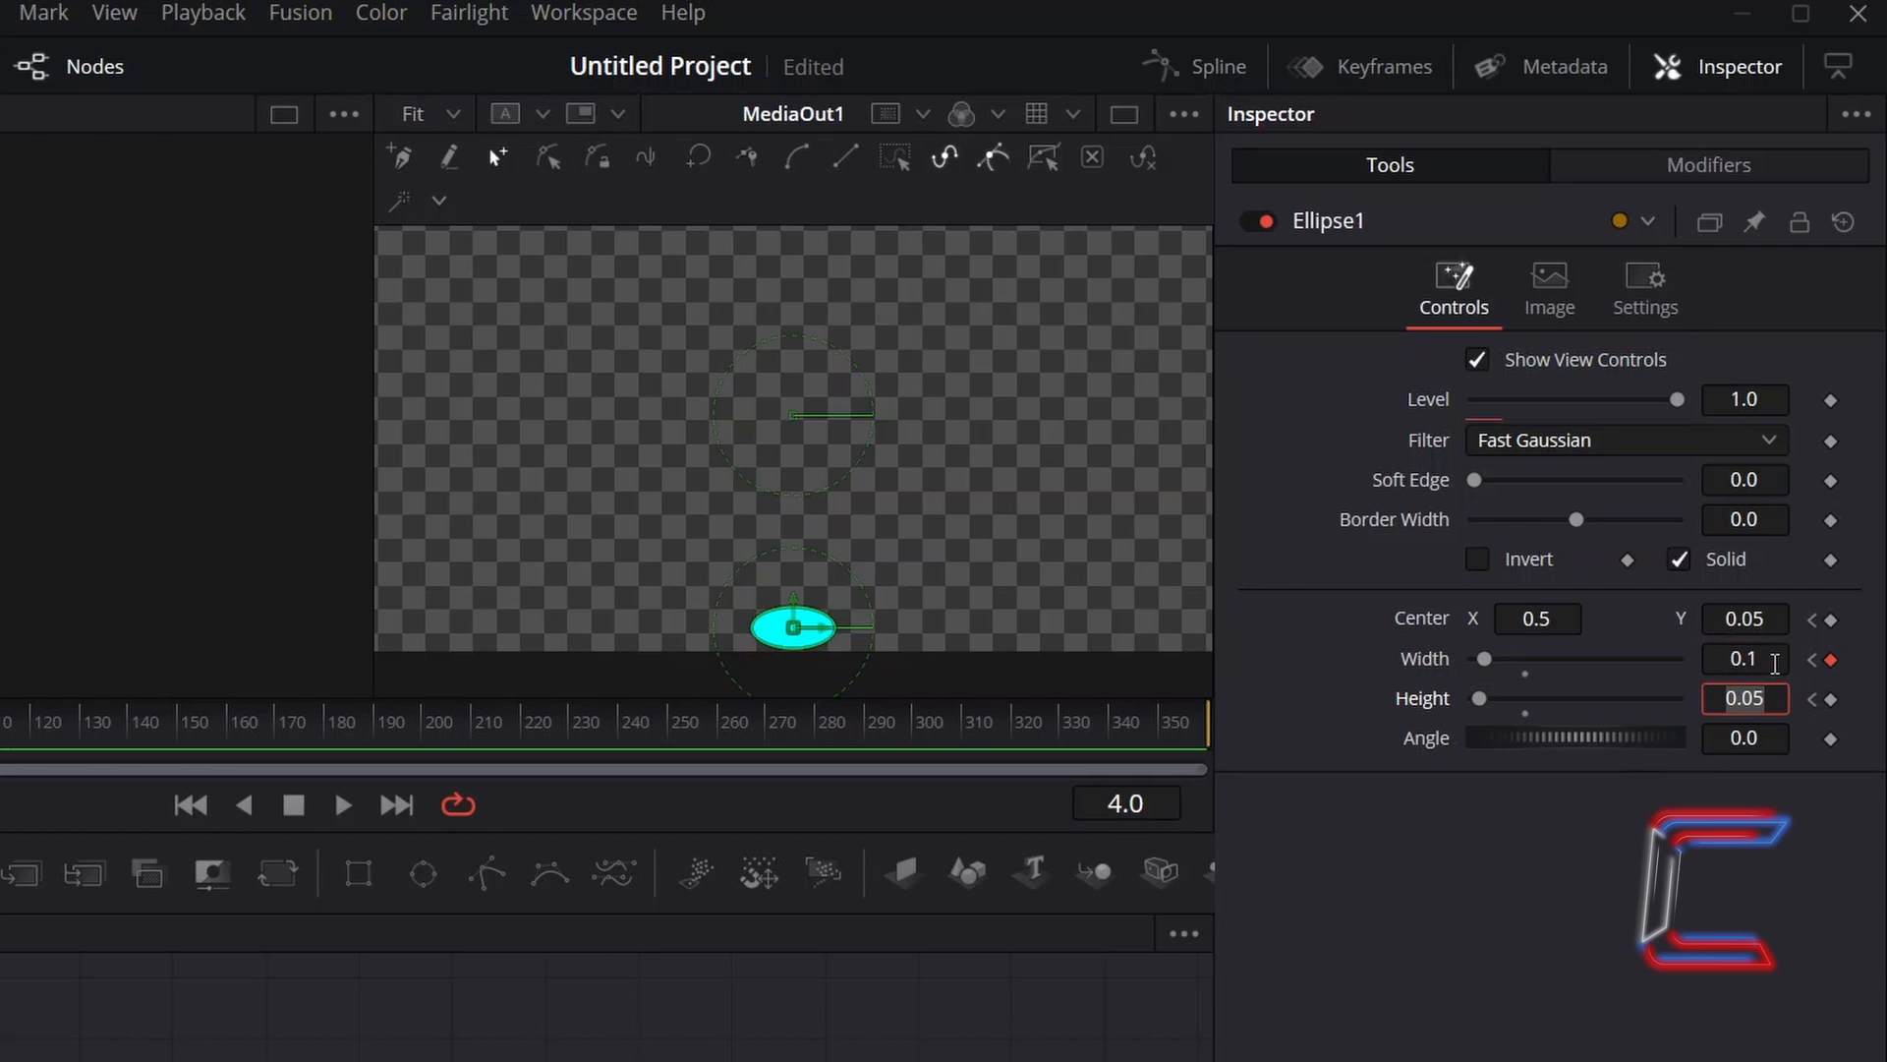
text(0.1)
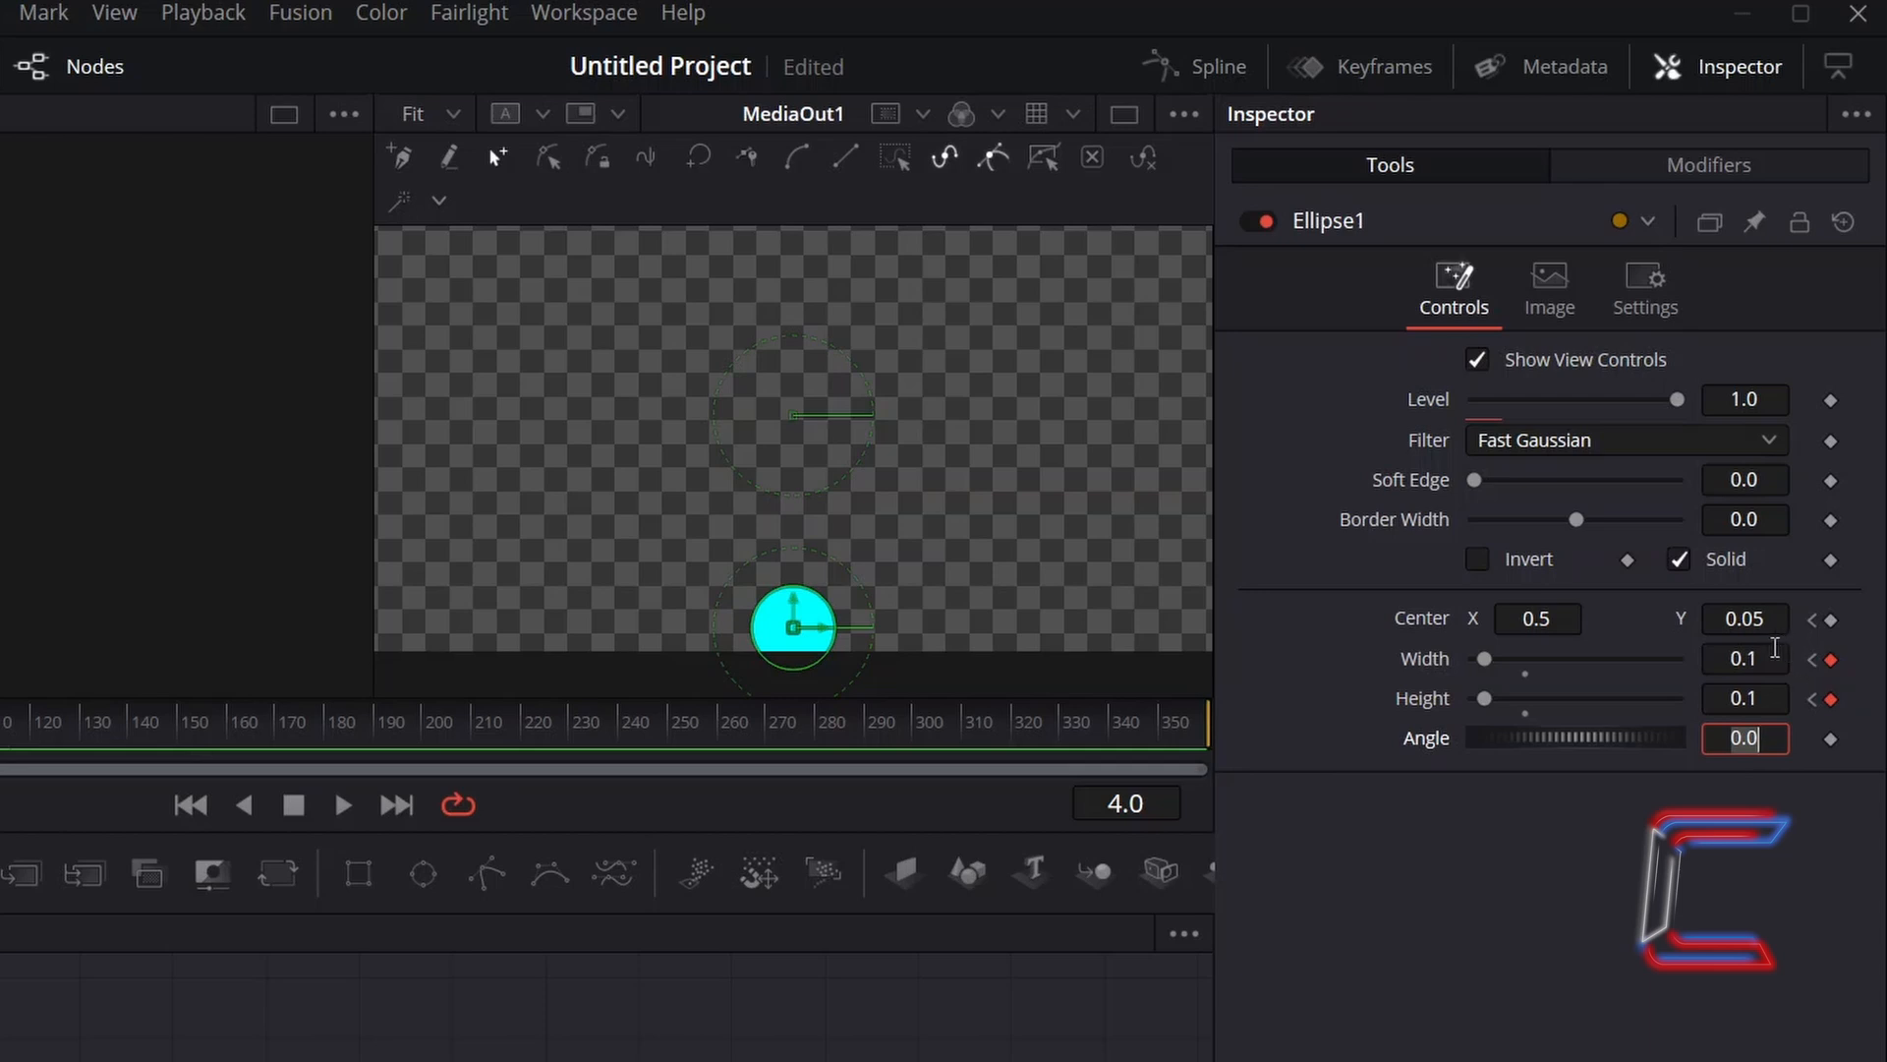
mouse_move(1847, 850)
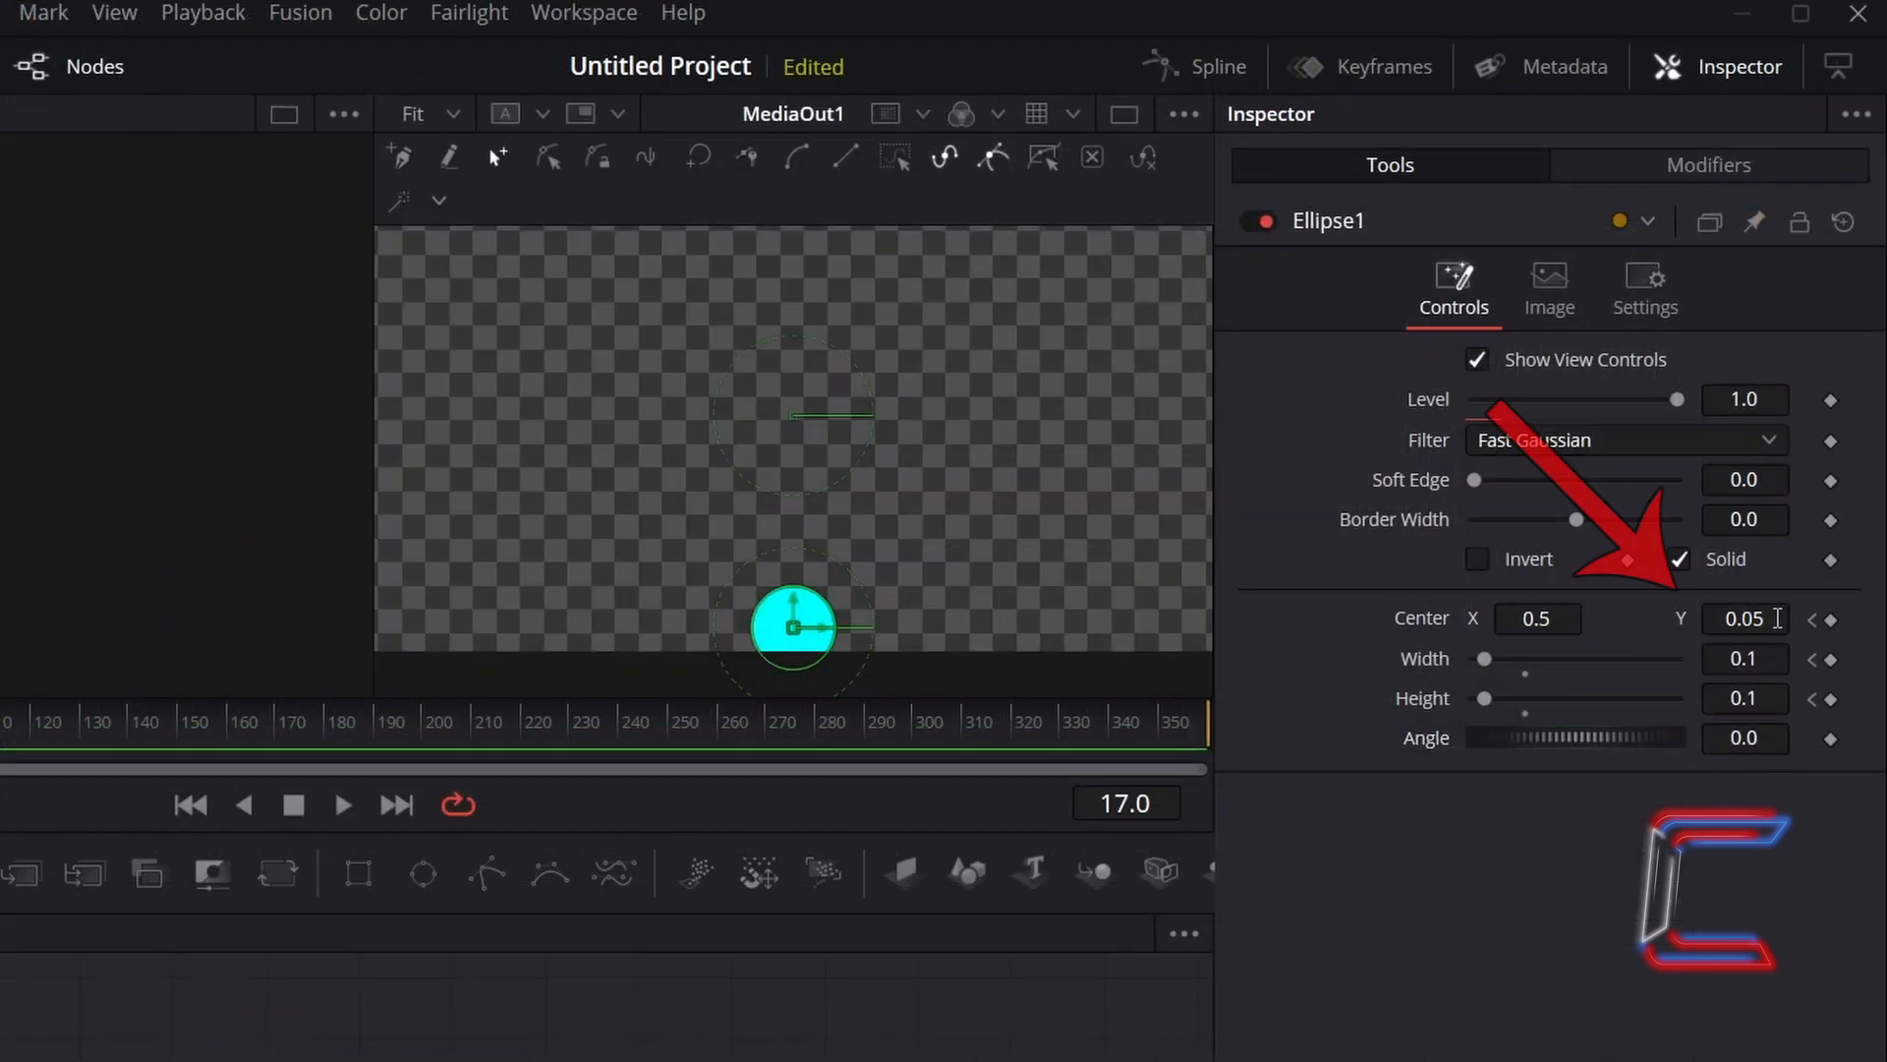
Set Center Y to 0.7 at frame 17 and play back the rise
text(0.7)
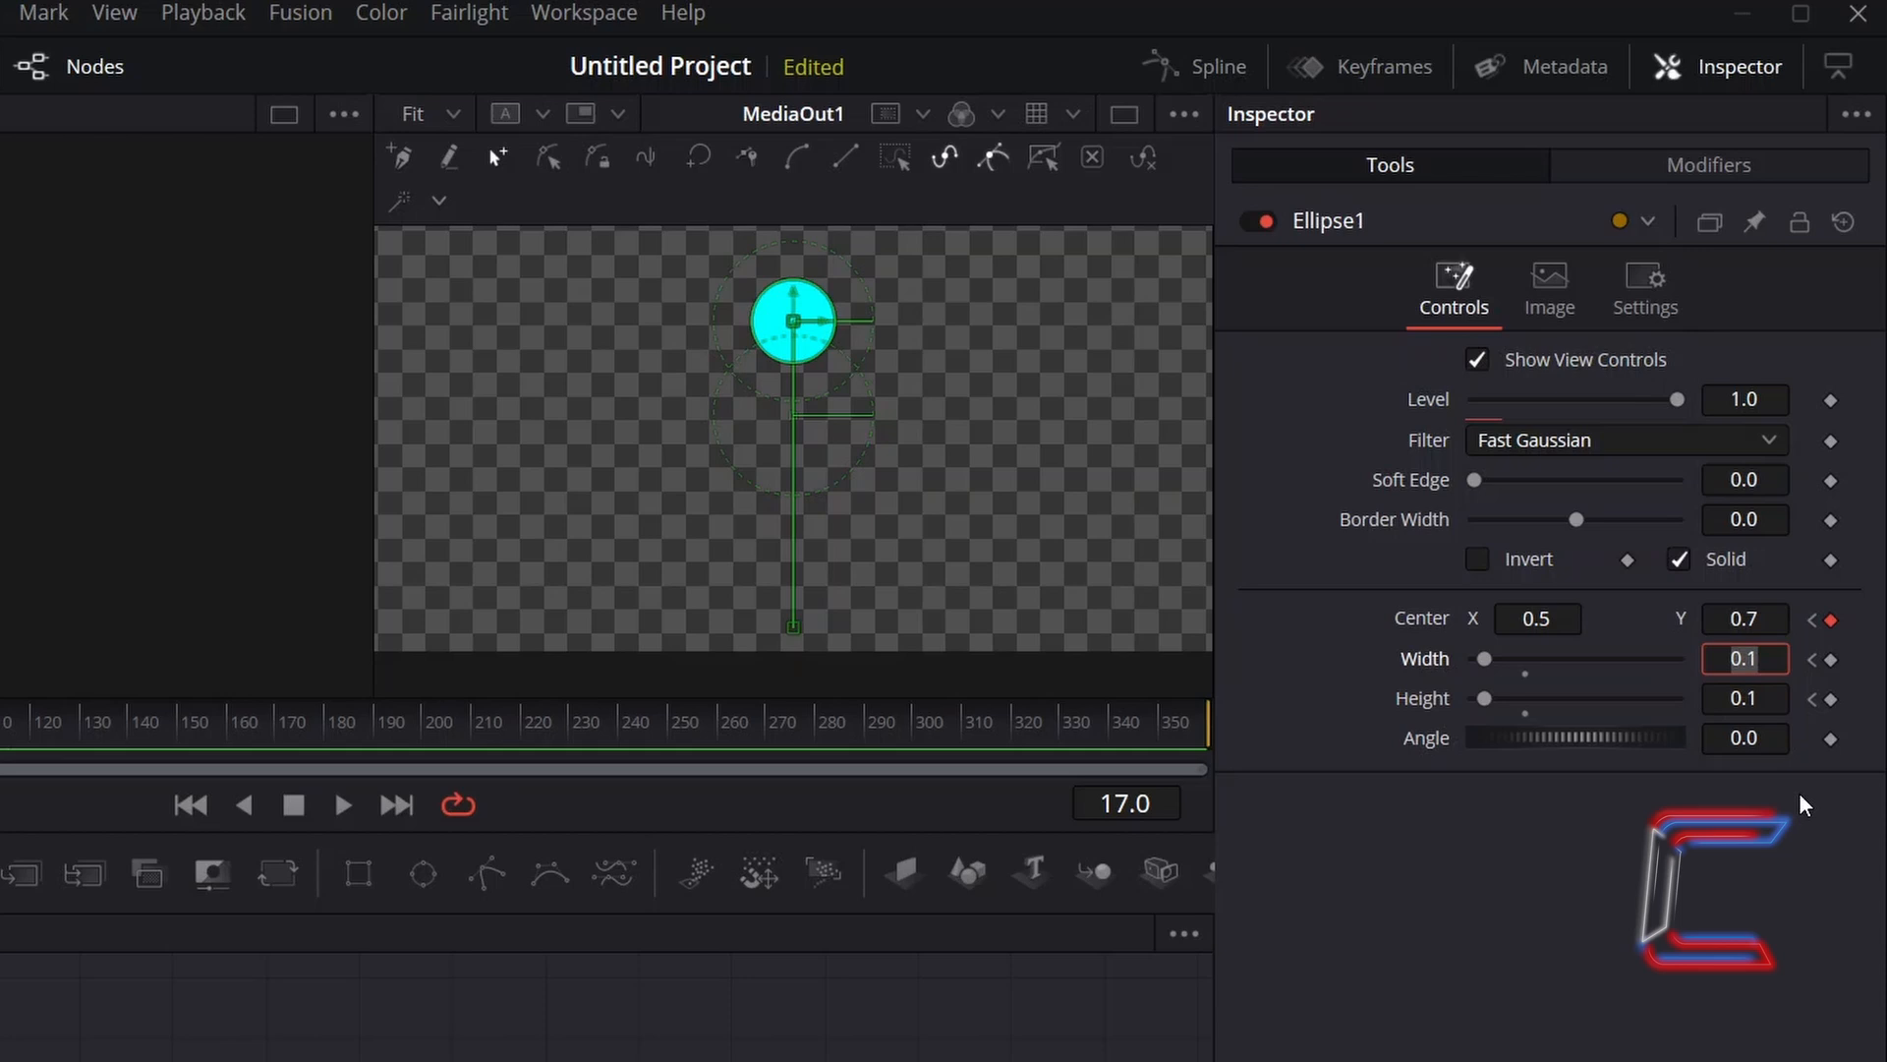
mouse_move(1808, 875)
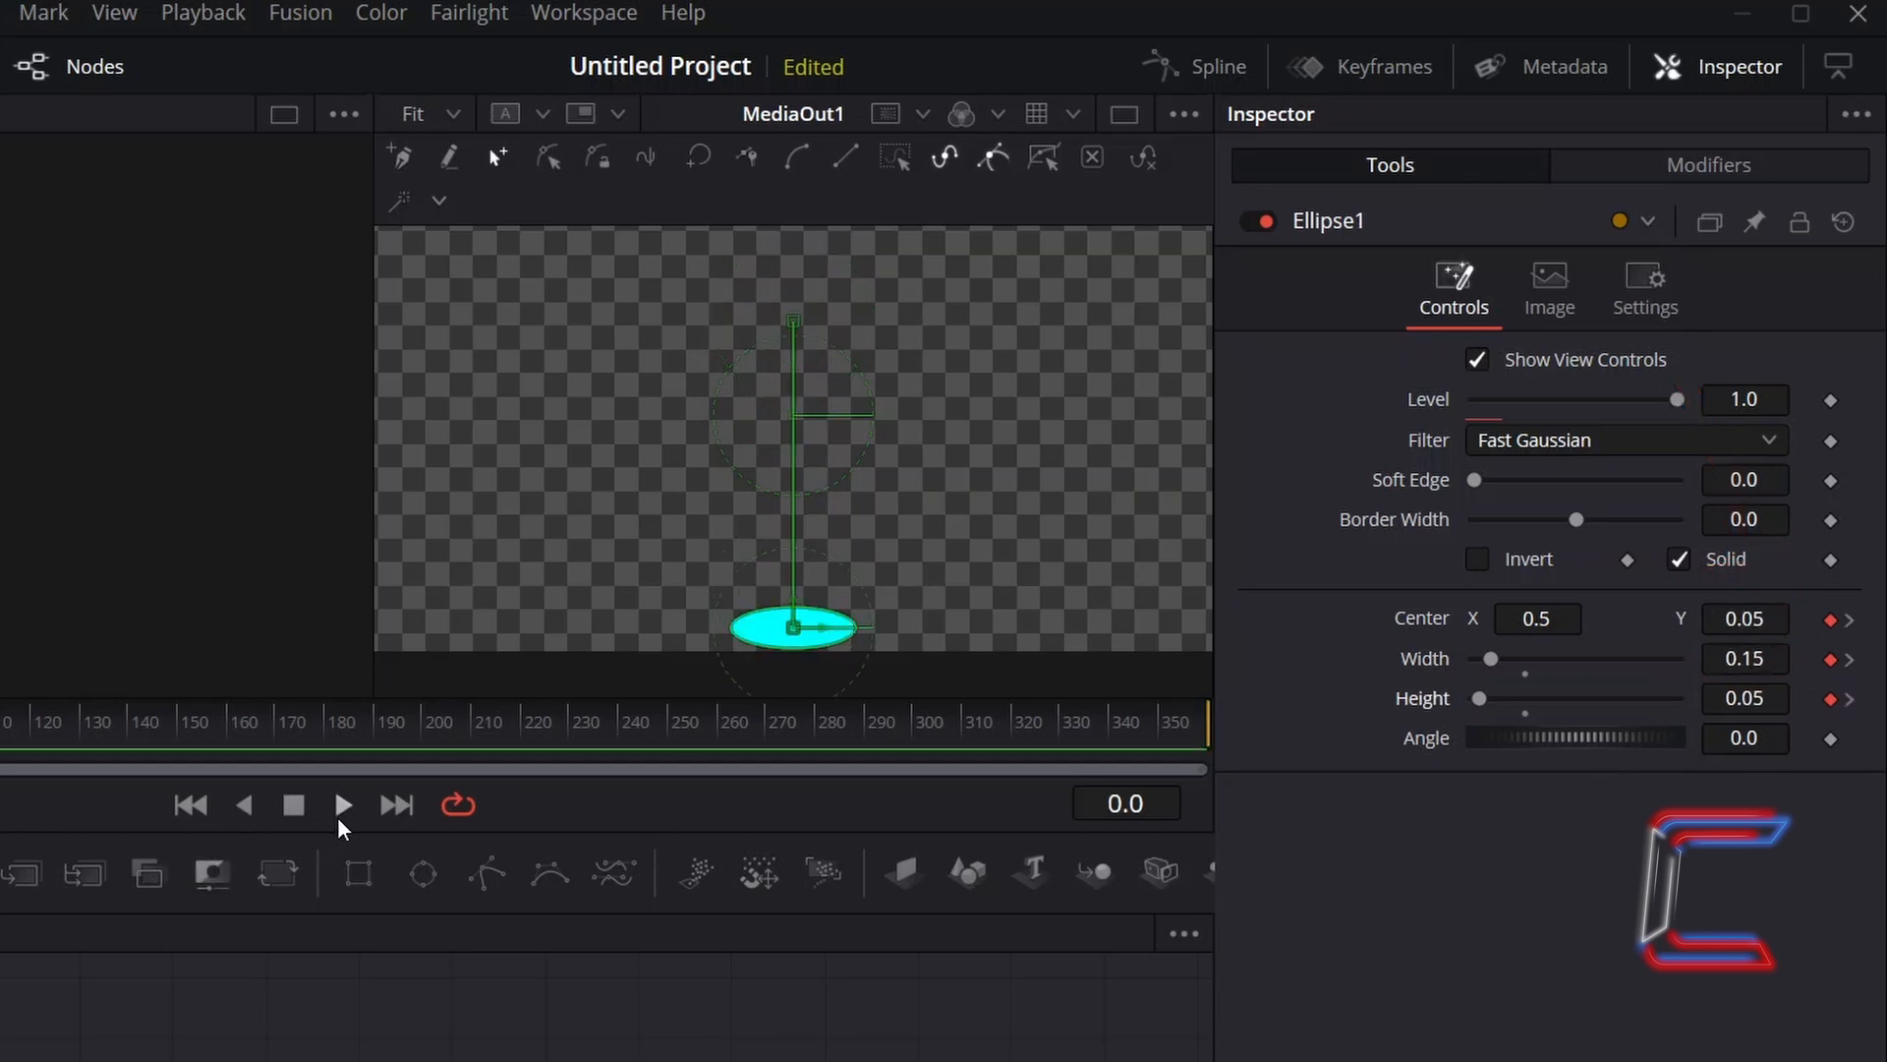
click(343, 805)
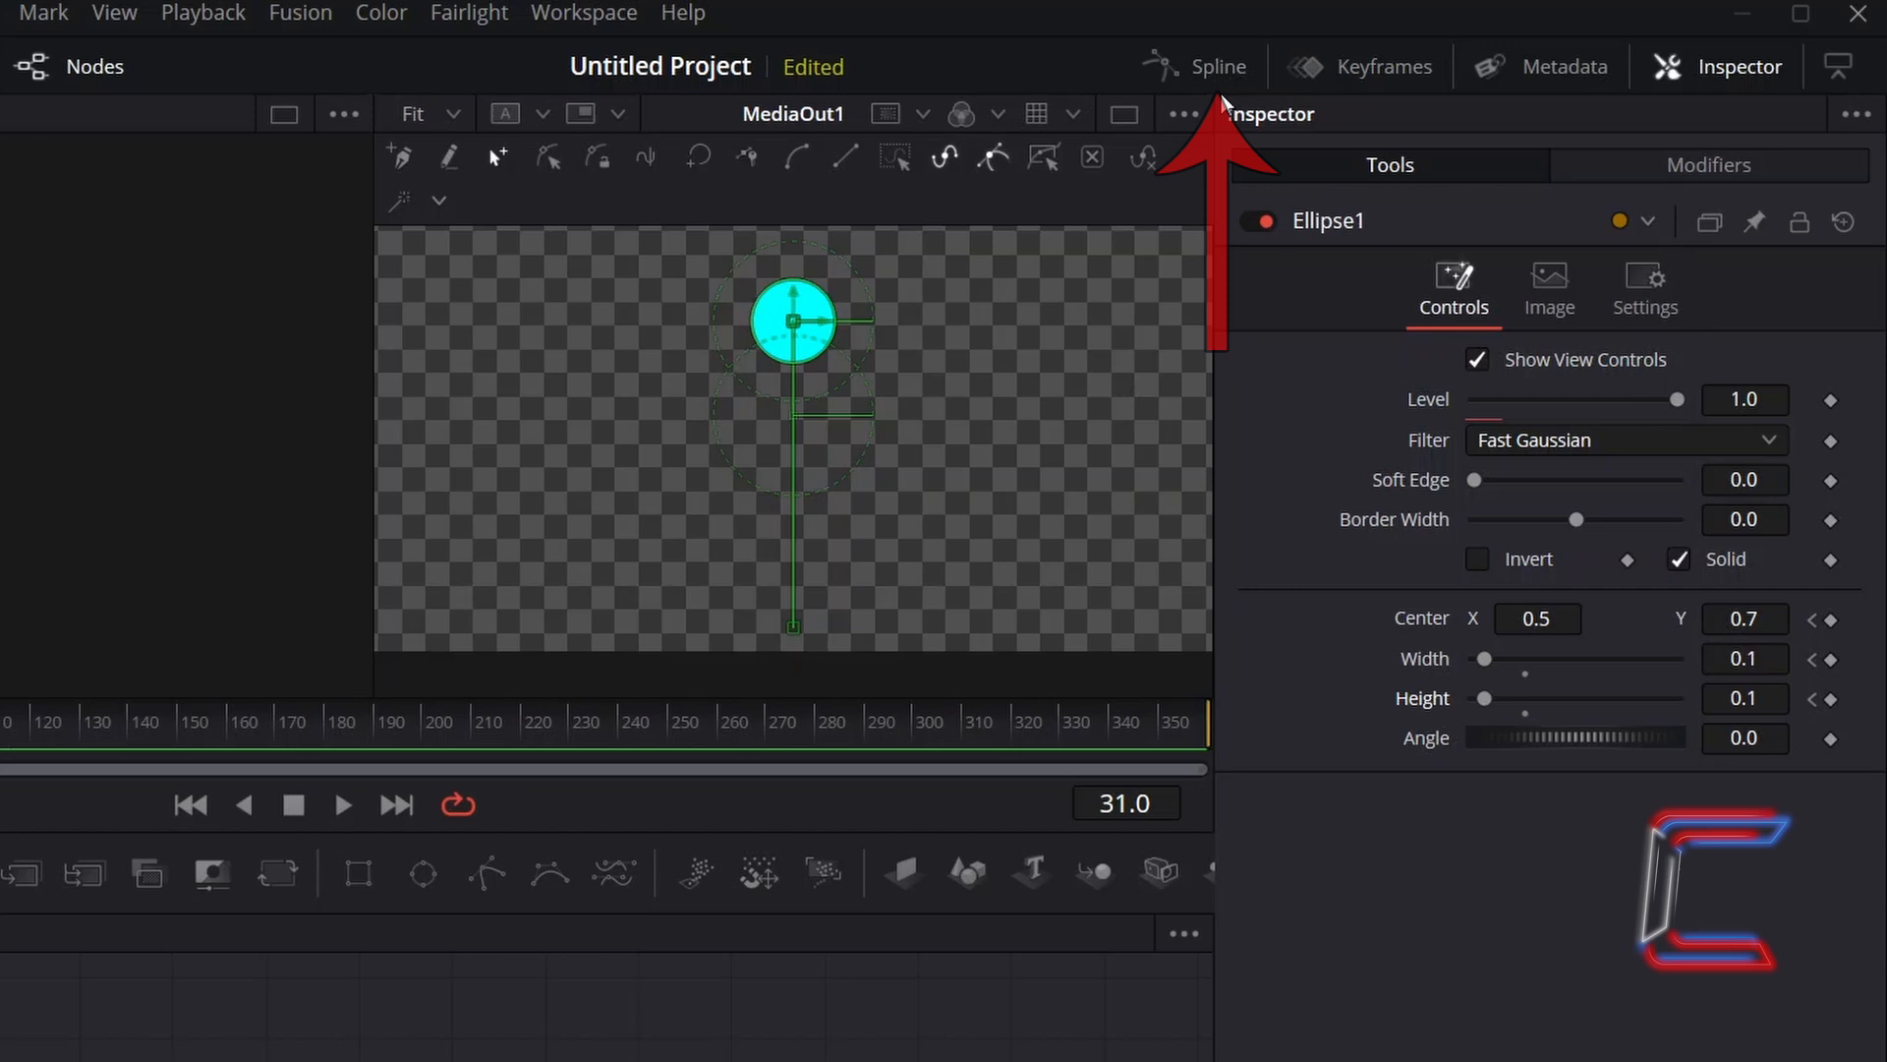
Show Ellipse1's Displacement, Width and Height curves in the Spline editor, zoomed to the keyframes
click(1218, 65)
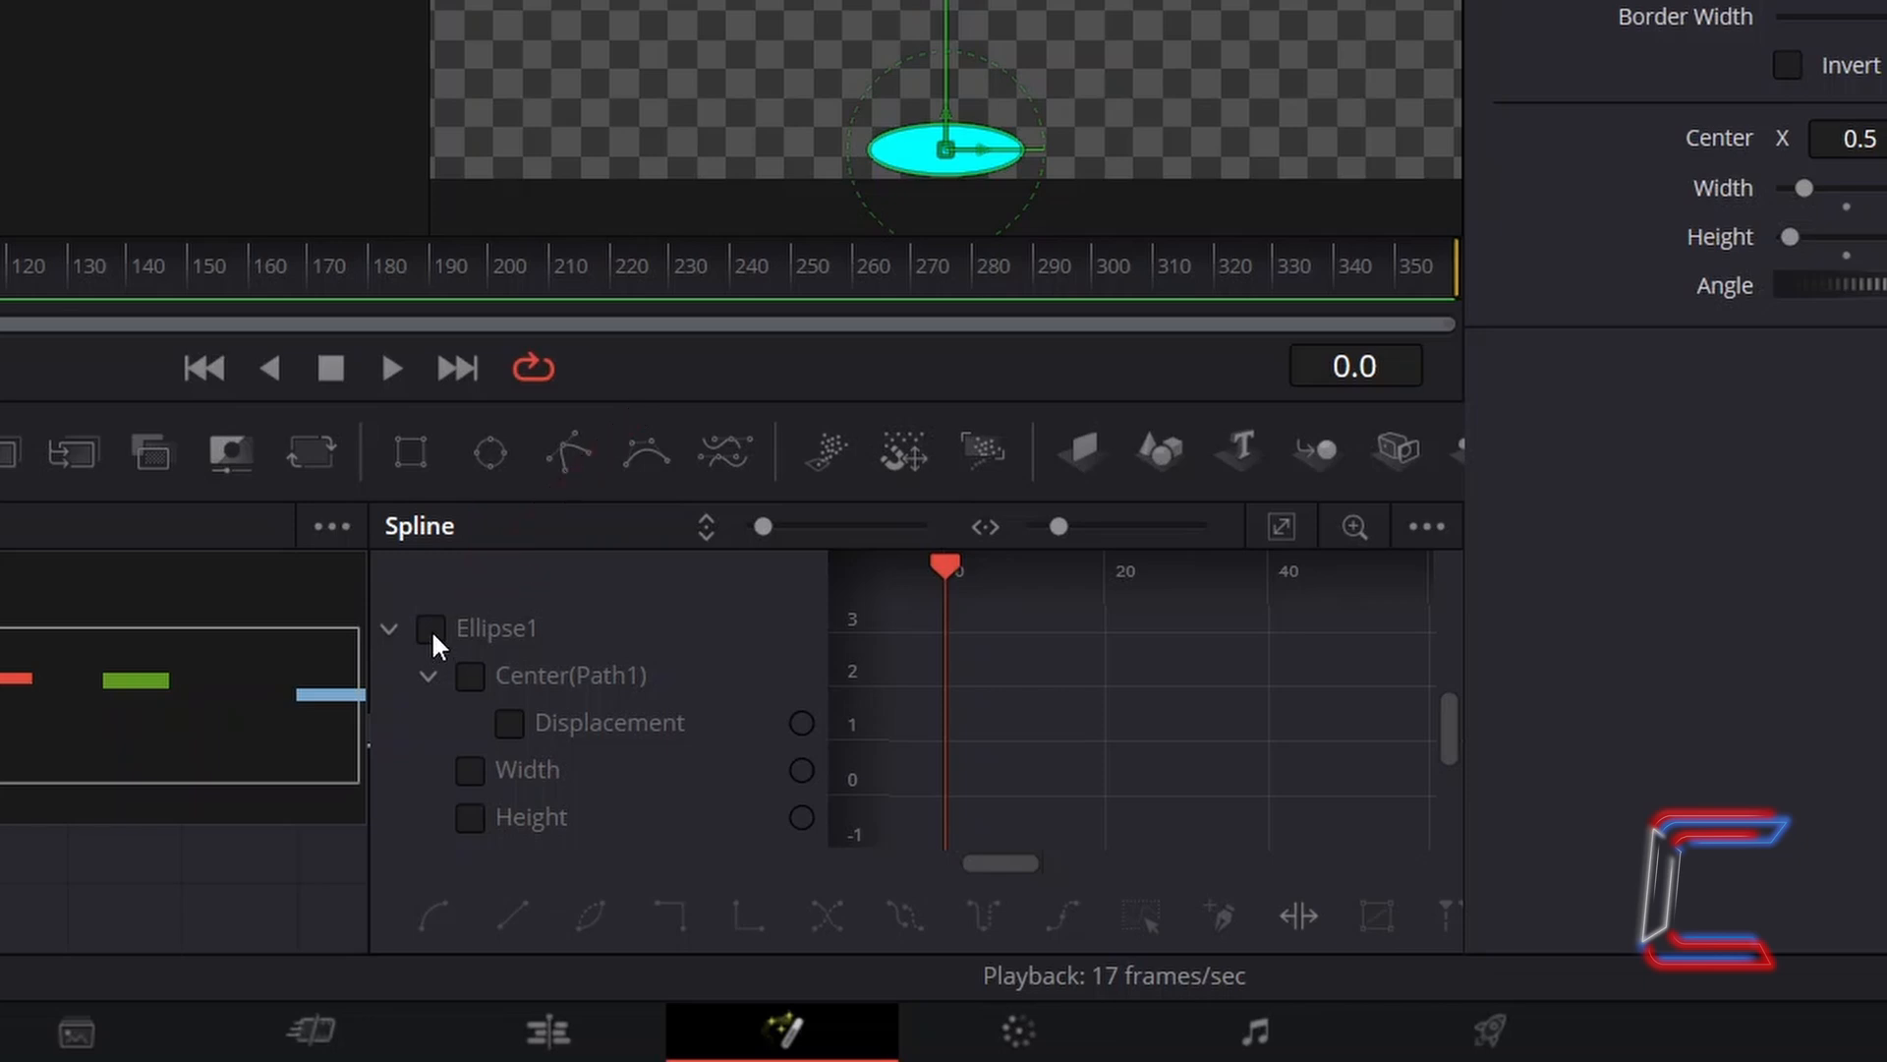
click(430, 628)
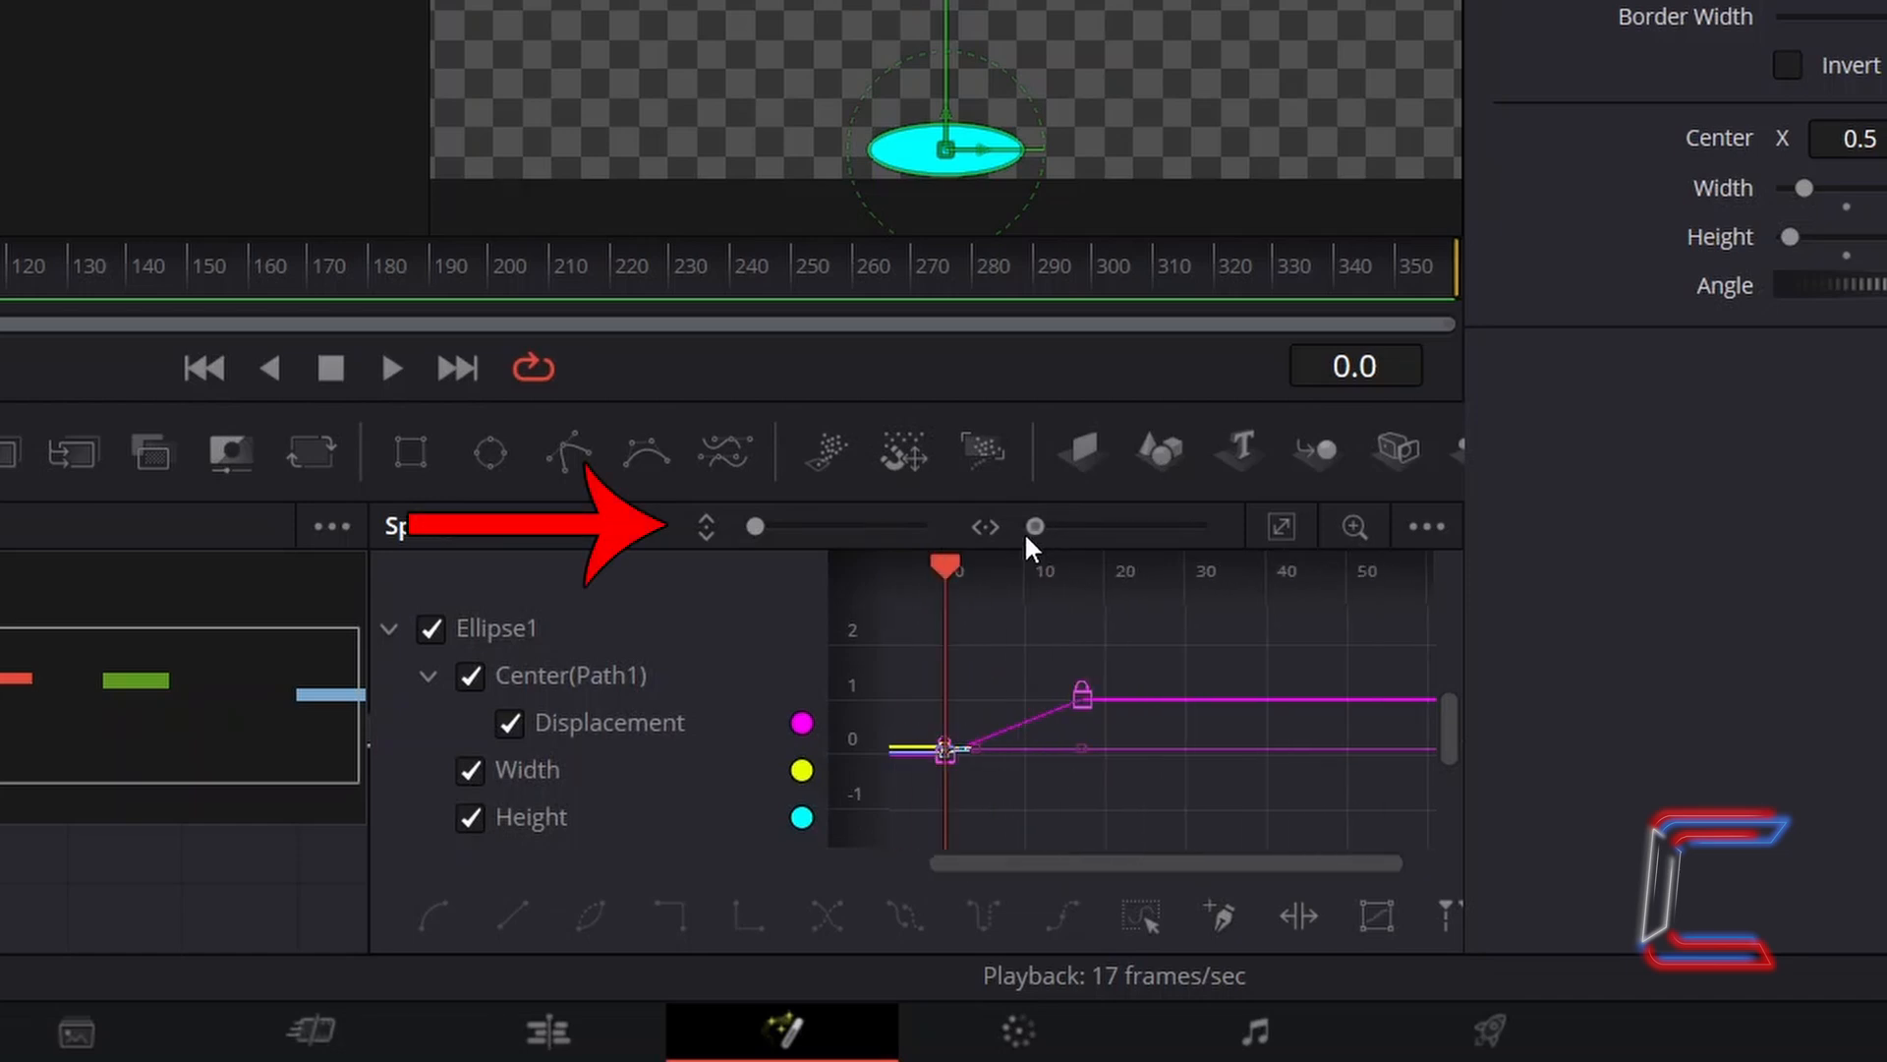
drag(752, 525, 793, 525)
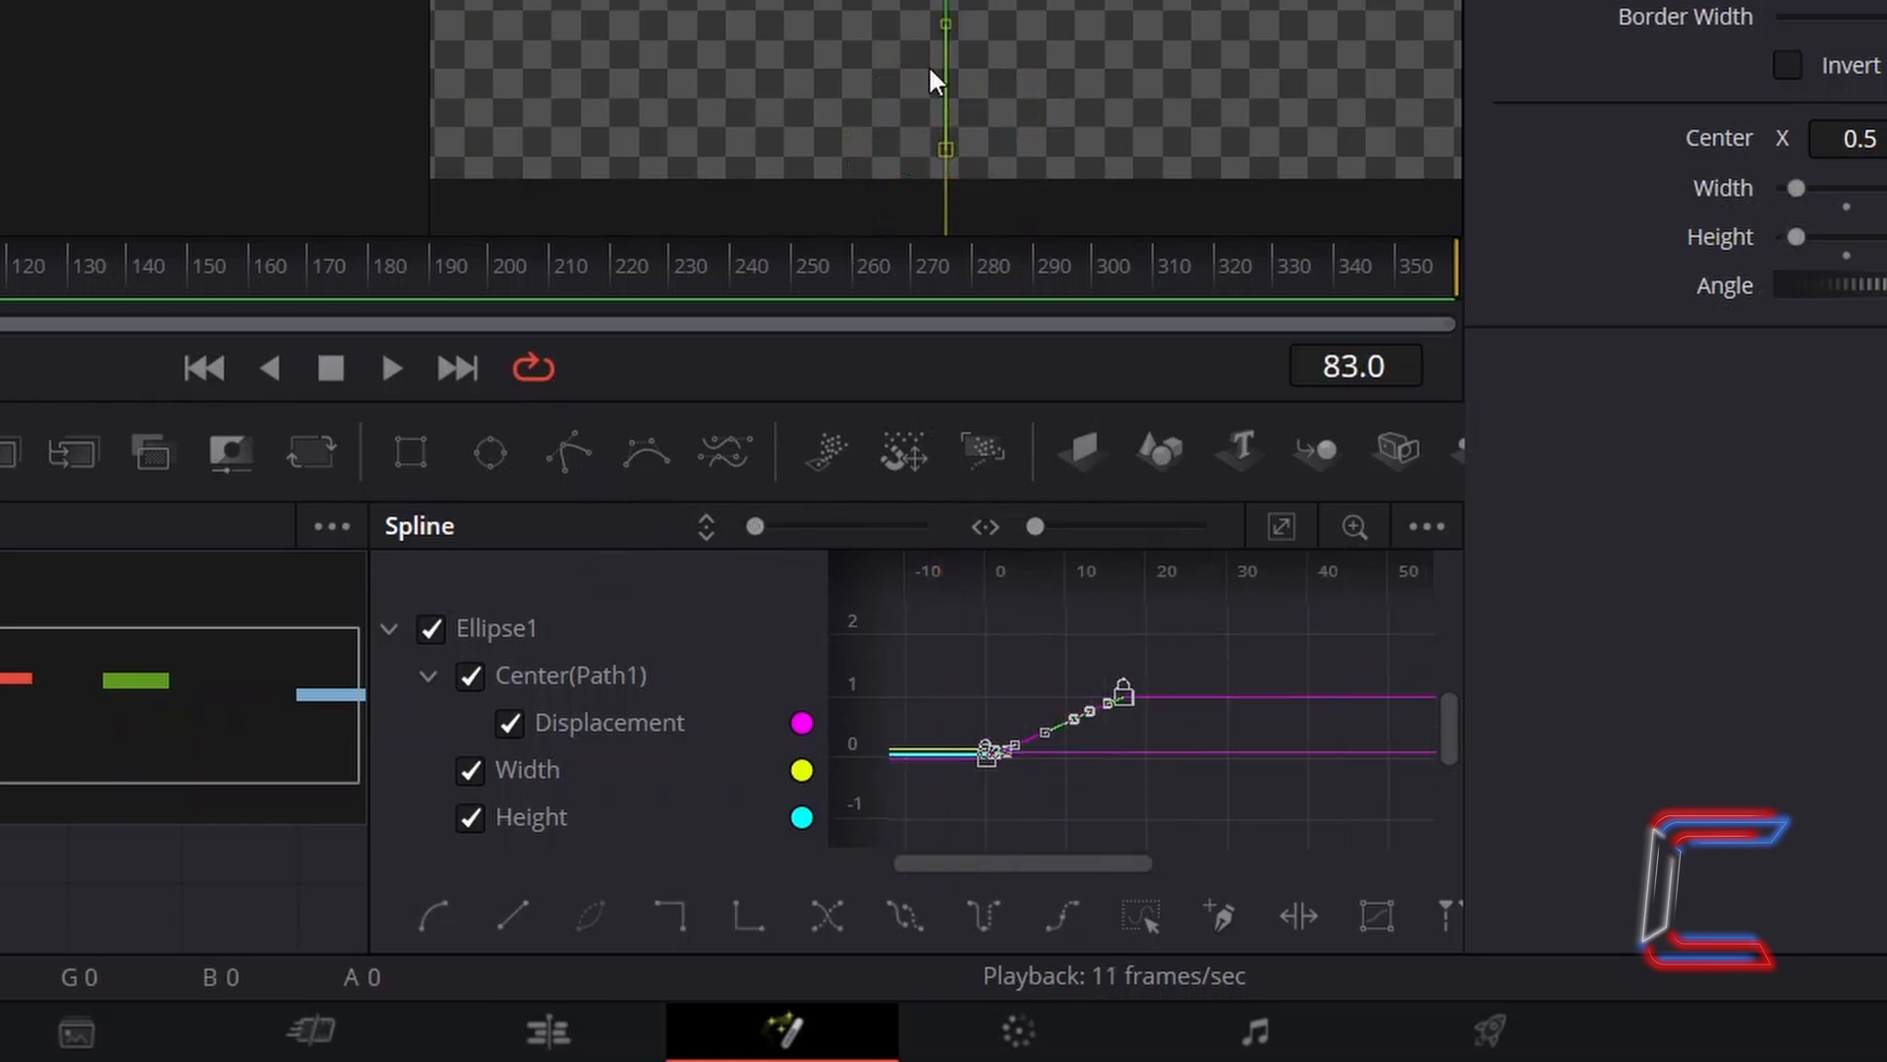
mouse_move(1143, 648)
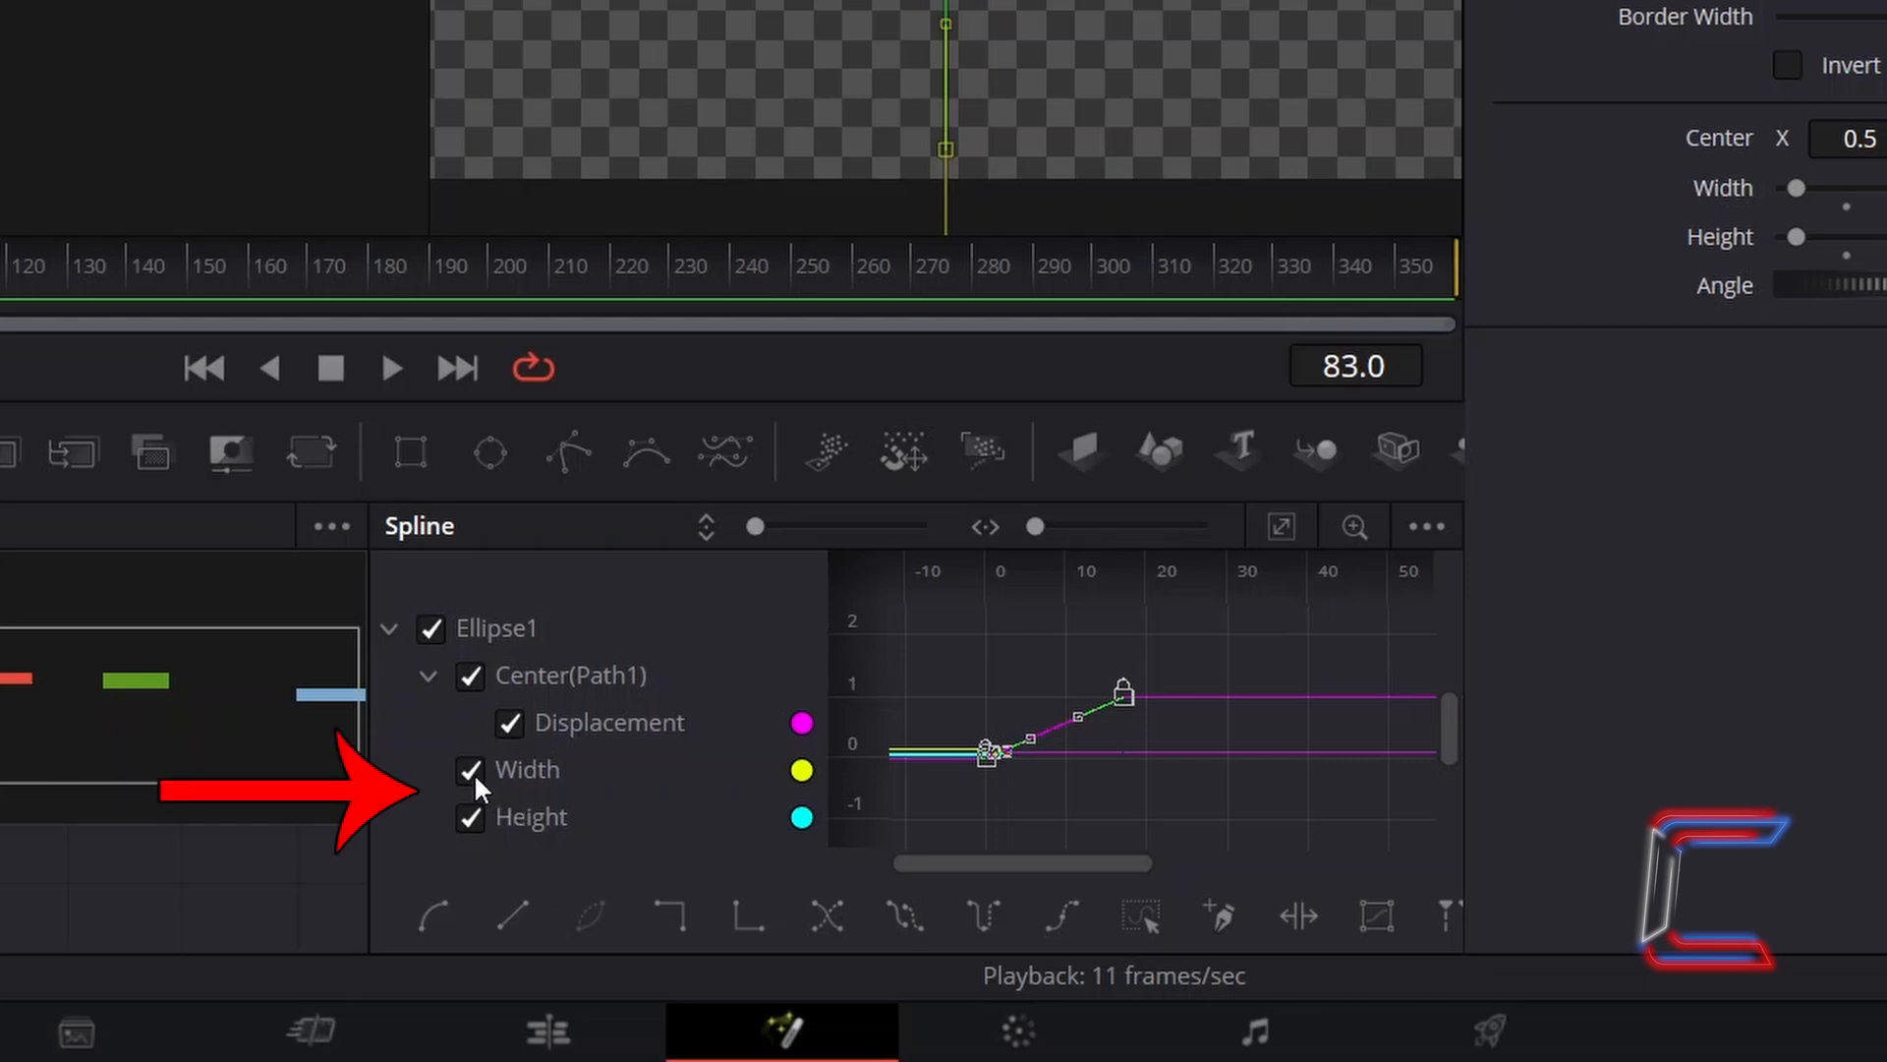
Hide the Width and Height curves and smooth the Displacement keyframes
click(470, 770)
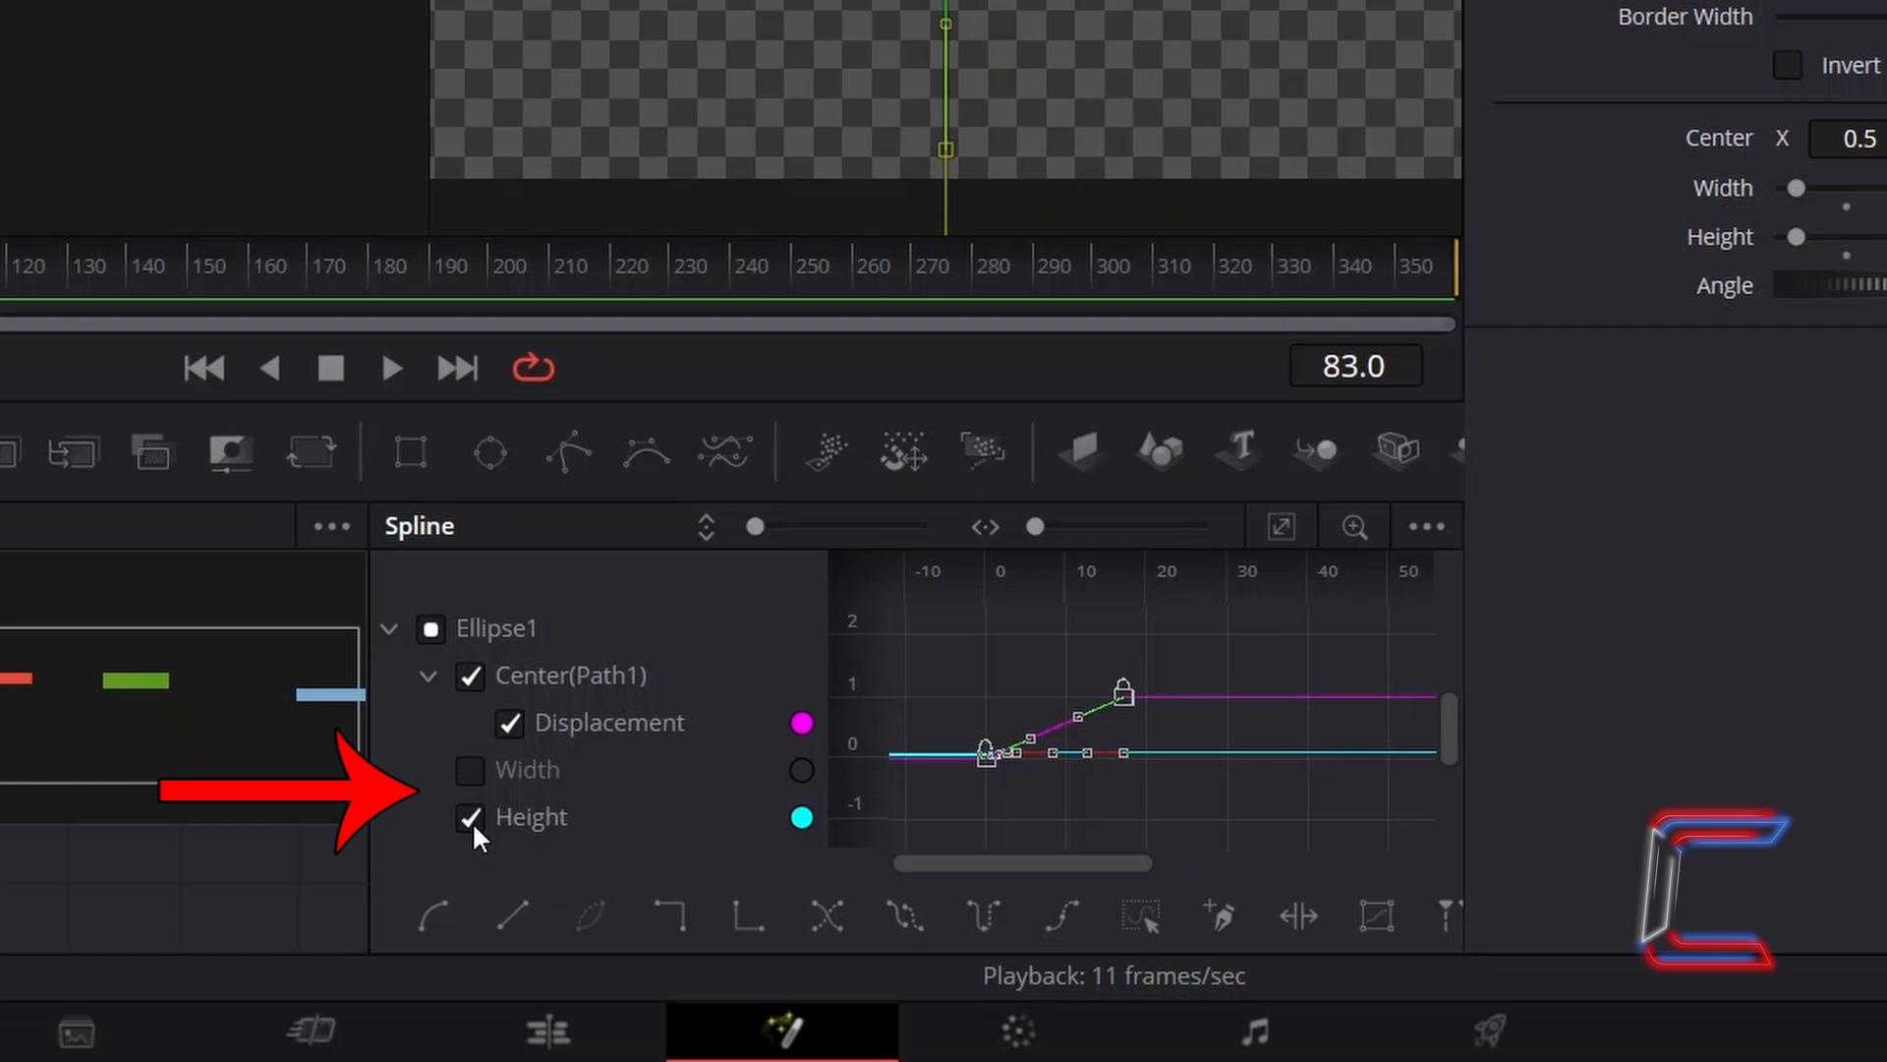
click(470, 817)
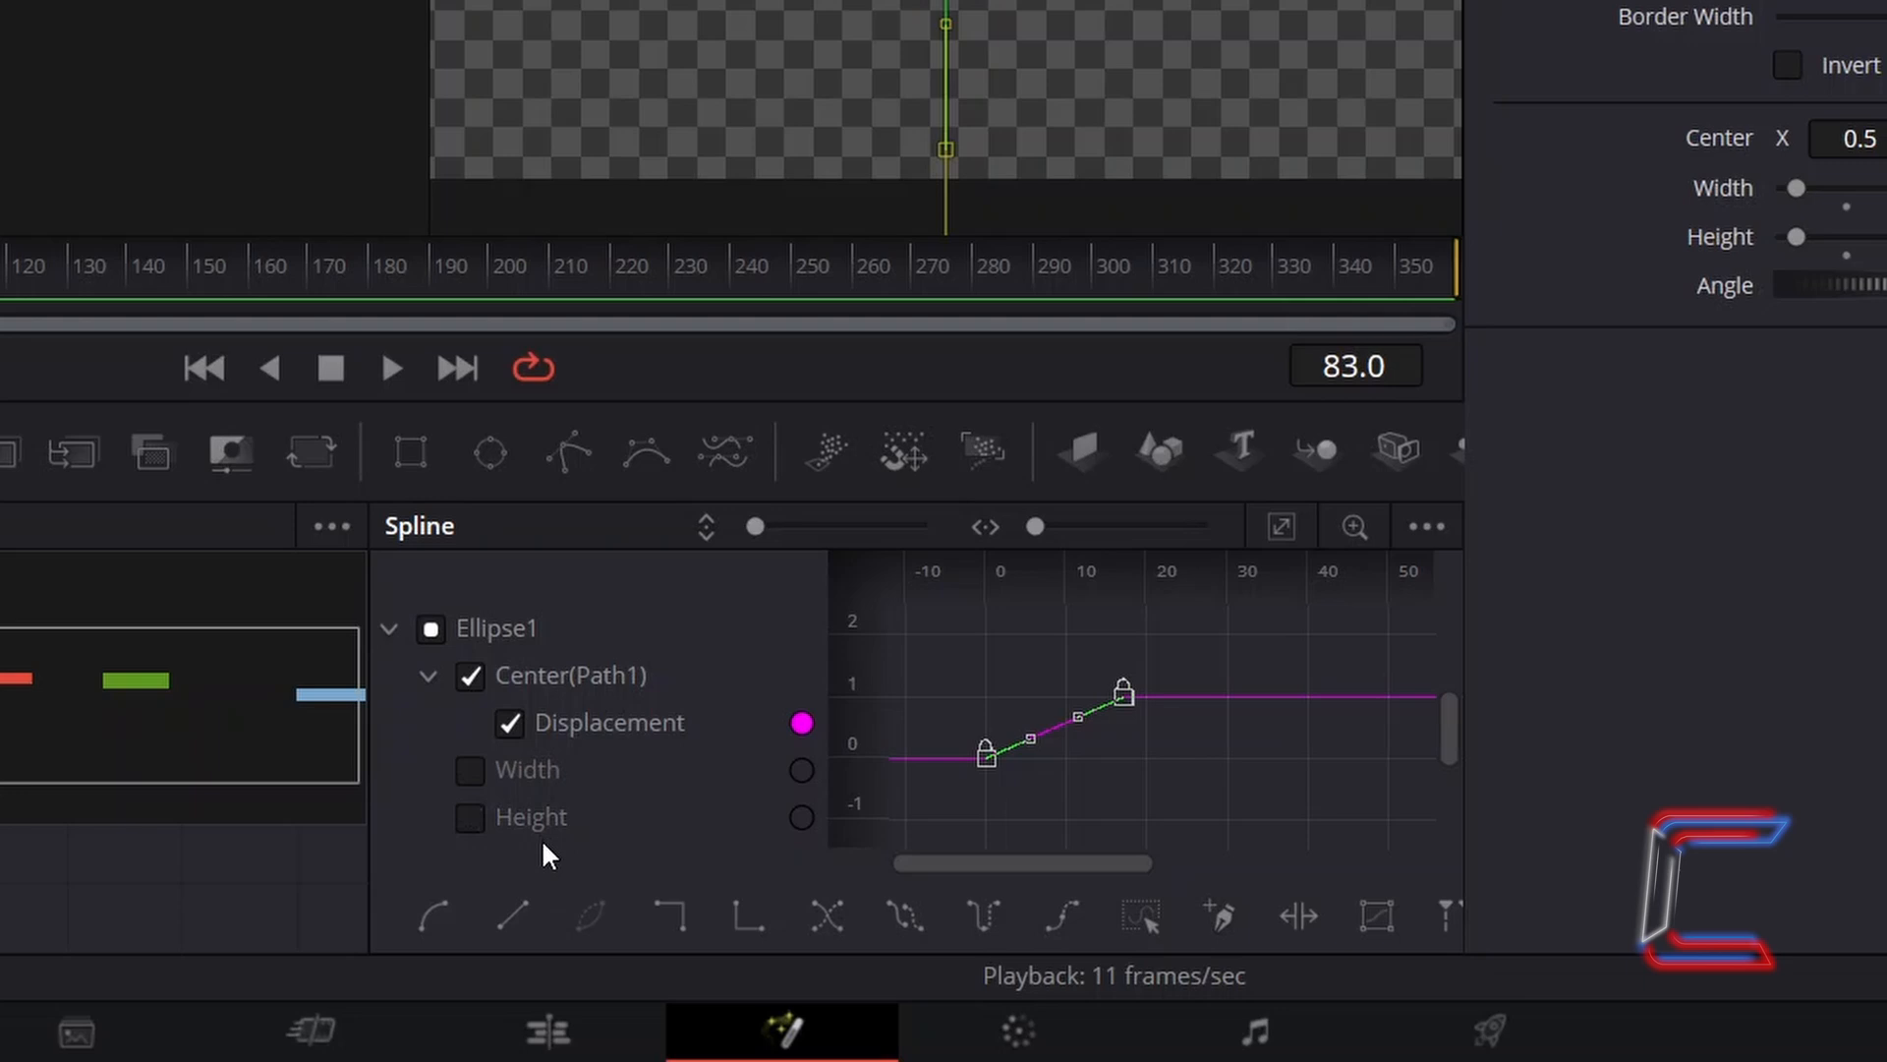
mouse_move(592, 706)
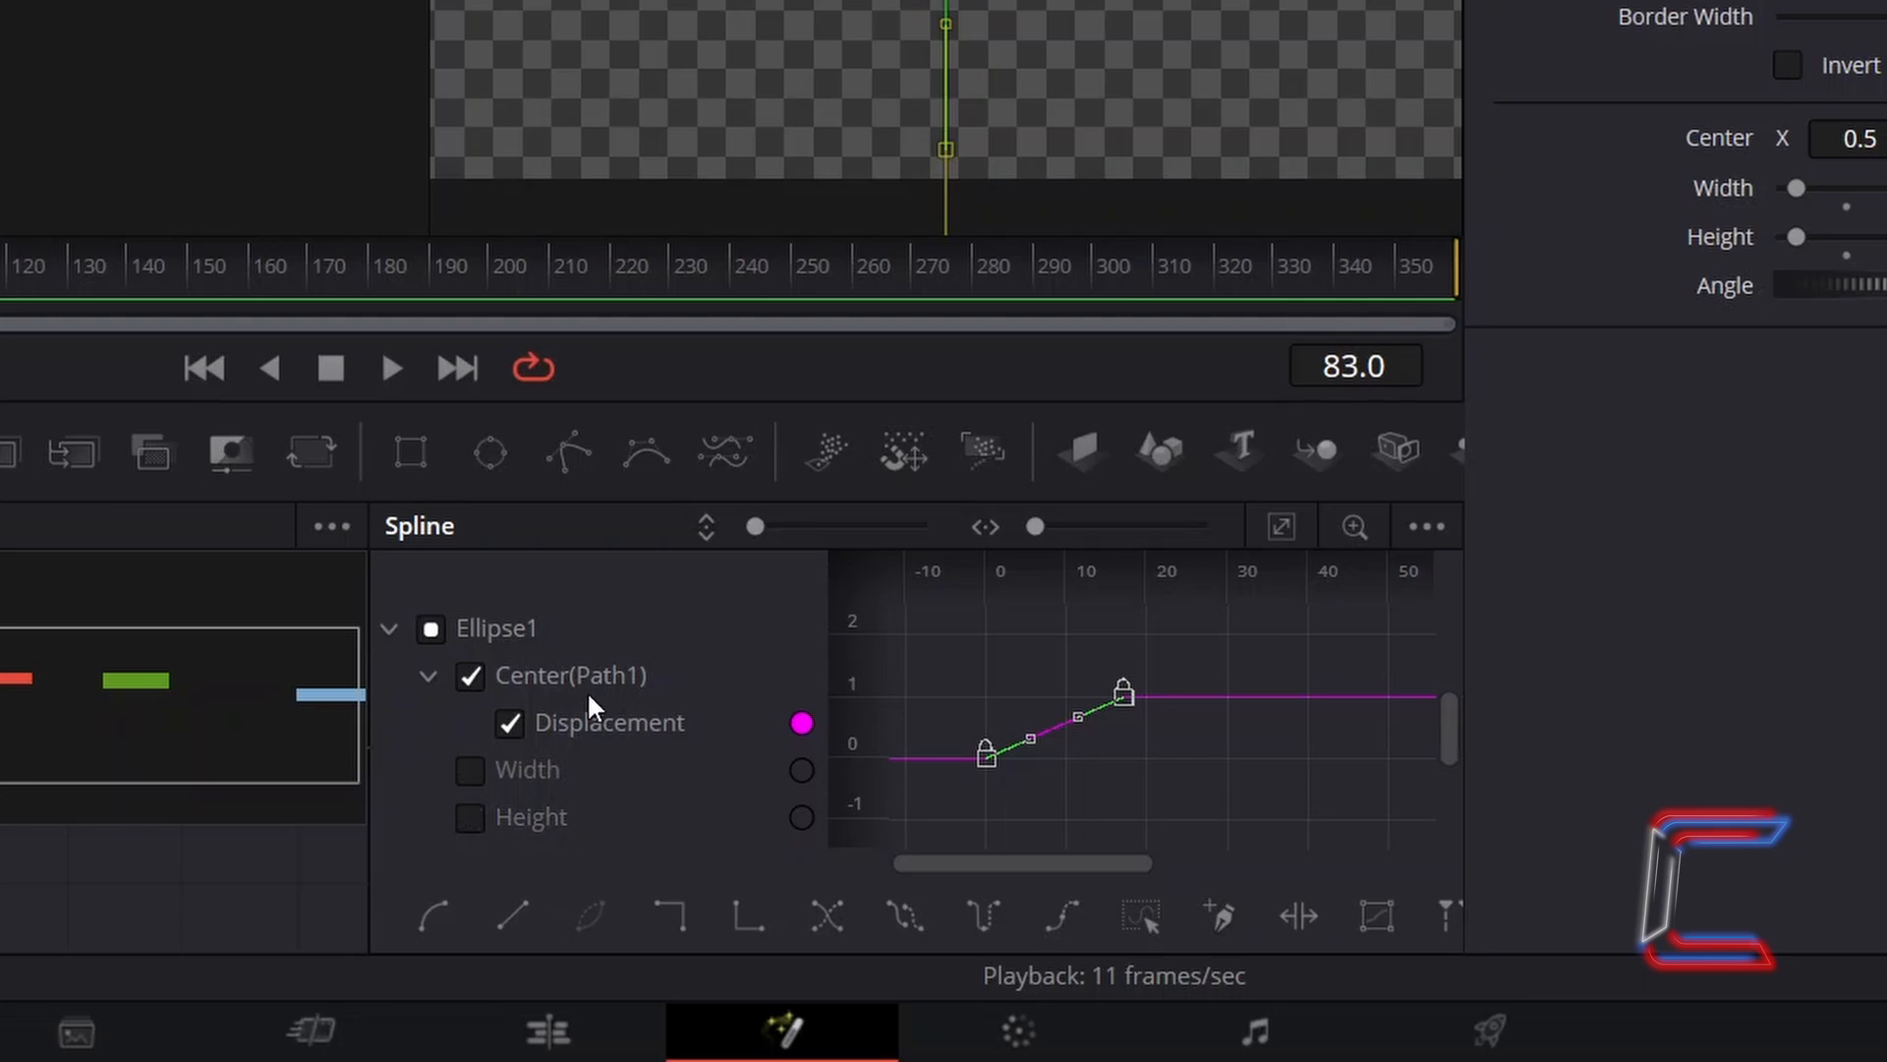
mouse_move(435, 917)
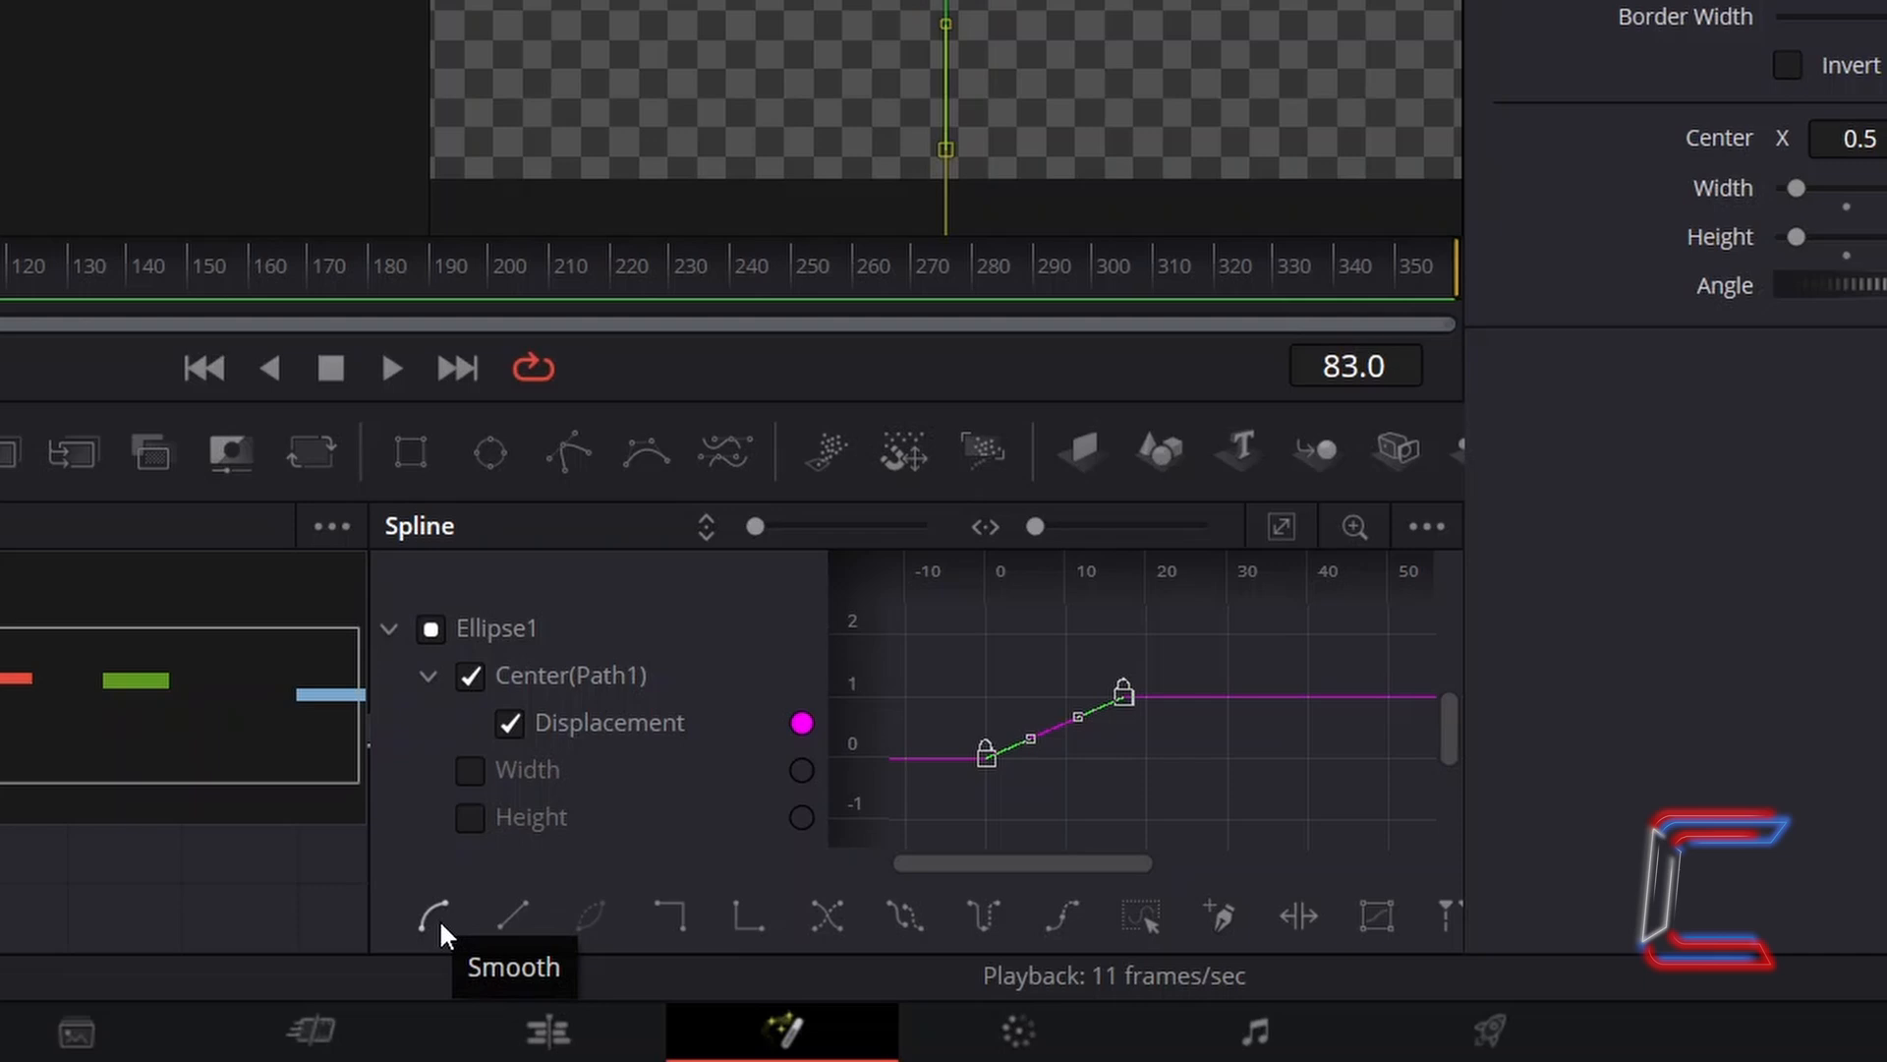
click(433, 915)
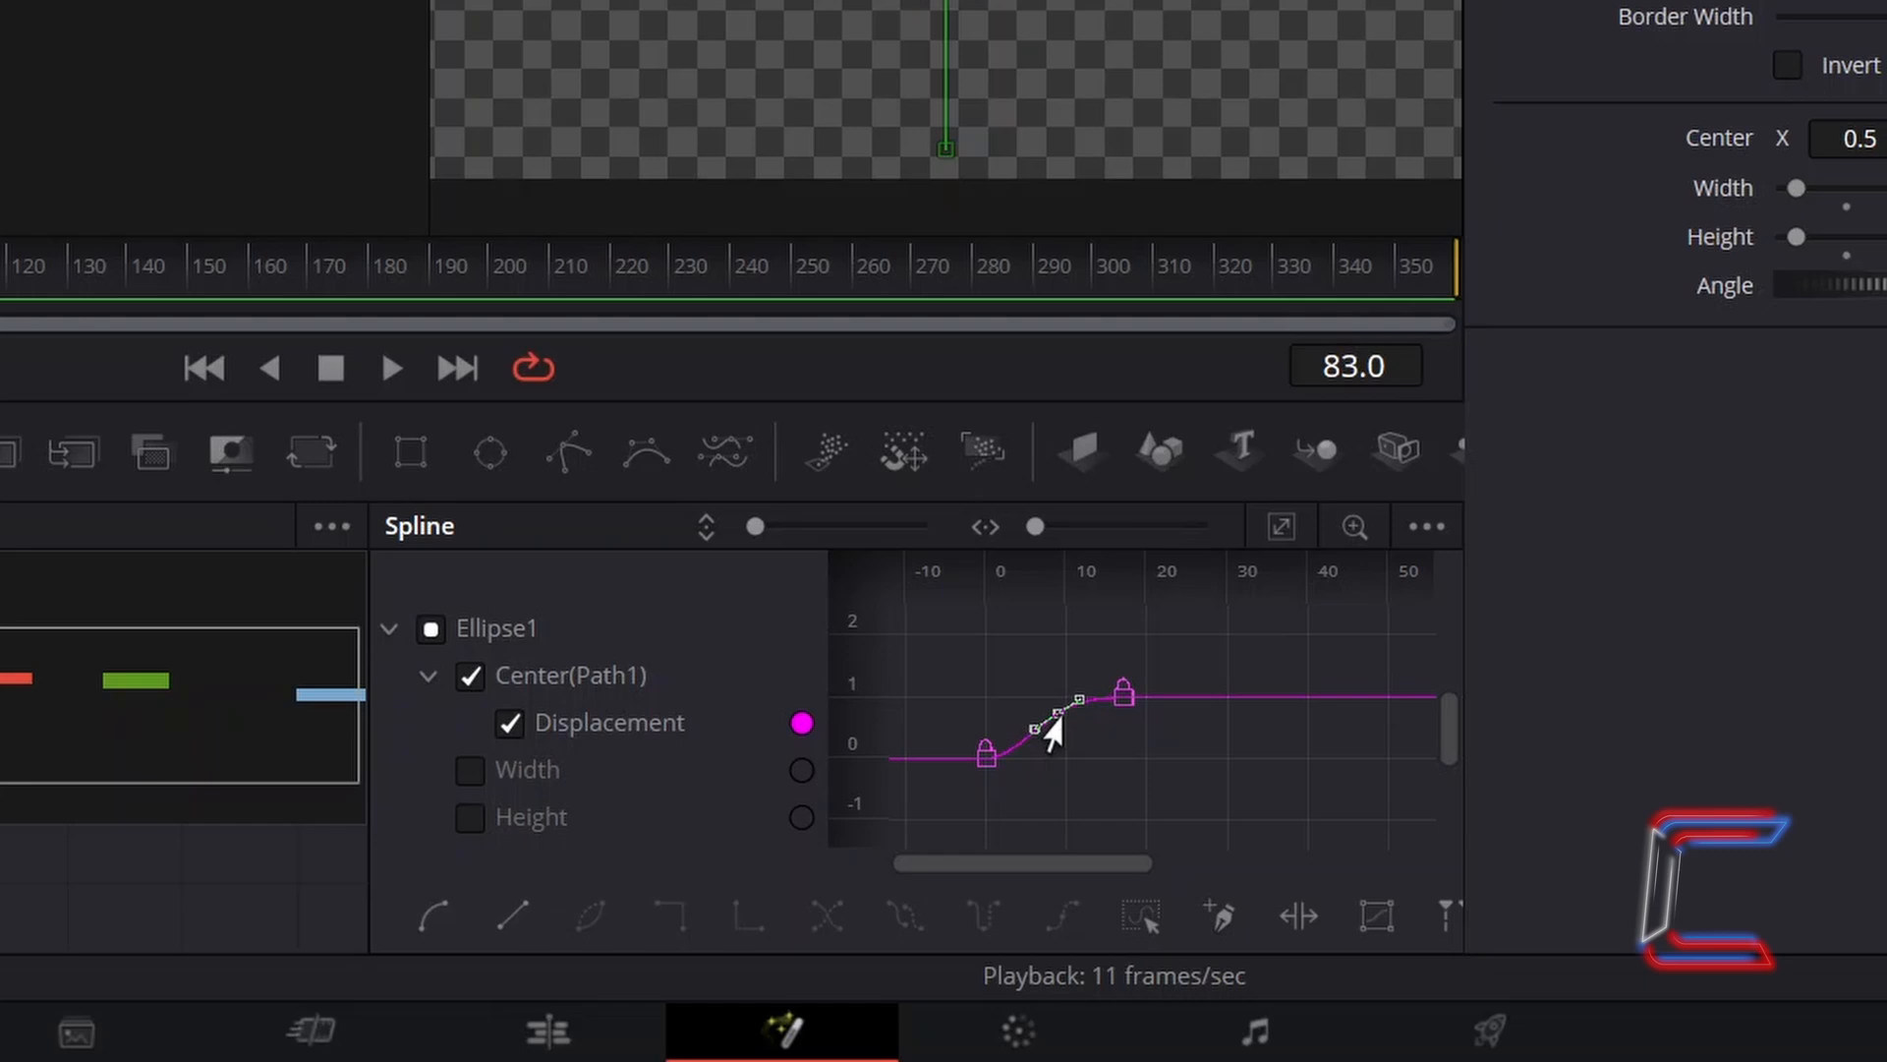
mouse_move(1049, 752)
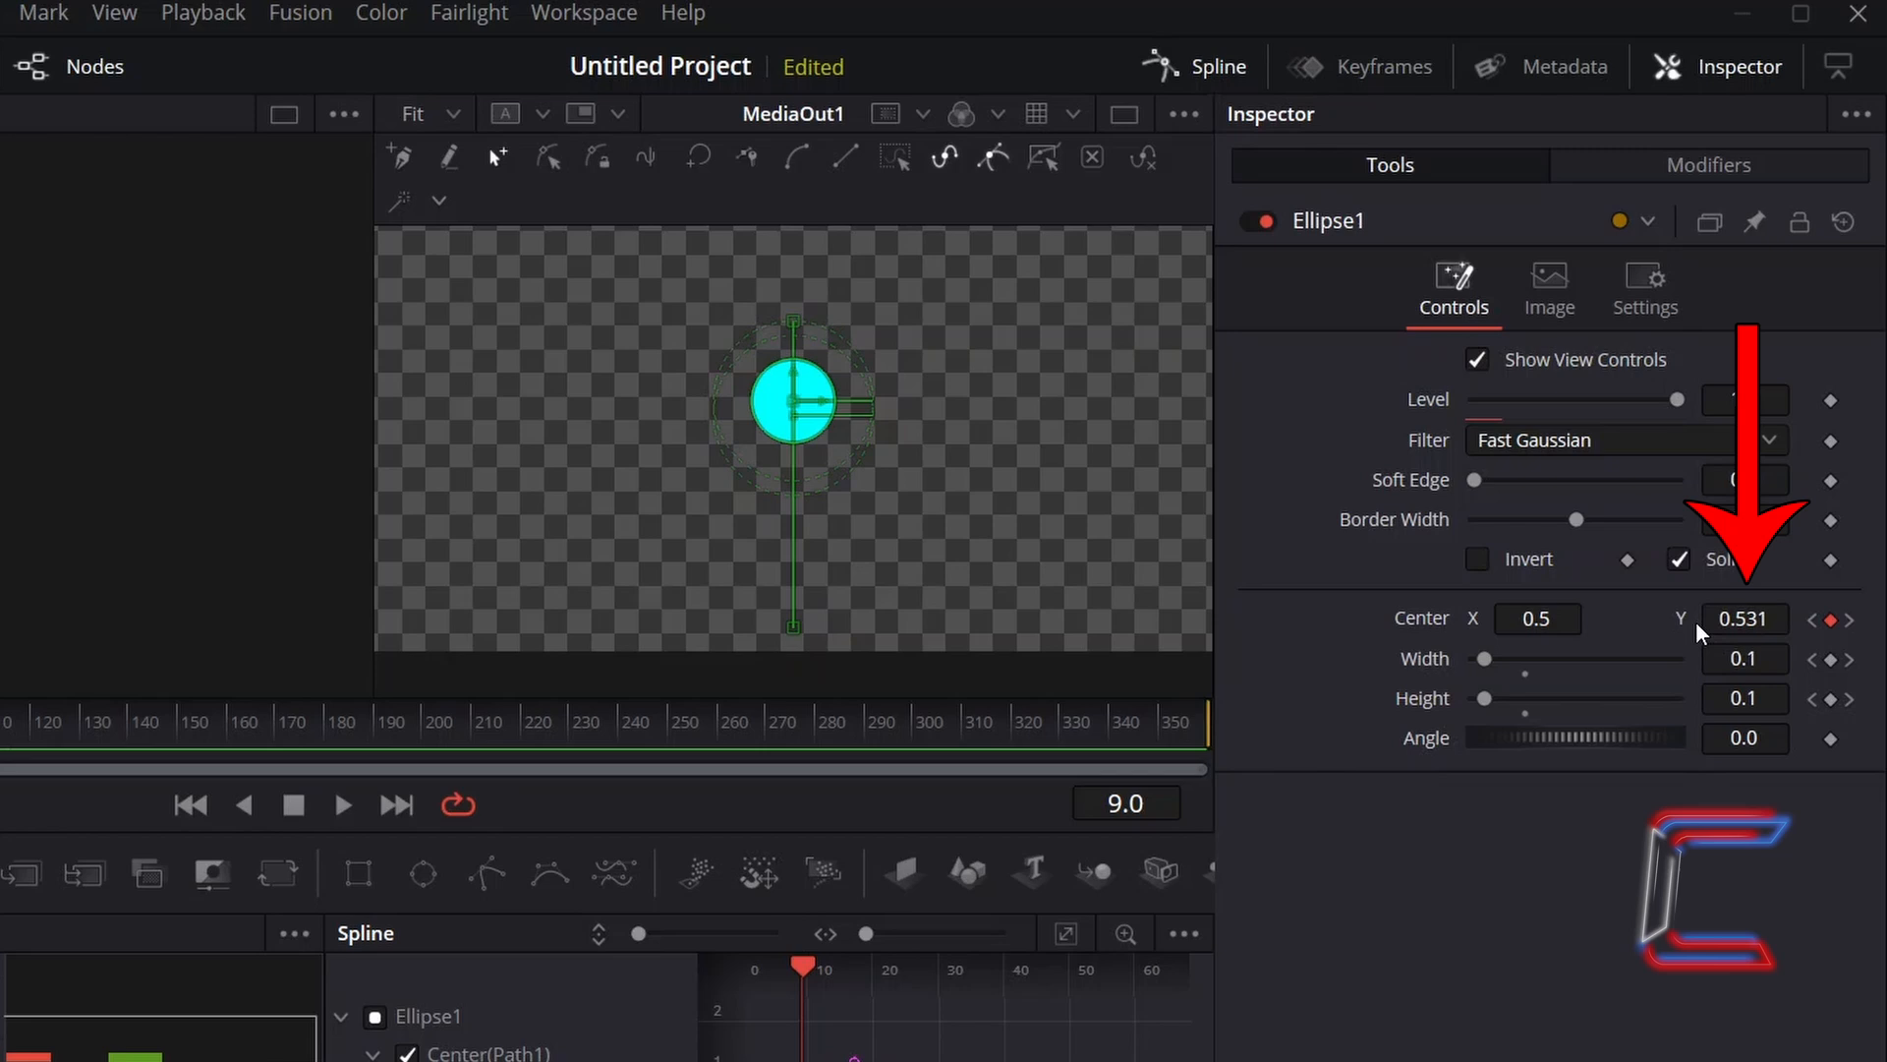
mouse_move(1176, 571)
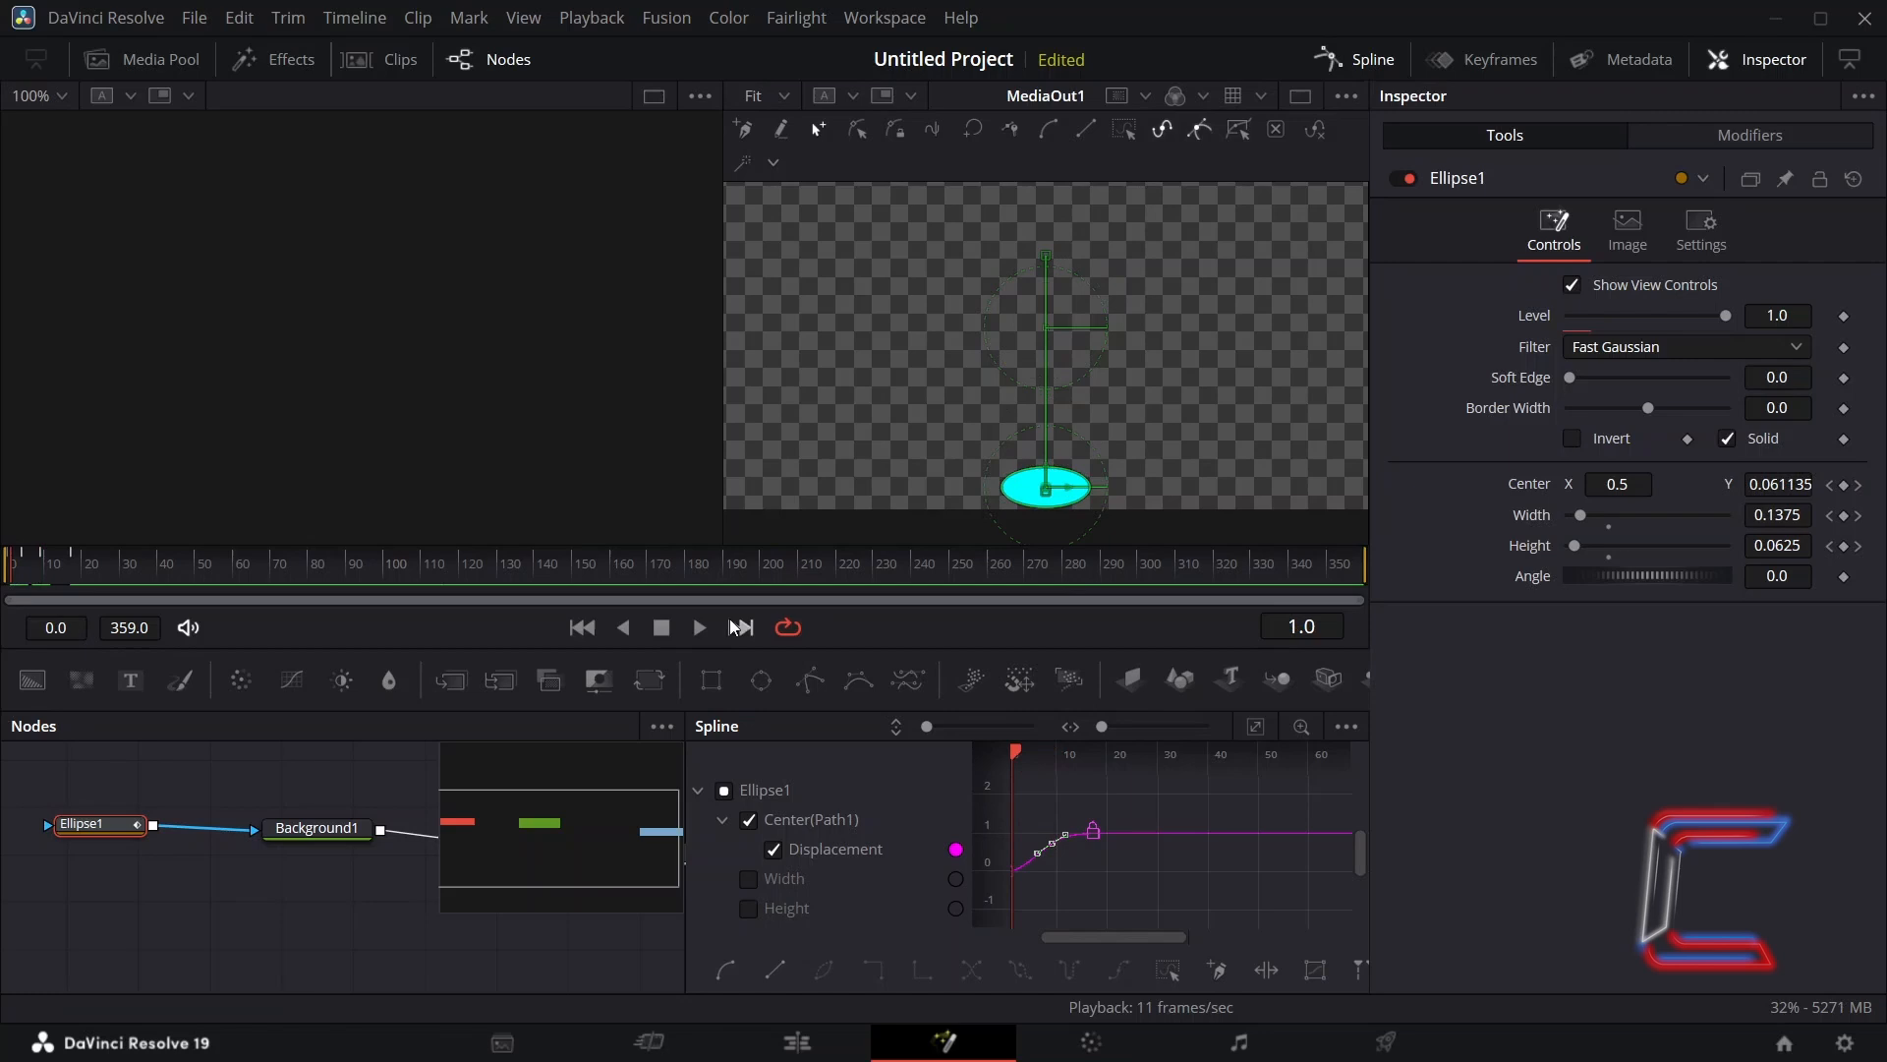
click(699, 627)
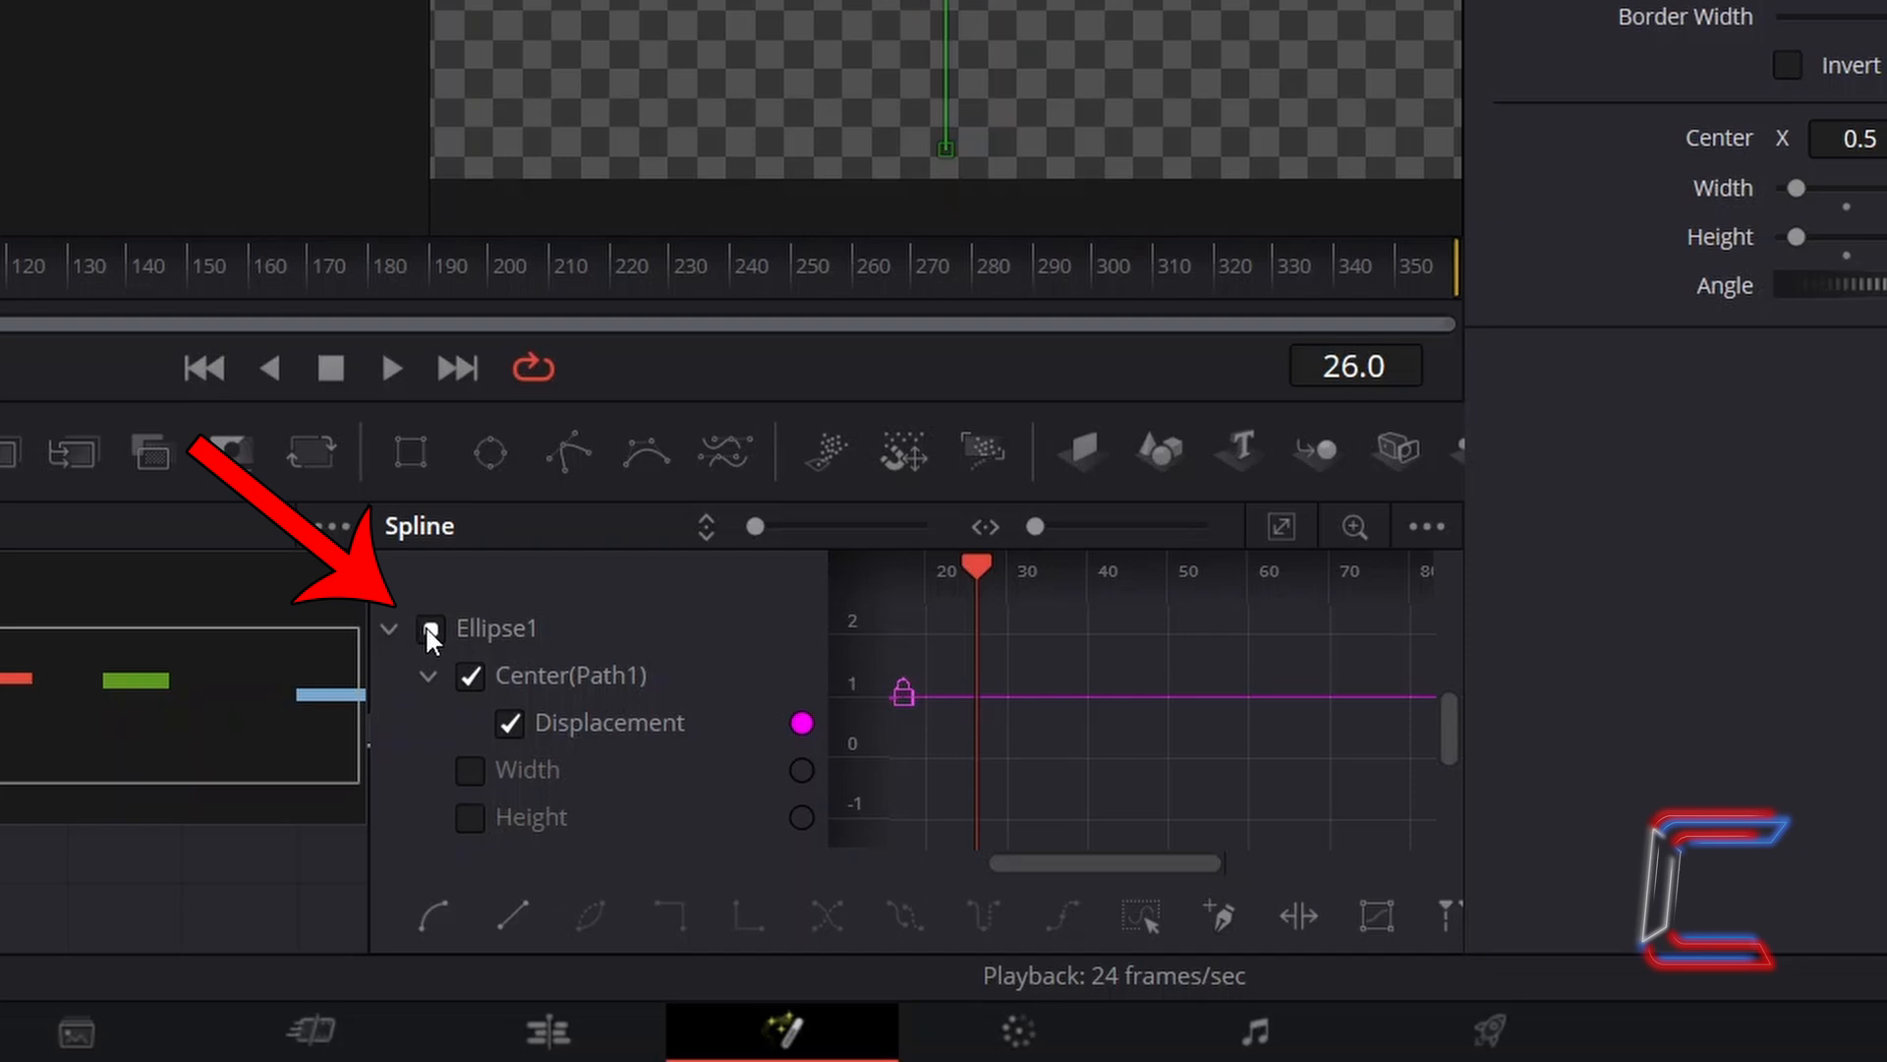
Show all Ellipse1 curves in the Spline panel and select every ball keyframe
click(428, 628)
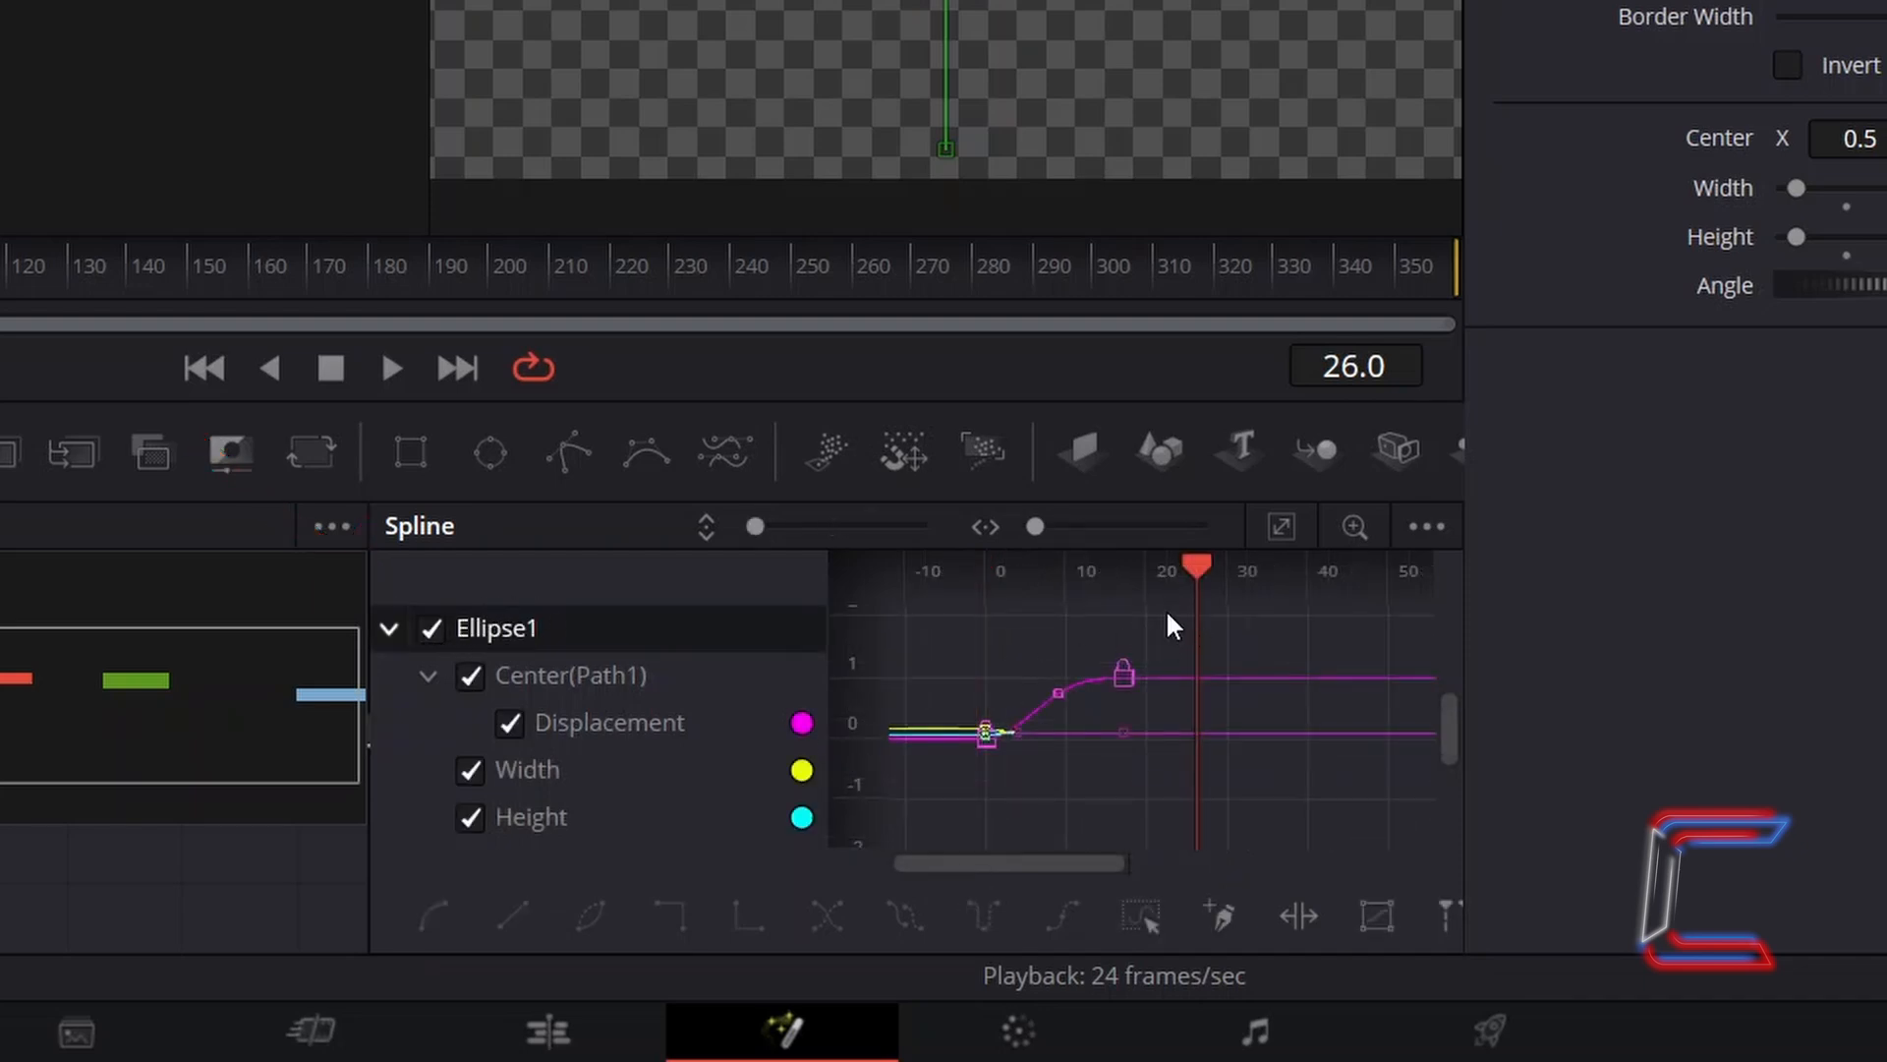
drag(1174, 614, 942, 788)
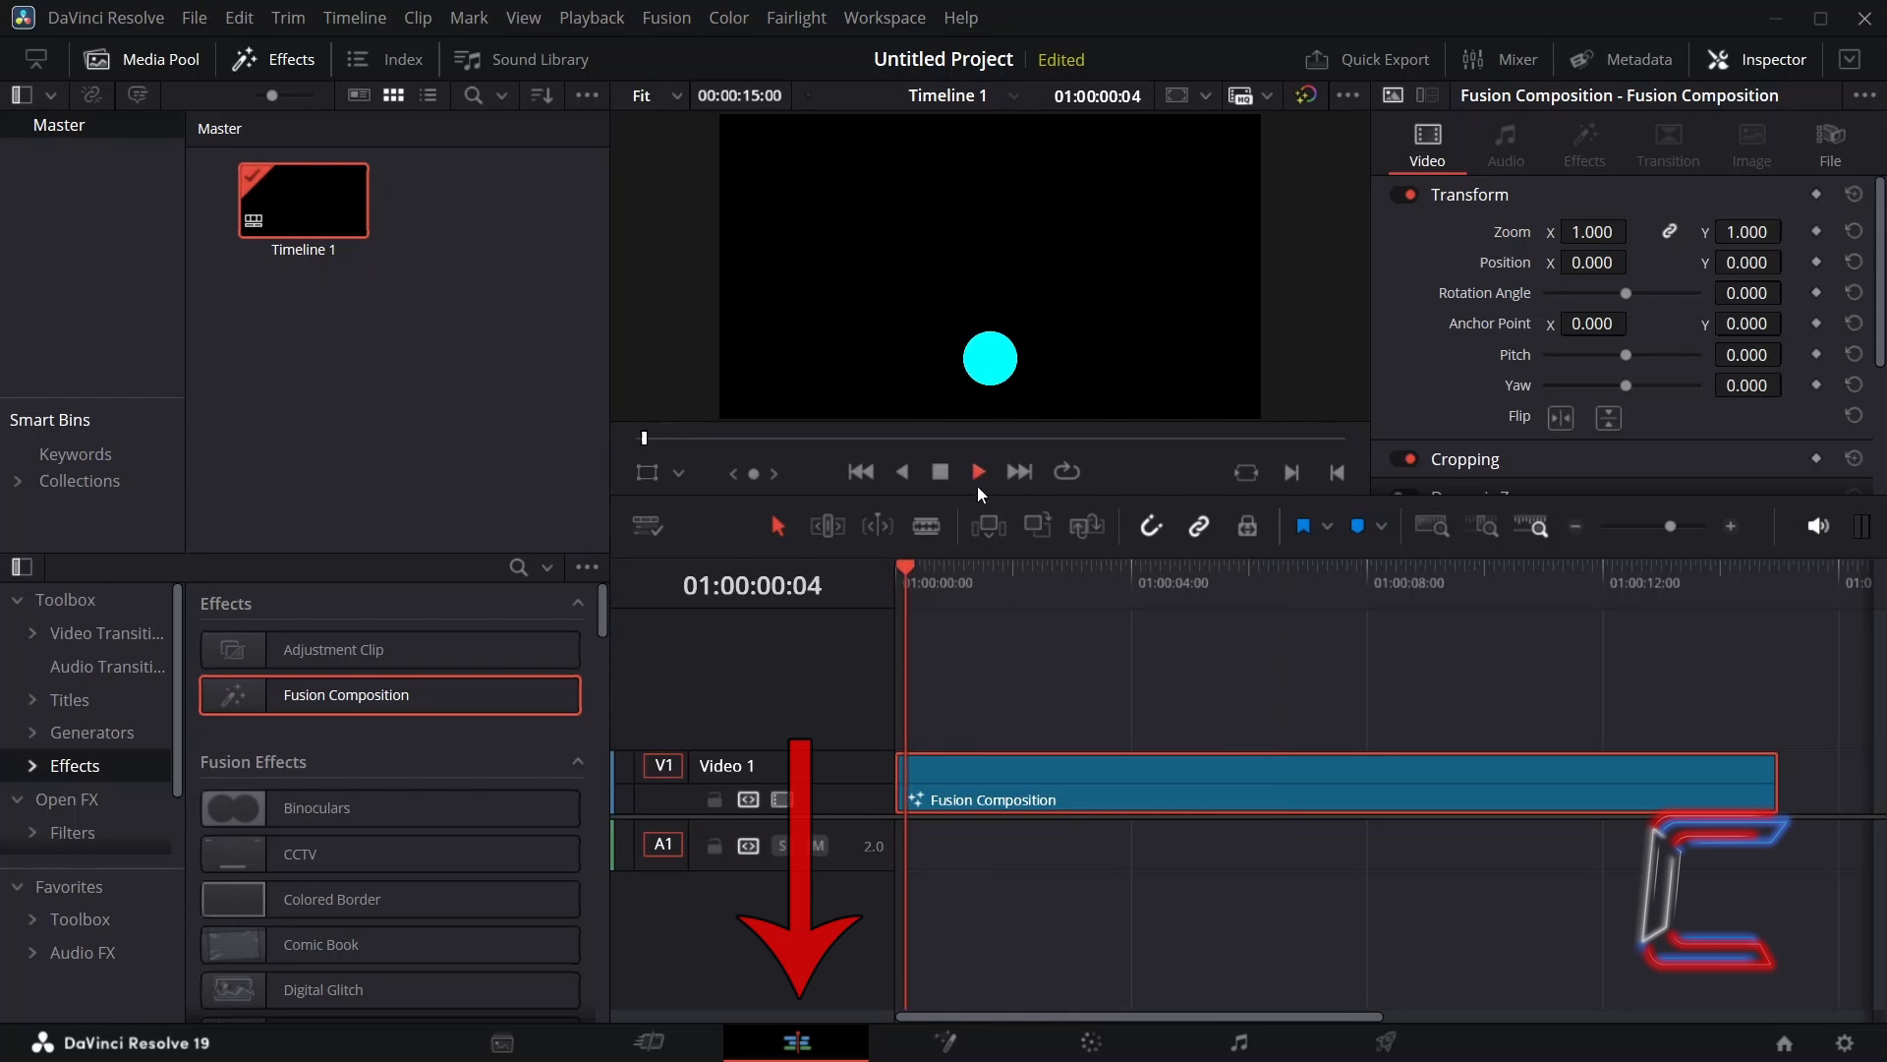
Select the Fusion Composition clip on the timeline to move it up to V2
click(1024, 568)
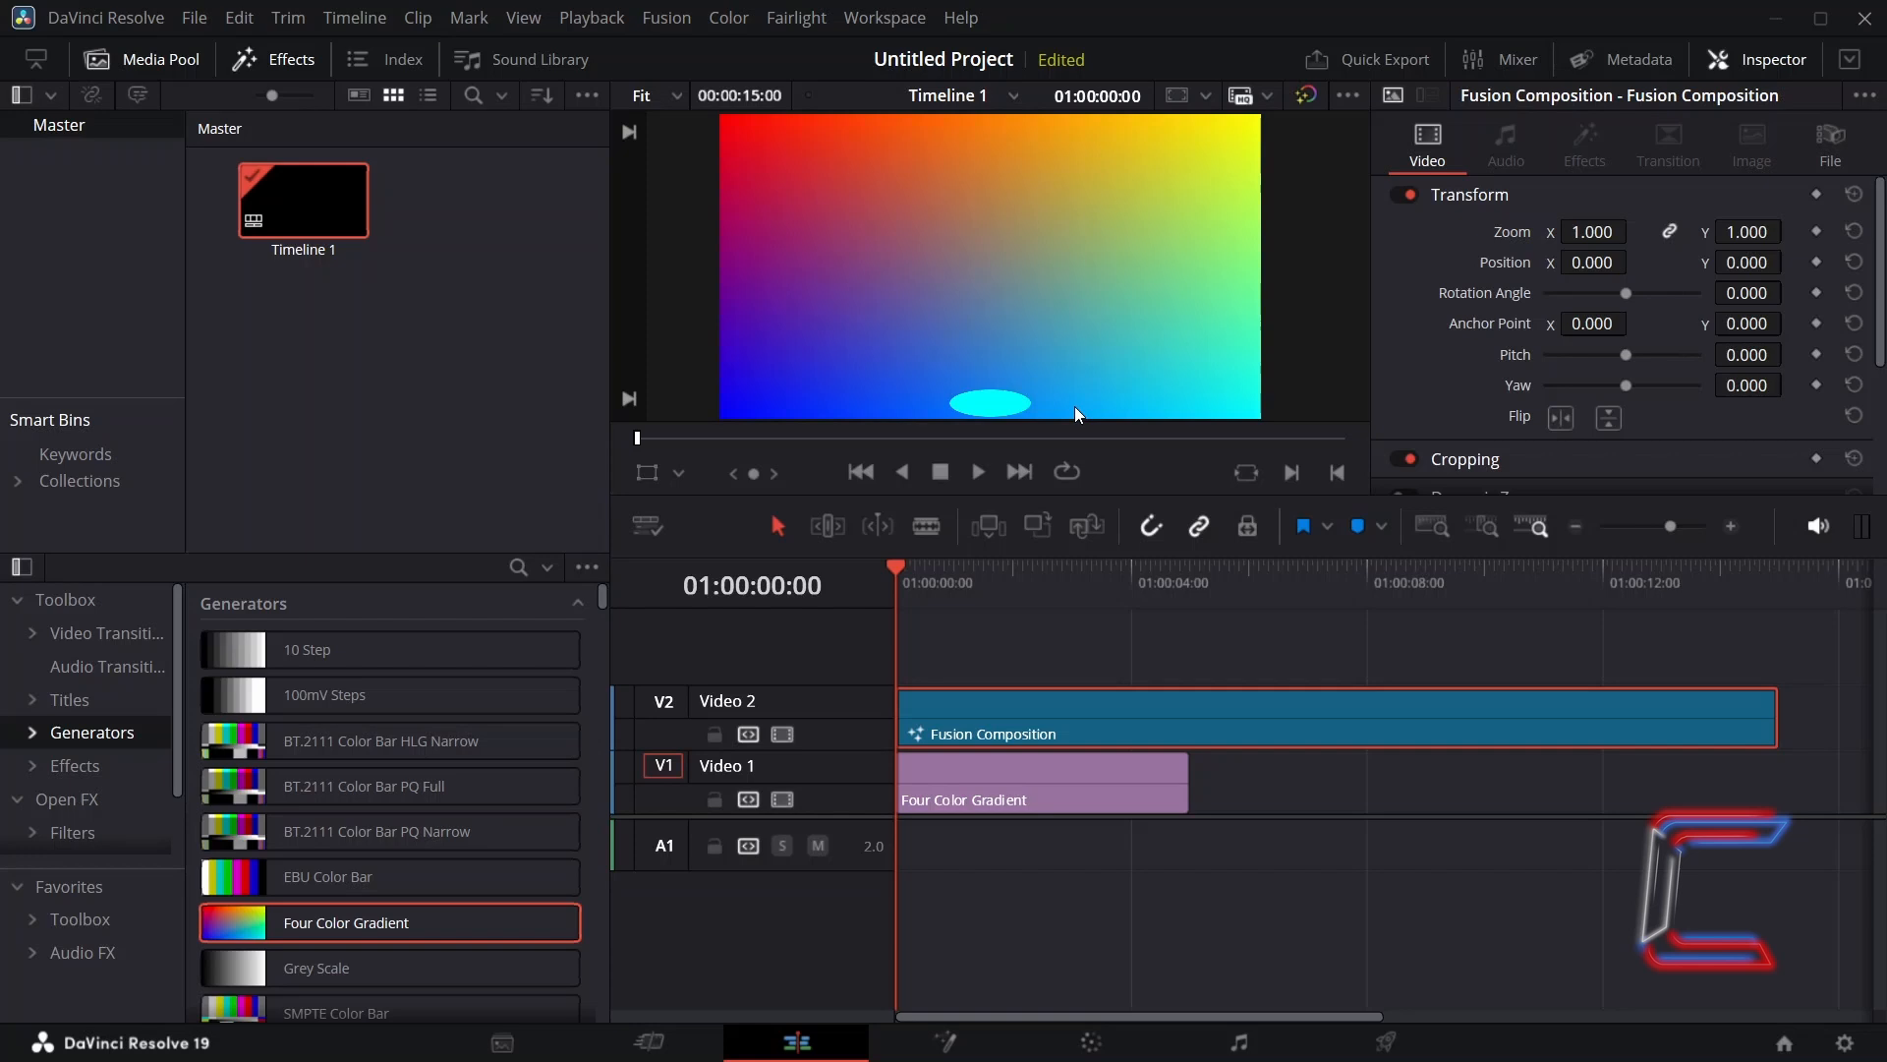
mouse_move(1062, 407)
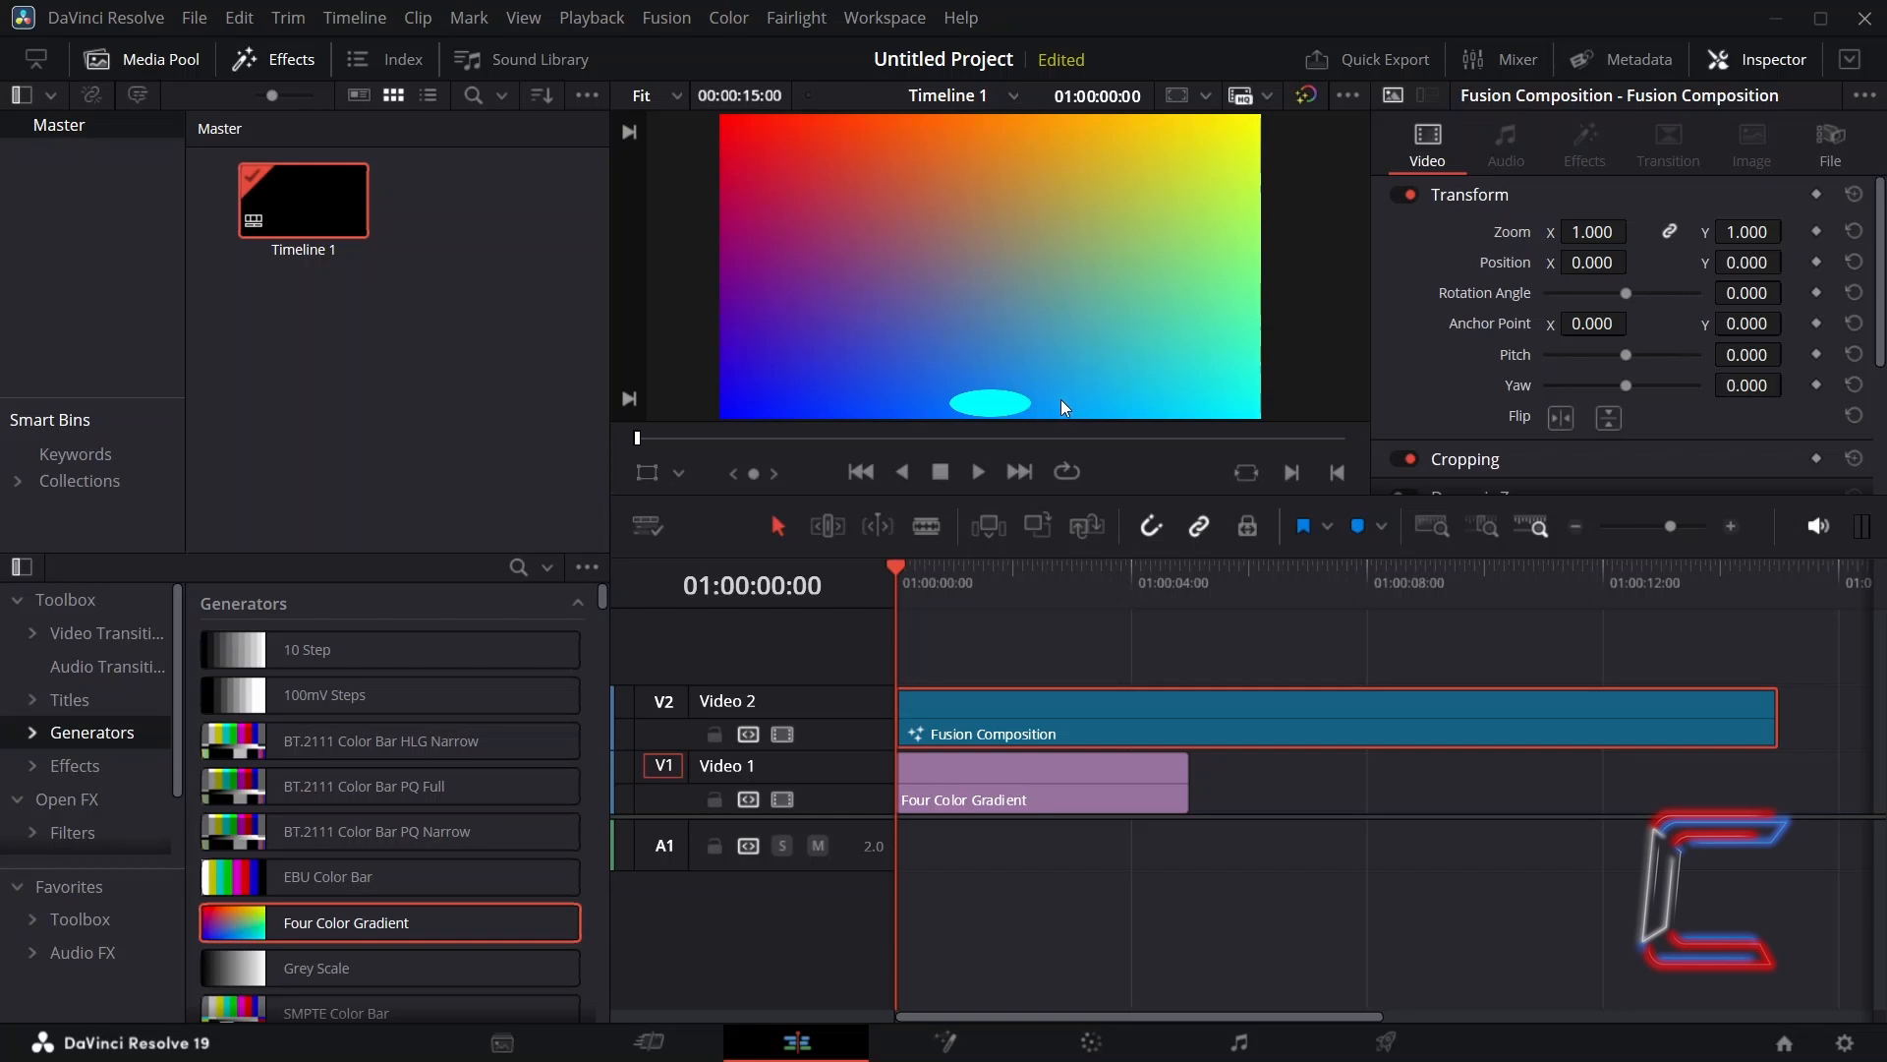